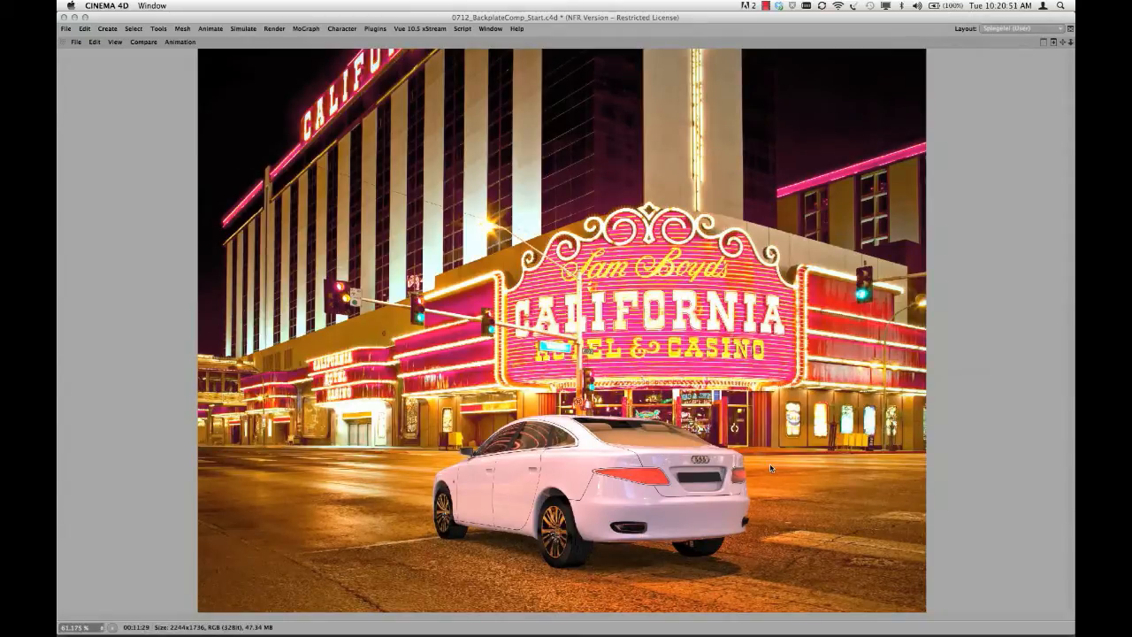
mouse_move(747, 579)
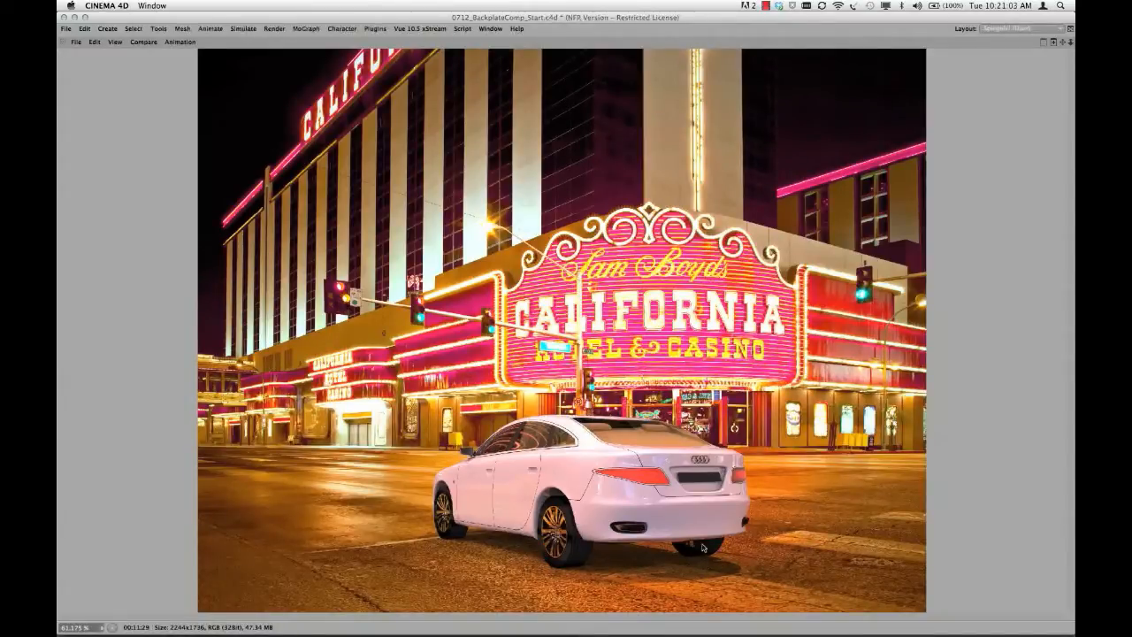
mouse_move(787, 522)
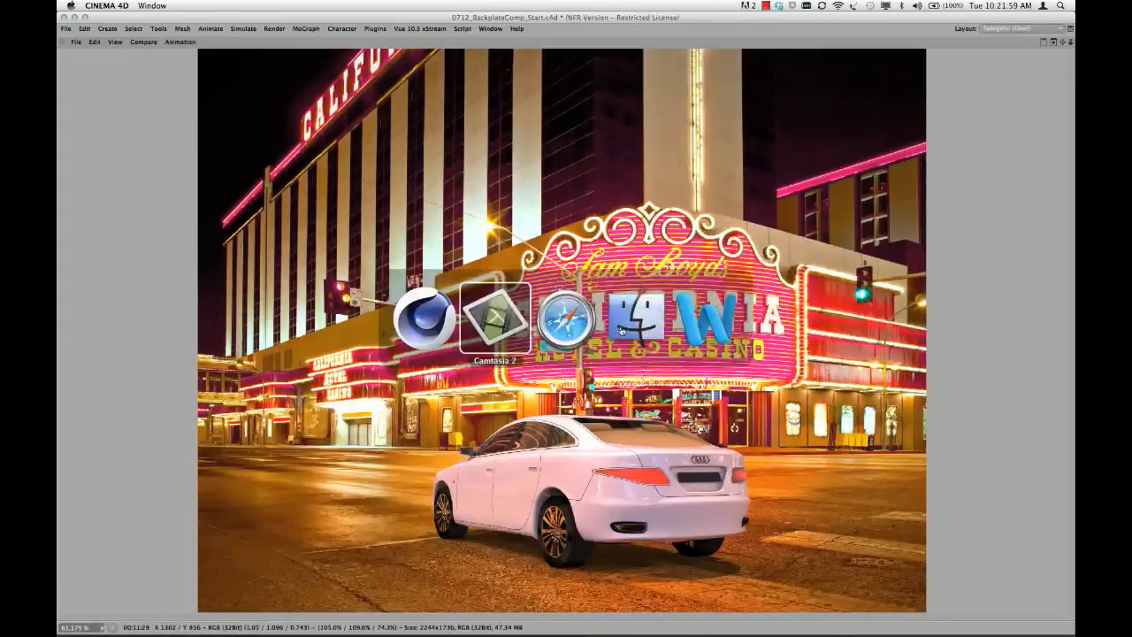
Switch to Safari to view HDRI4FREE's free VEGAS! set with TIF backplates and HDR dome.
left_click(555, 316)
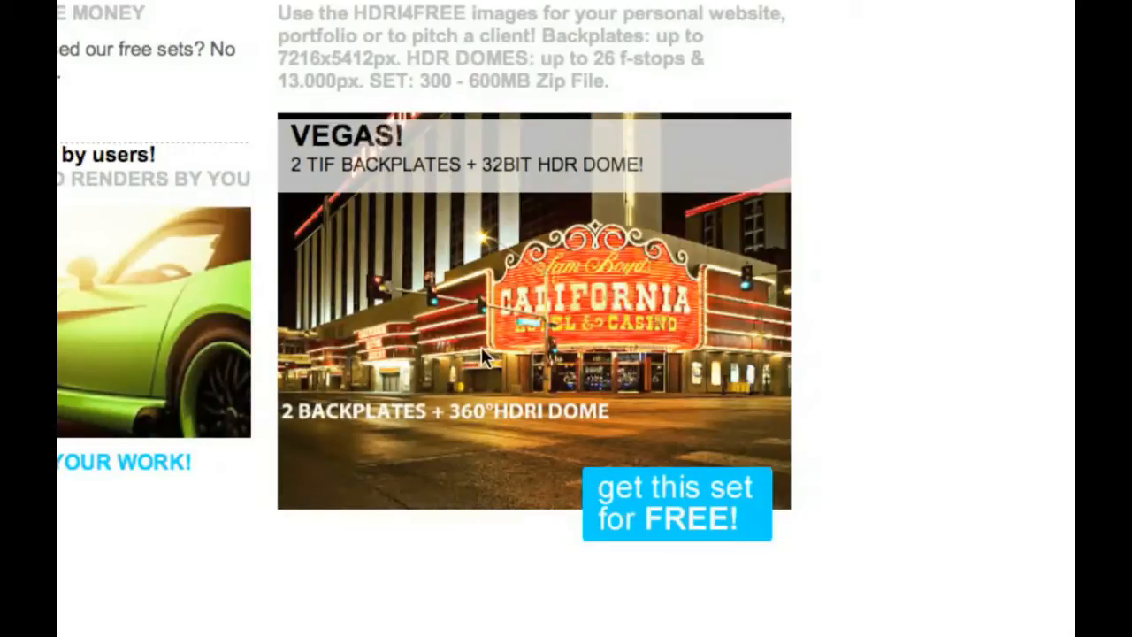
mouse_move(361, 265)
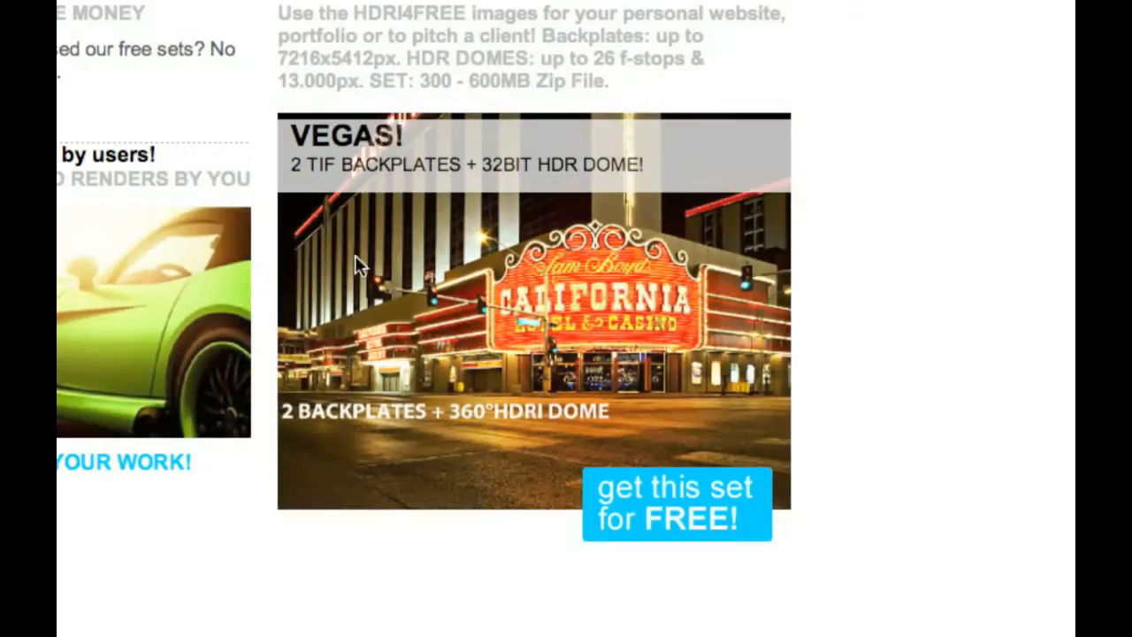
mouse_move(579, 336)
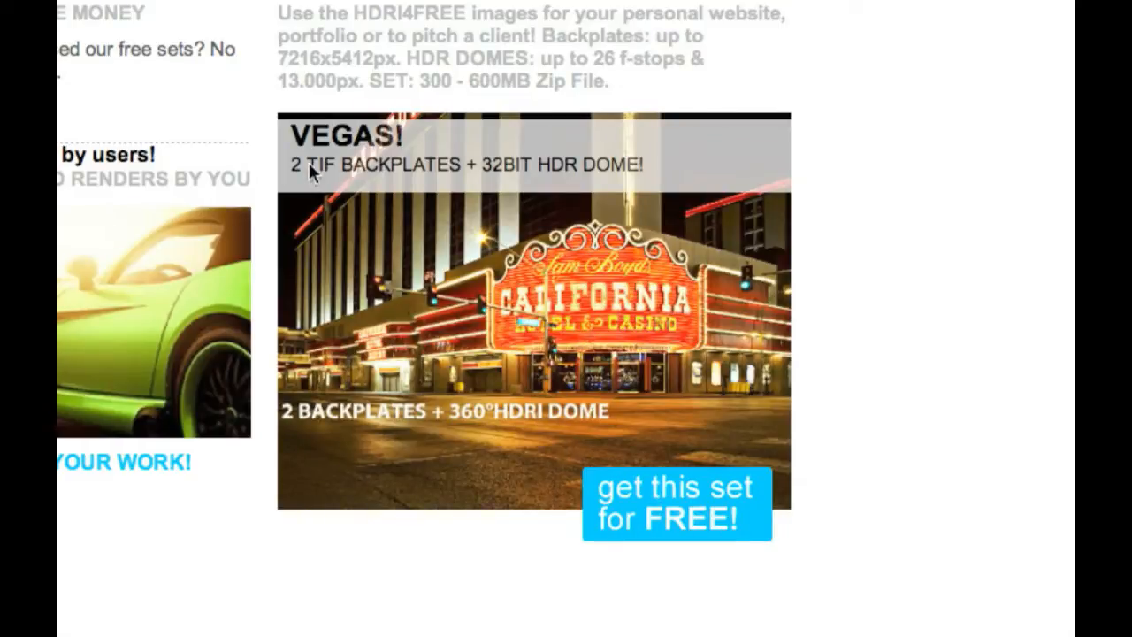
mouse_move(281, 180)
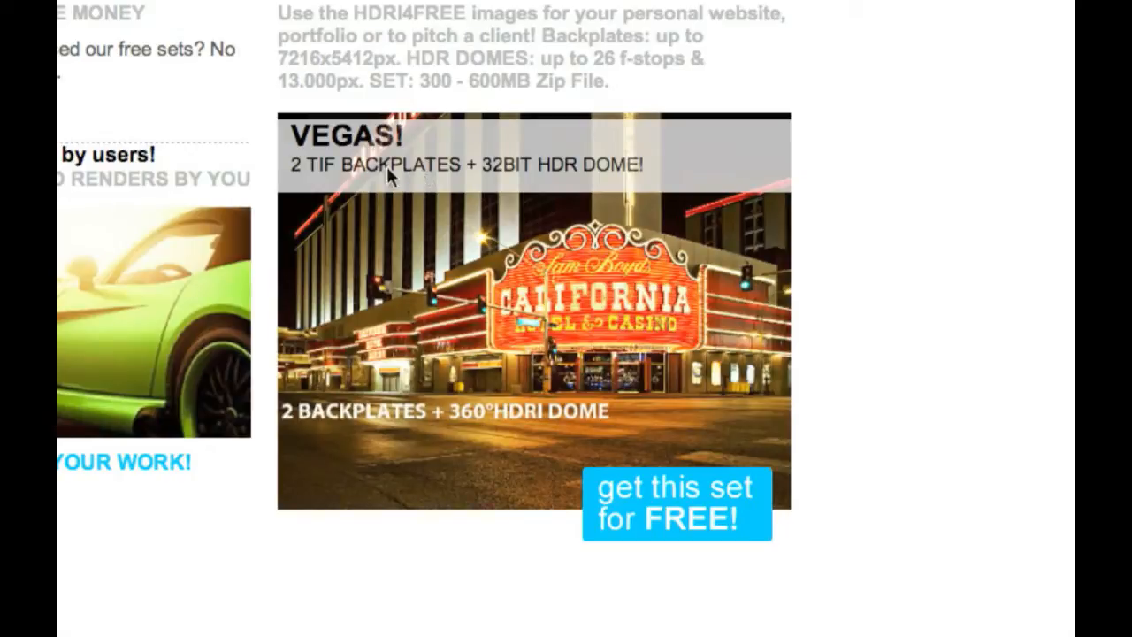
mouse_move(584, 305)
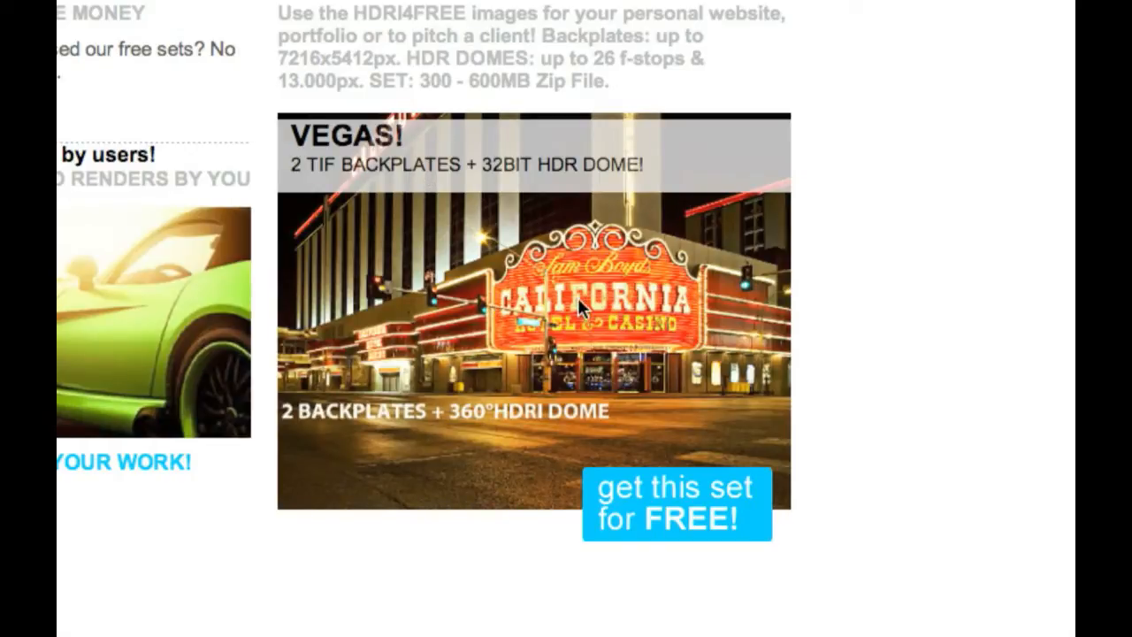
mouse_move(464, 183)
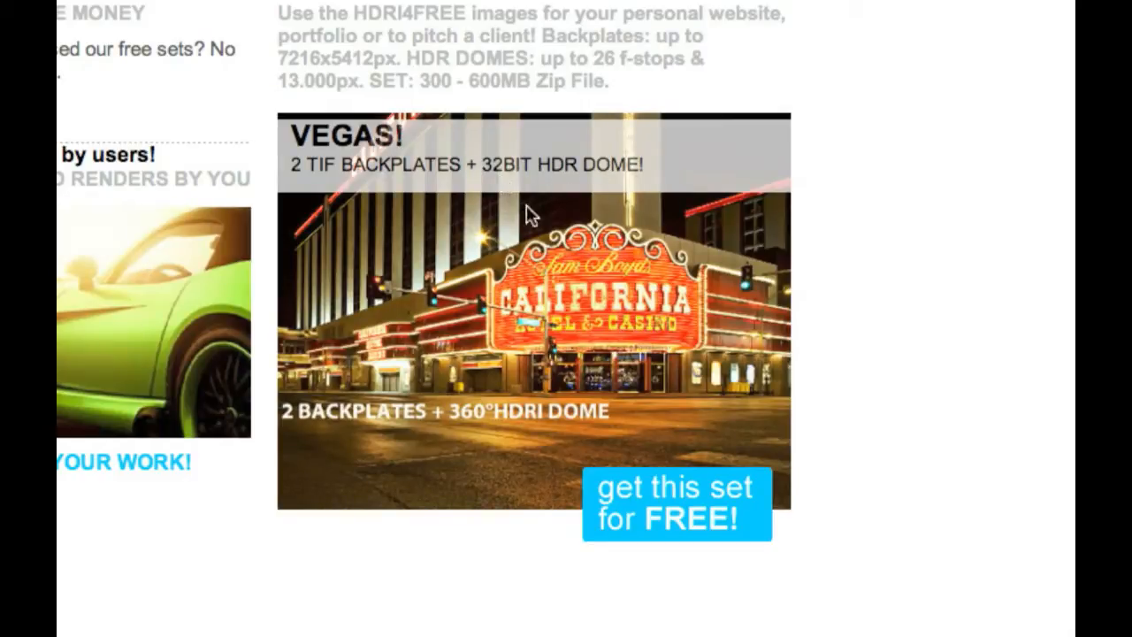
mouse_move(659, 296)
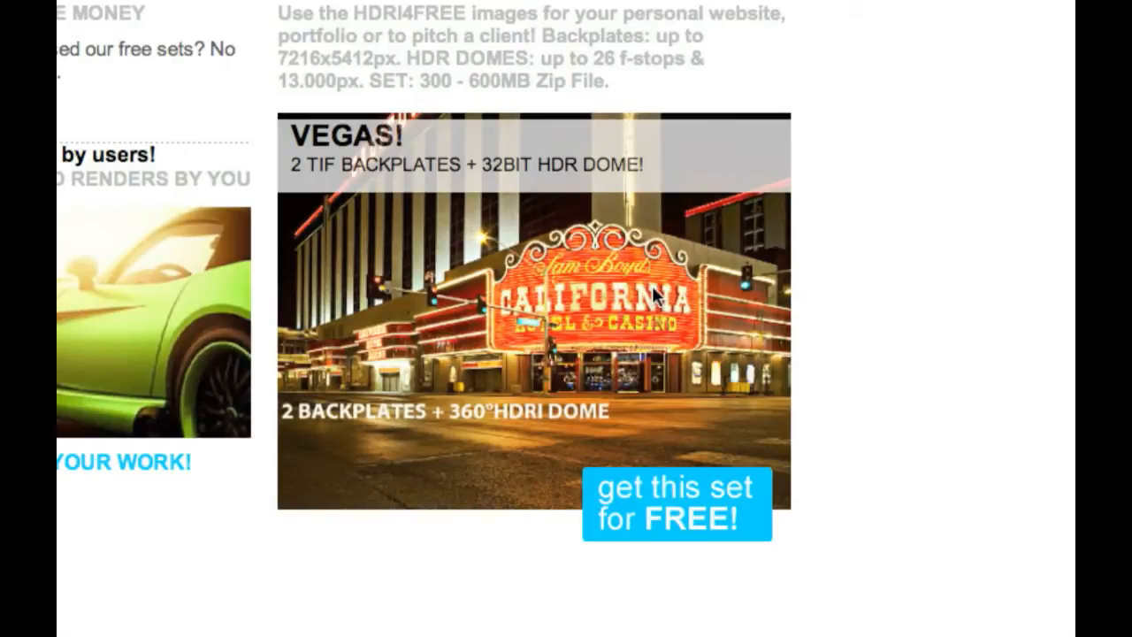
mouse_move(636, 296)
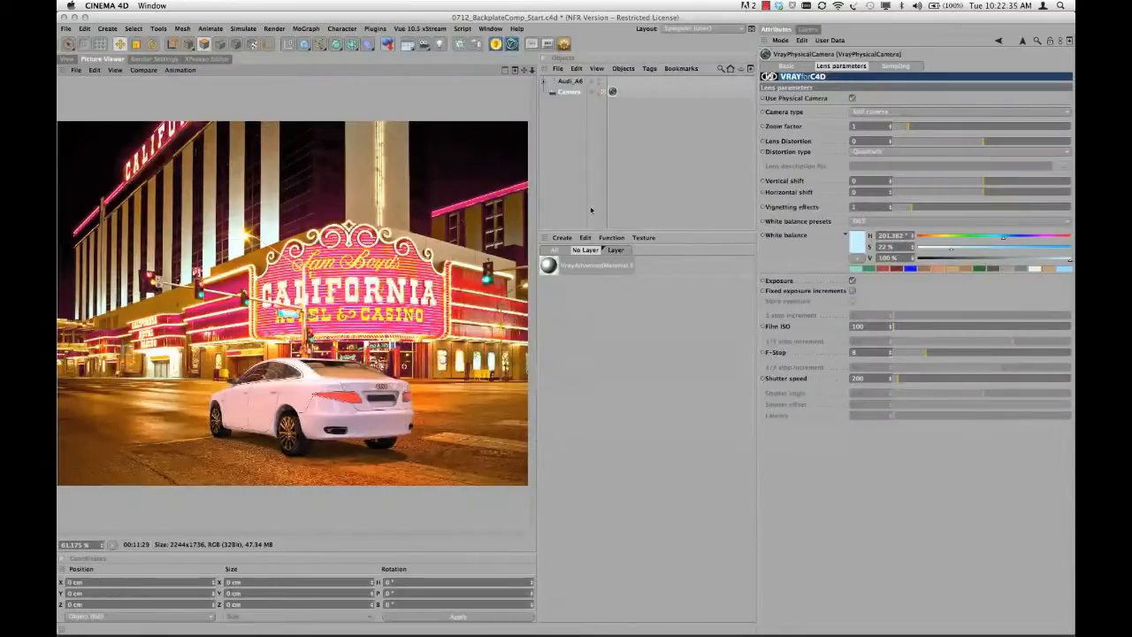
Return to Cinema 4D and expand then collapse the Audi_A6 hierarchy.
left_click(690, 28)
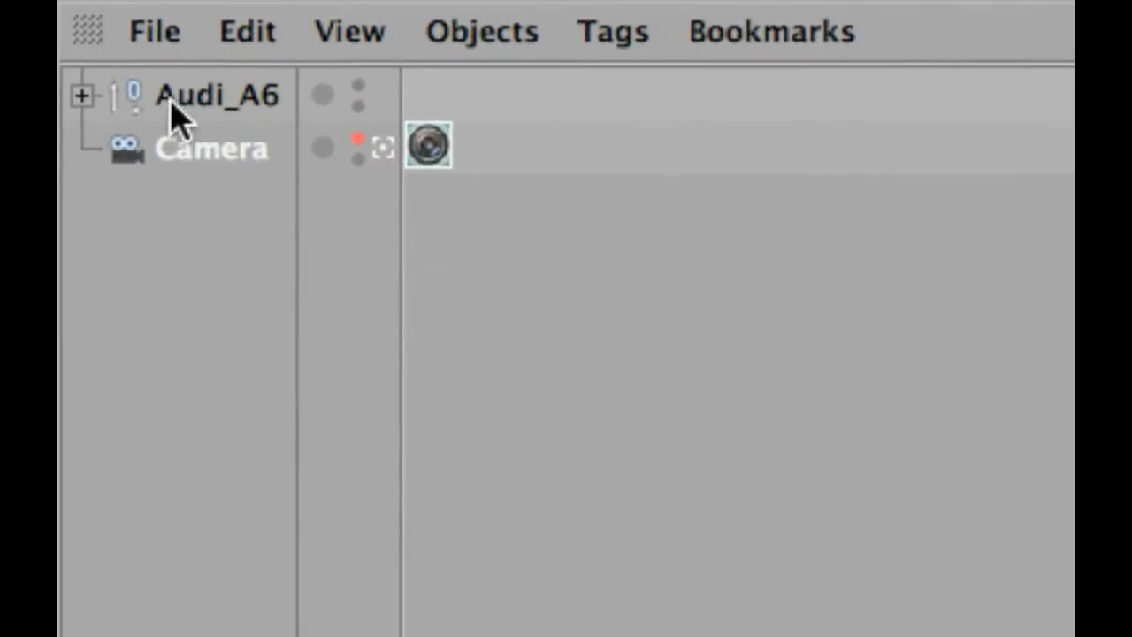
mouse_move(252, 133)
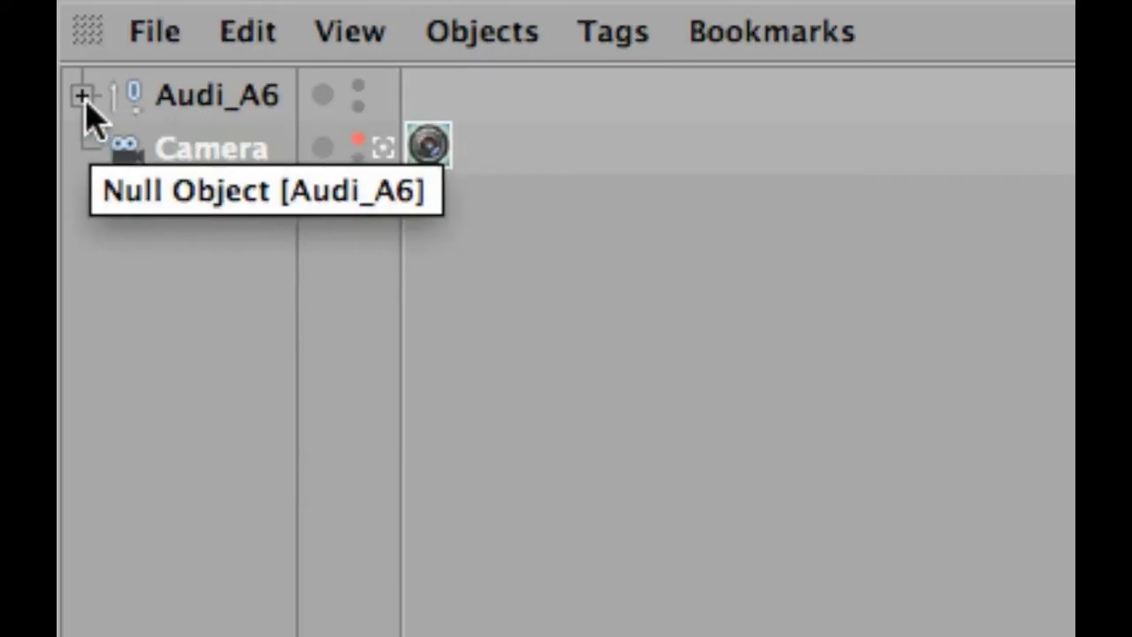
mouse_move(155, 309)
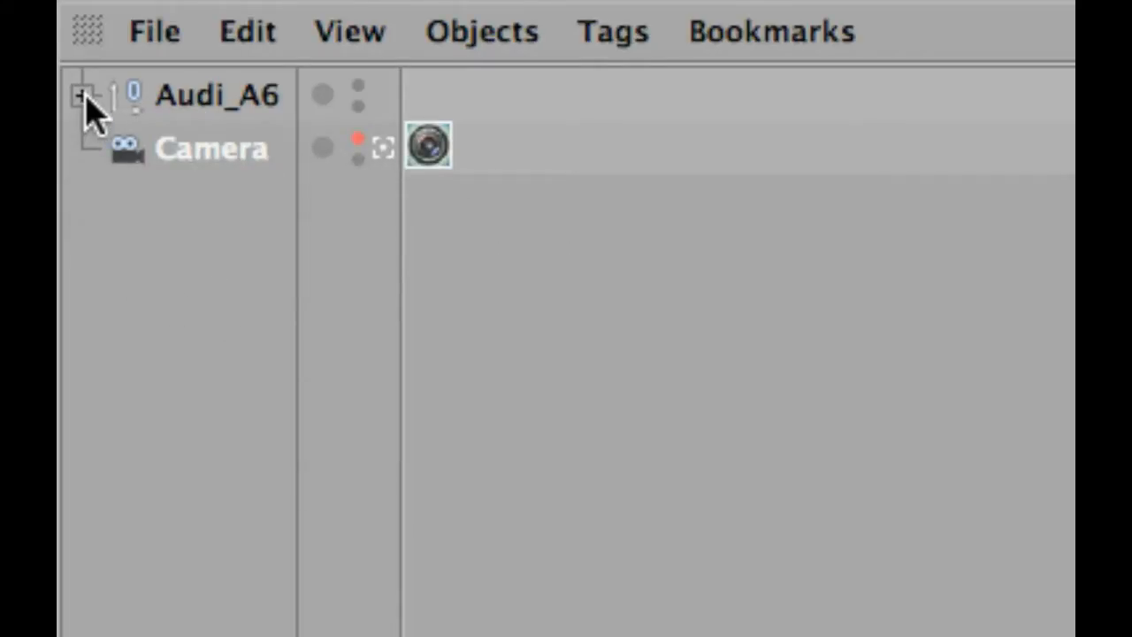
left_click(82, 95)
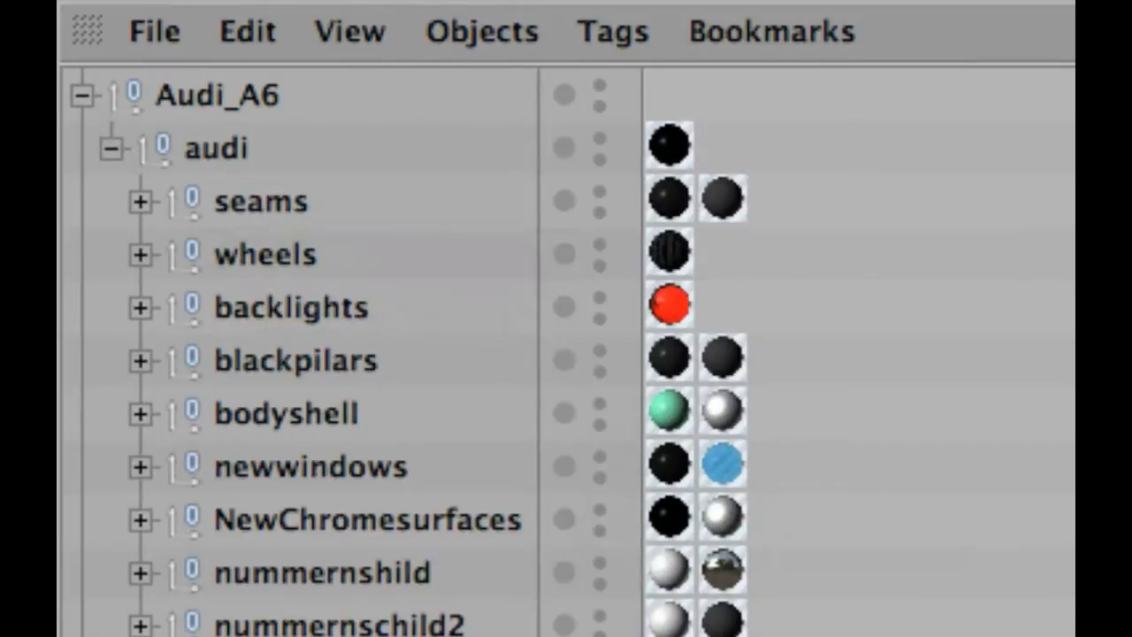
left_click(109, 147)
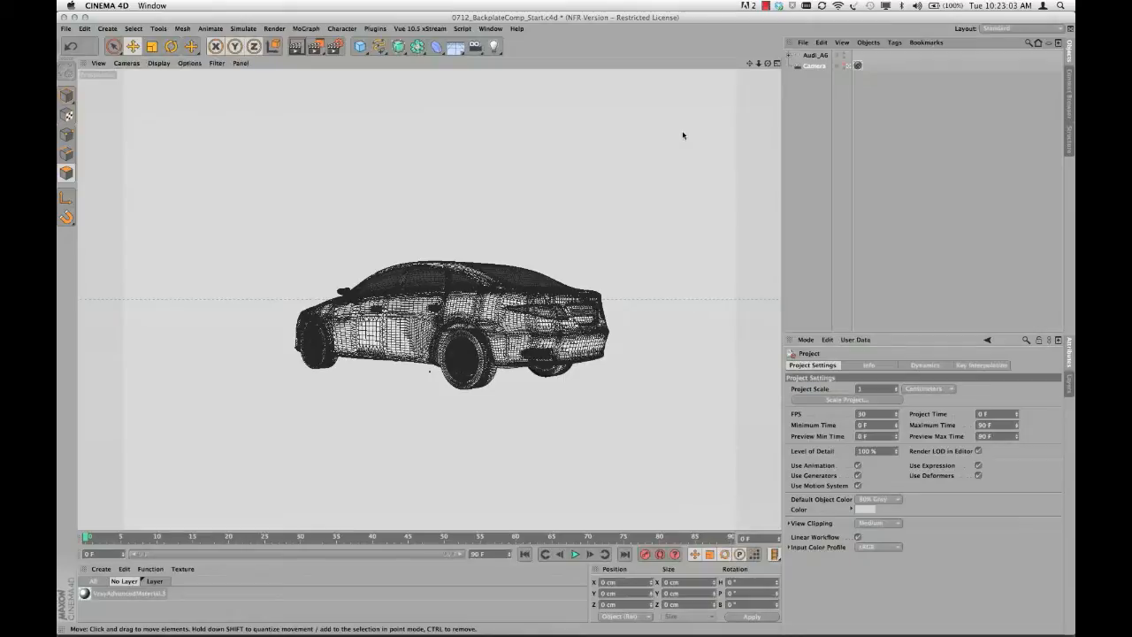
Set the Render Settings renderer to VrayBridge.
left_click(273, 45)
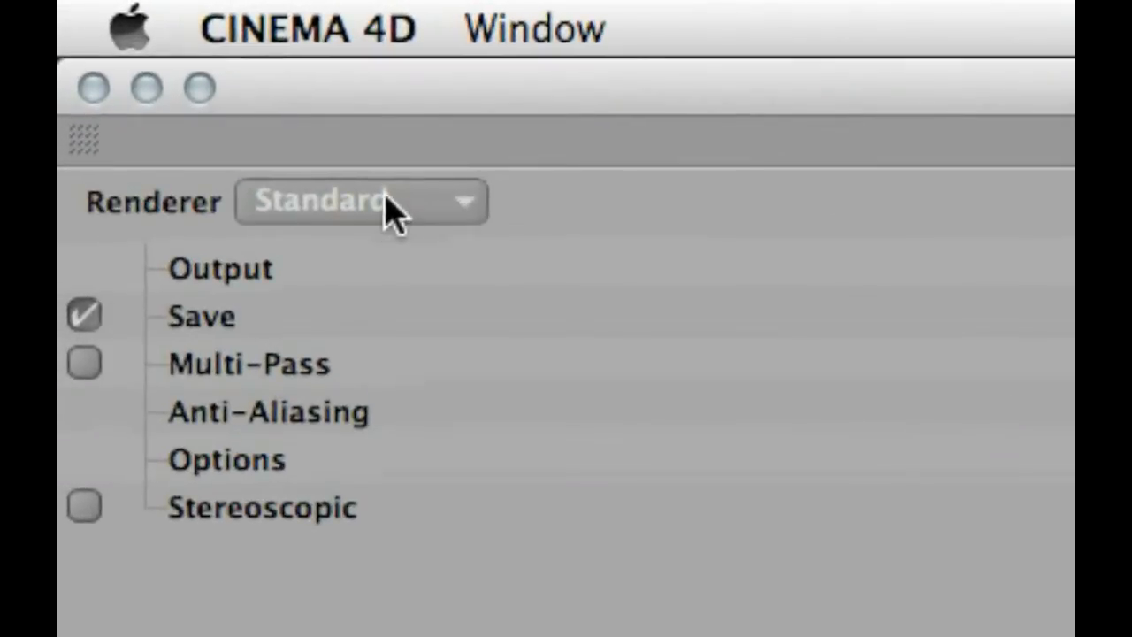
left_click(361, 201)
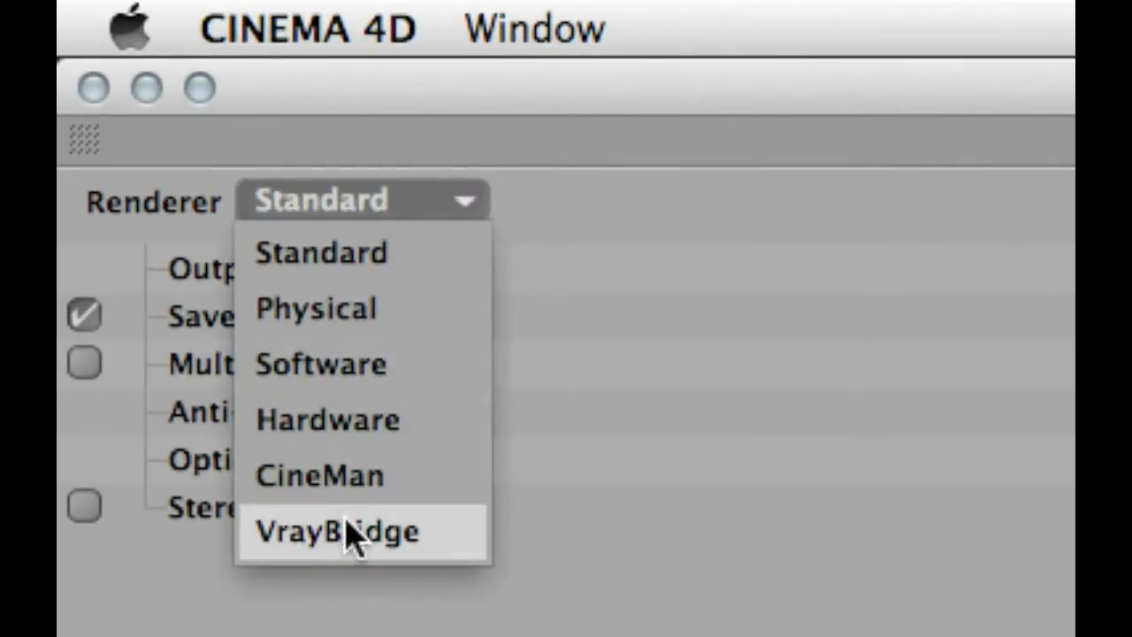
left_click(334, 531)
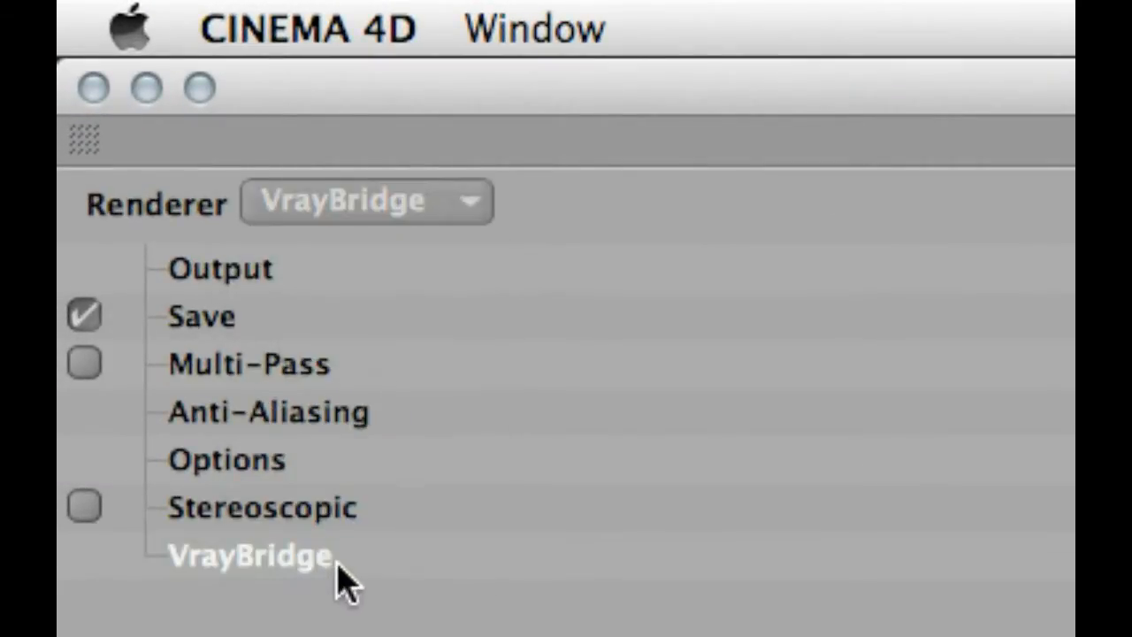
mouse_move(288, 592)
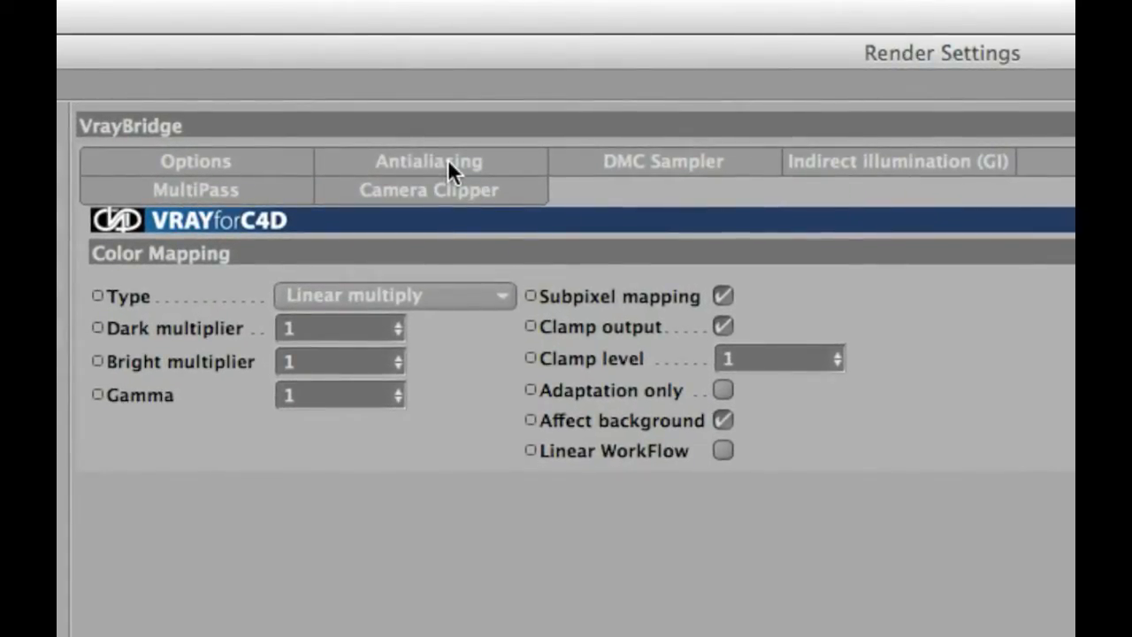
mouse_move(477, 208)
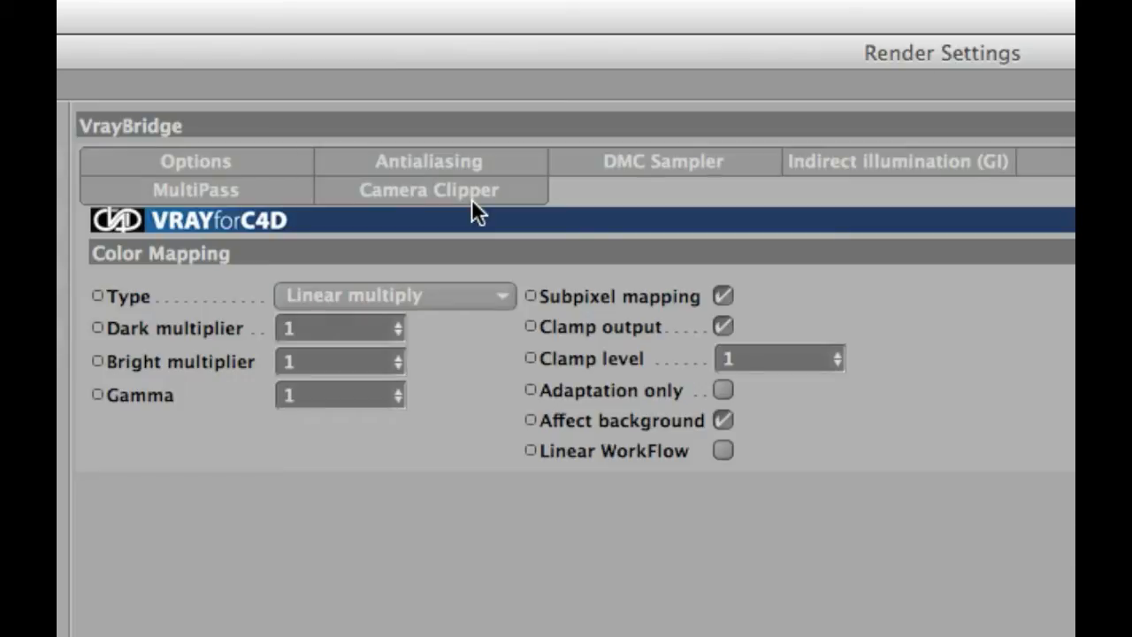
mouse_move(478, 234)
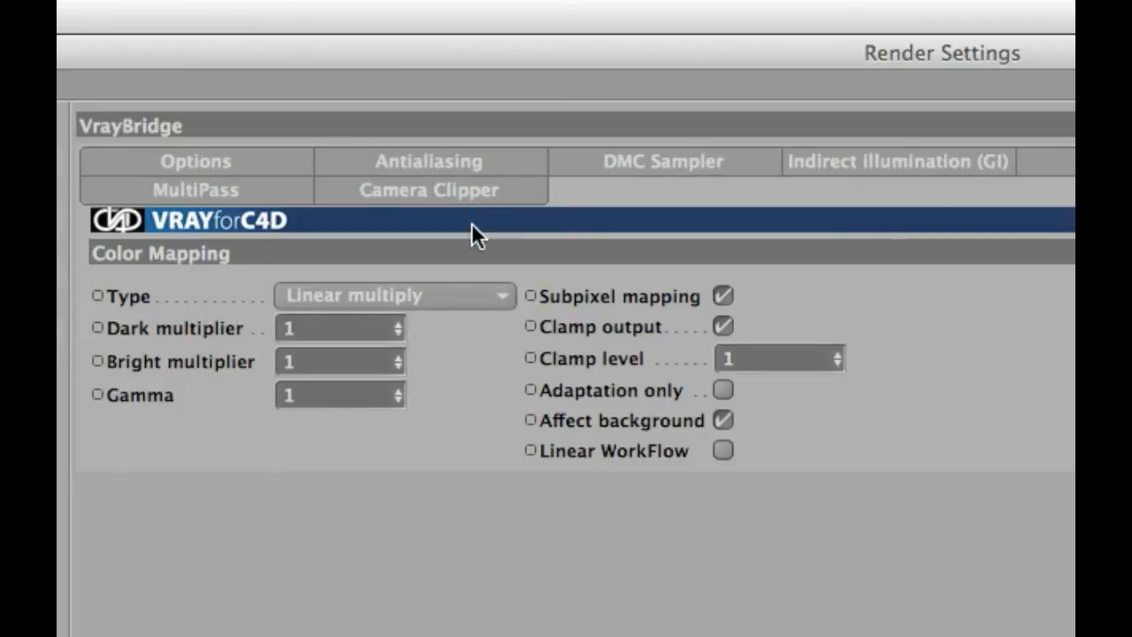
mouse_move(610, 240)
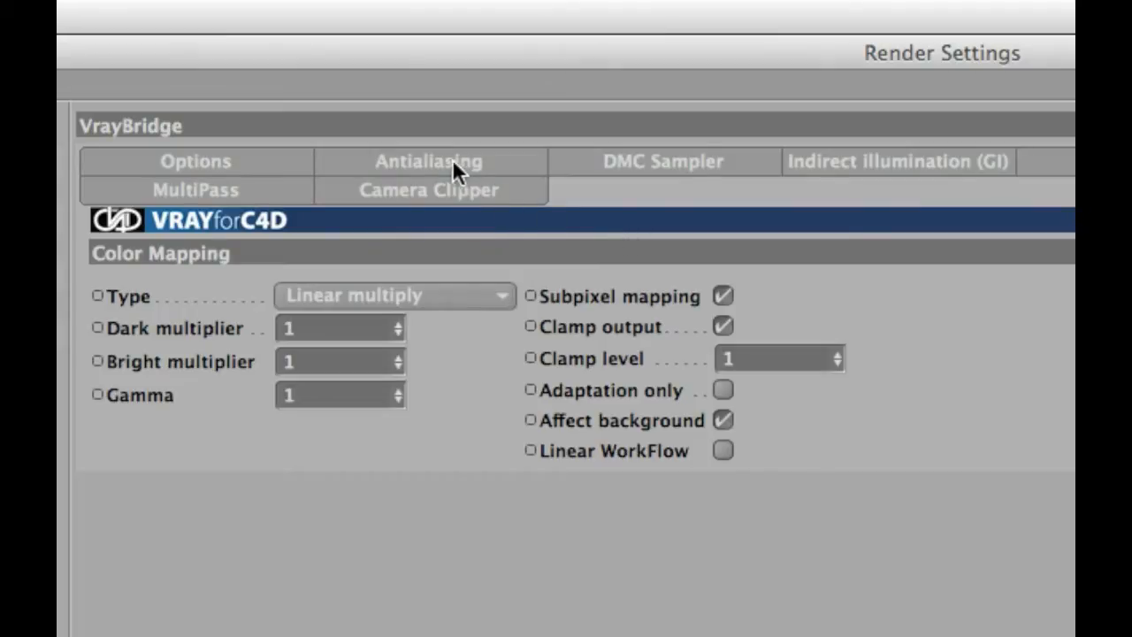
Tick 'Use DMC sampler threshold' for the Adaptive DMC image sampler under Antialiasing.
left_click(428, 161)
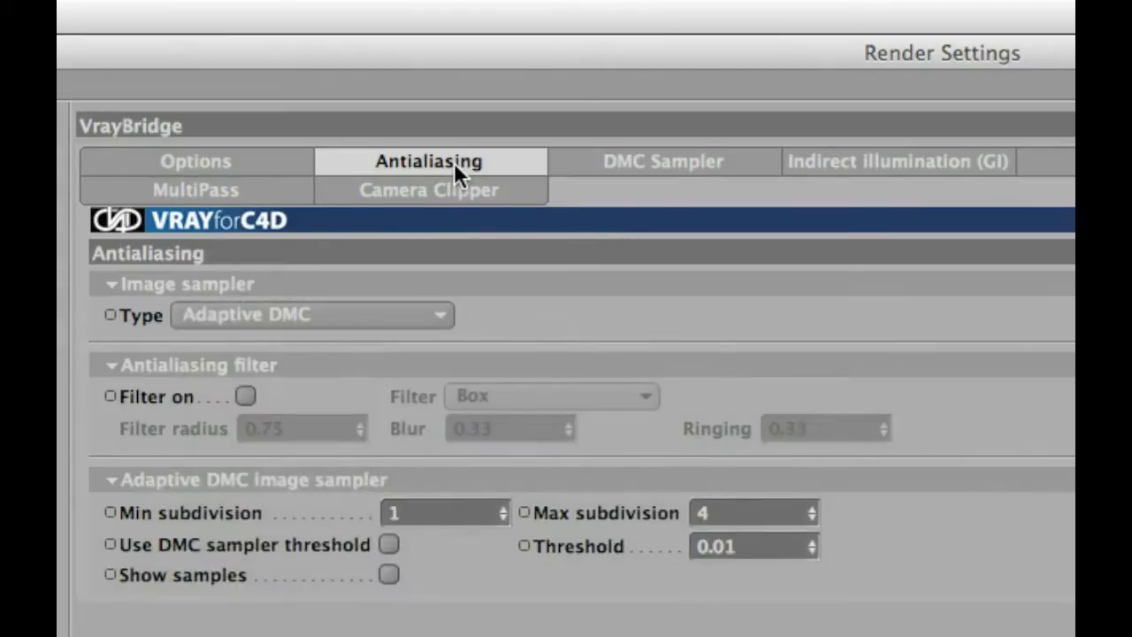
mouse_move(441, 303)
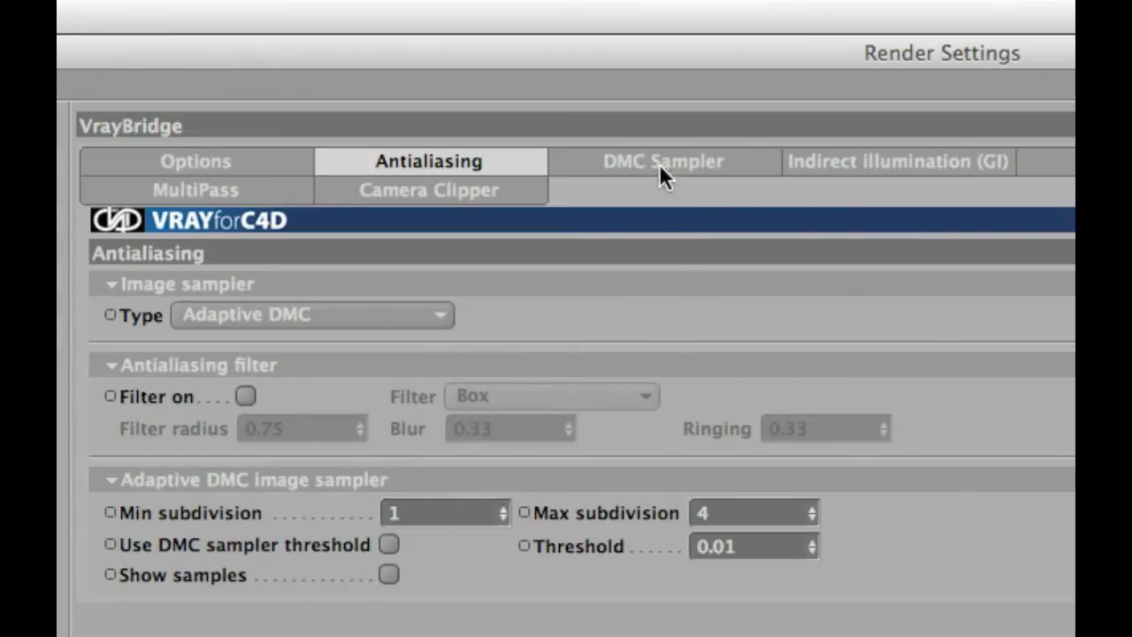
mouse_move(605, 174)
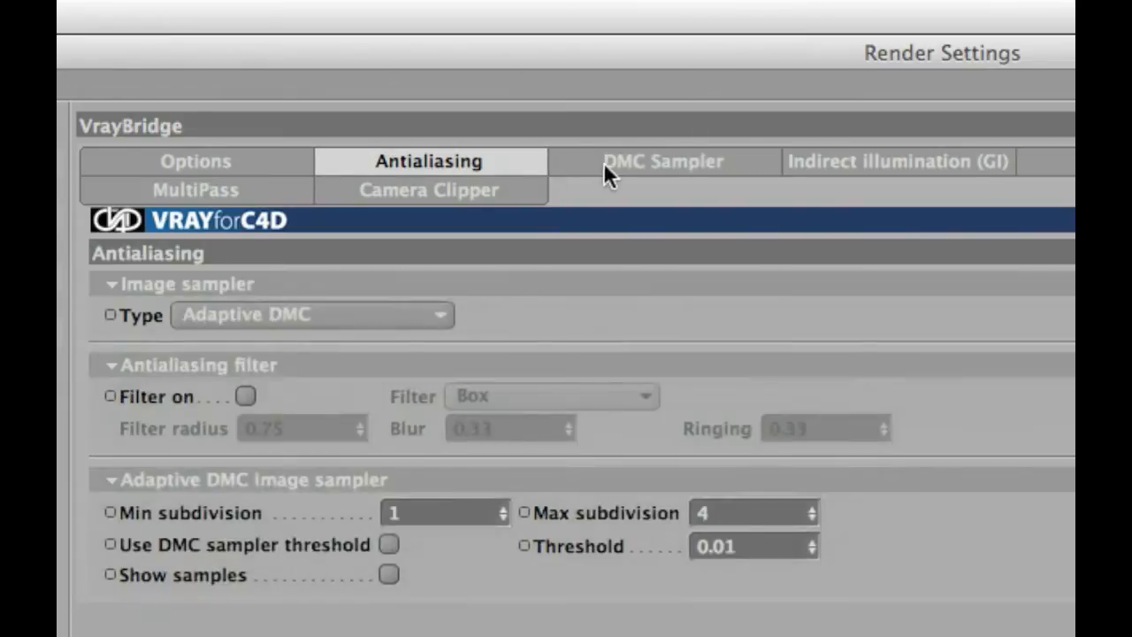
mouse_move(624, 179)
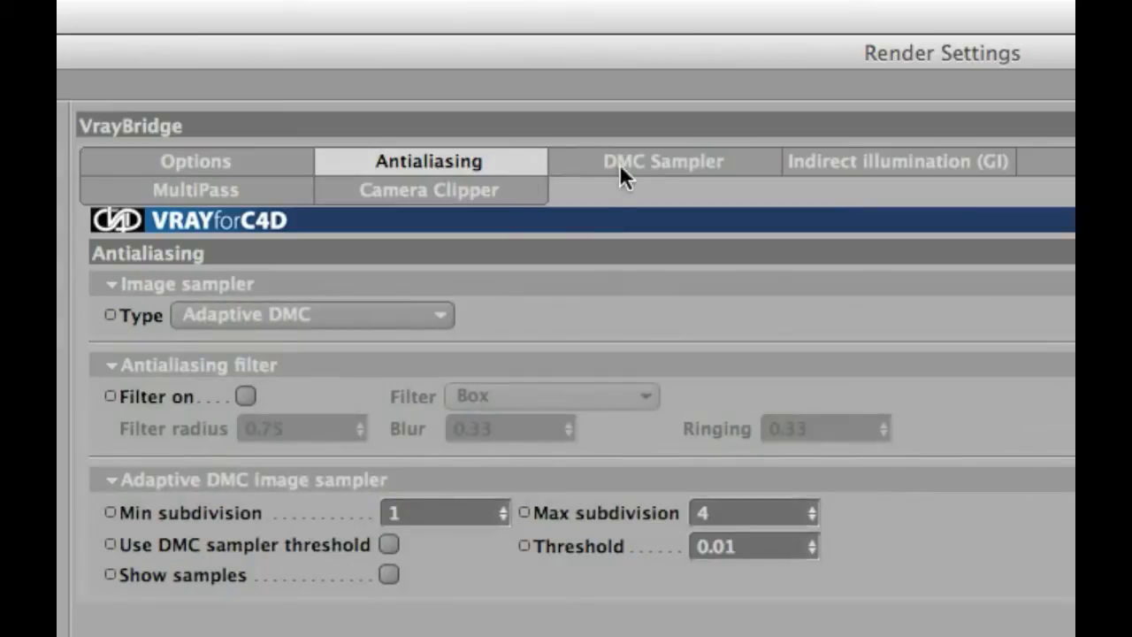
mouse_move(626, 177)
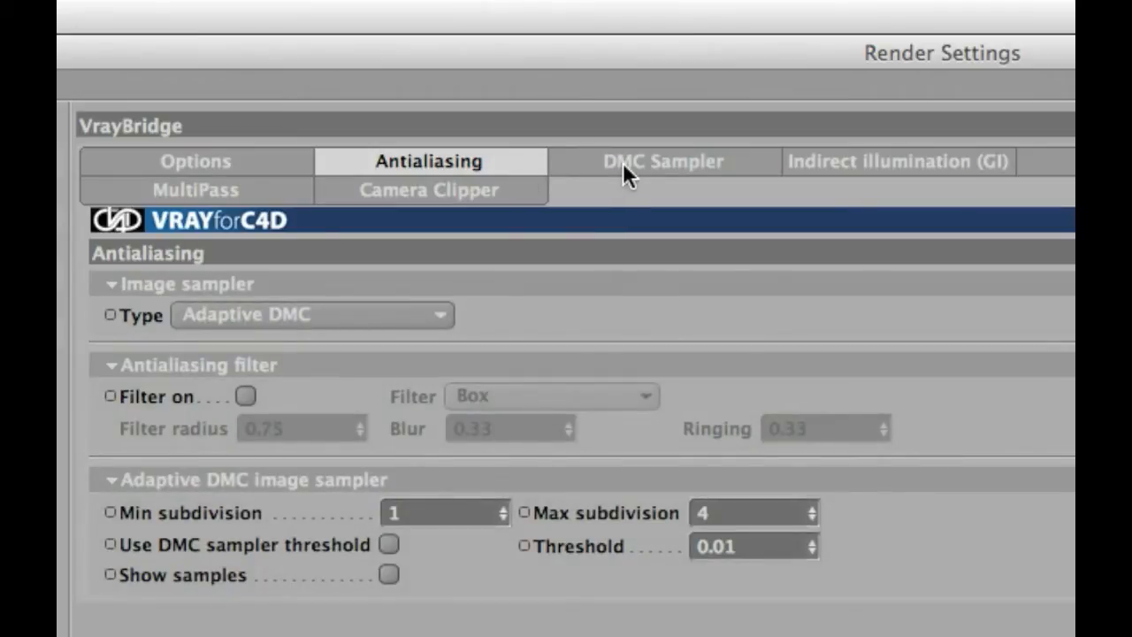
left_click(663, 161)
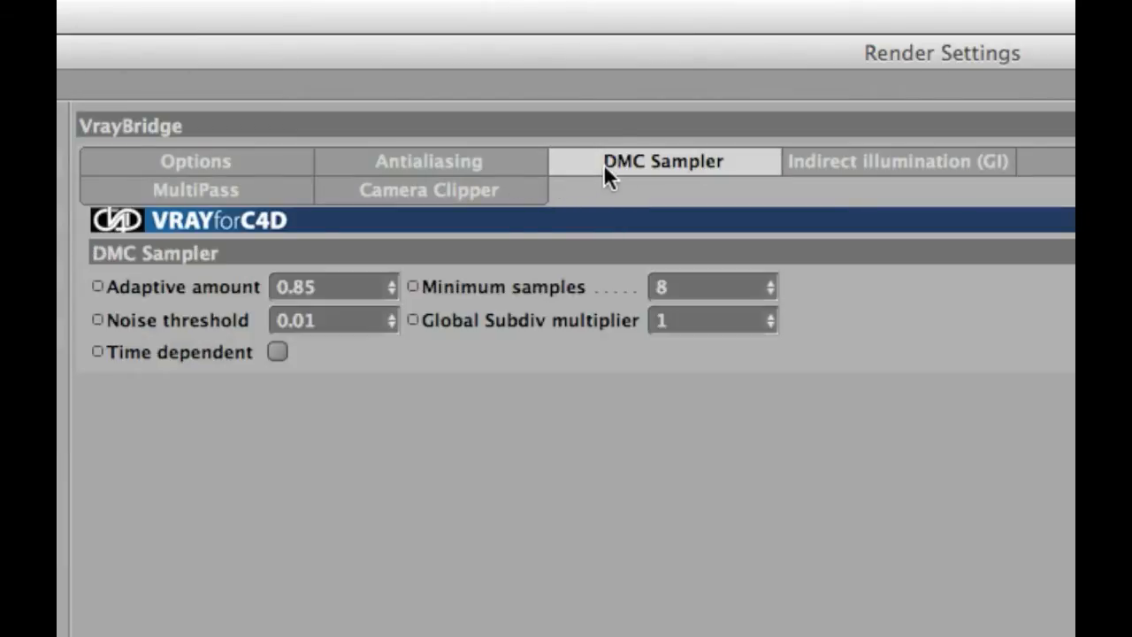
left_click(429, 161)
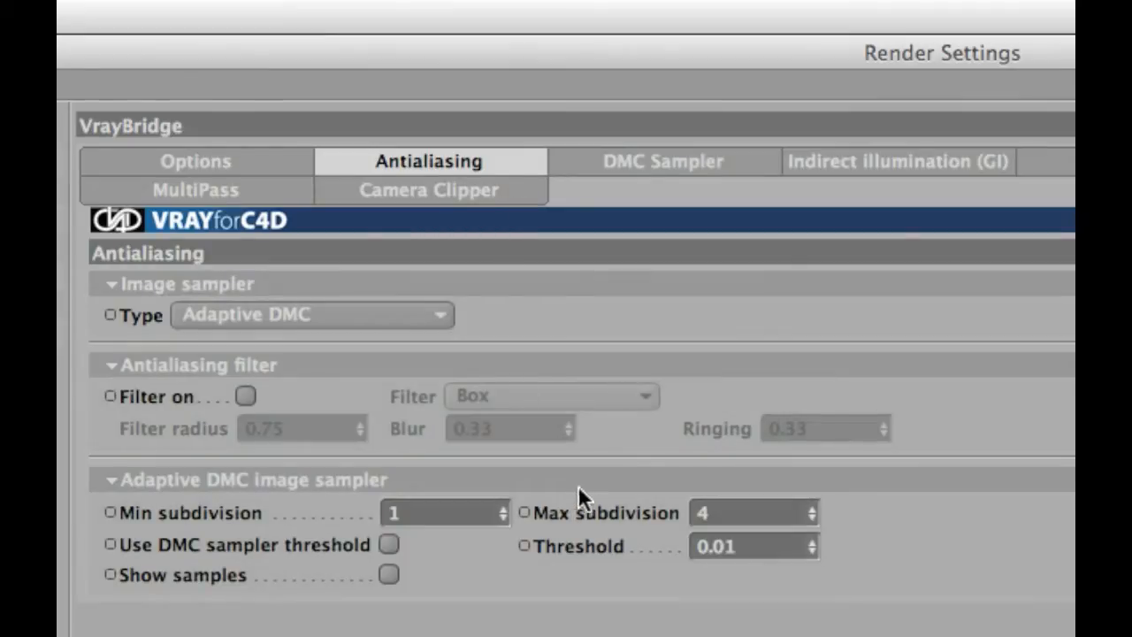
mouse_move(120, 543)
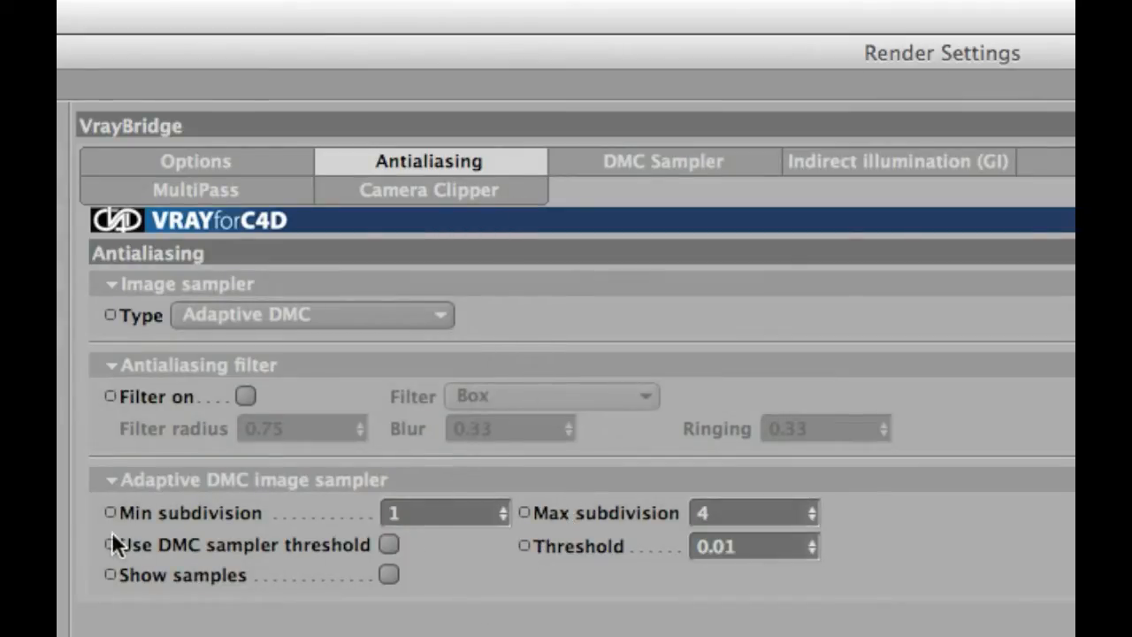
mouse_move(402, 560)
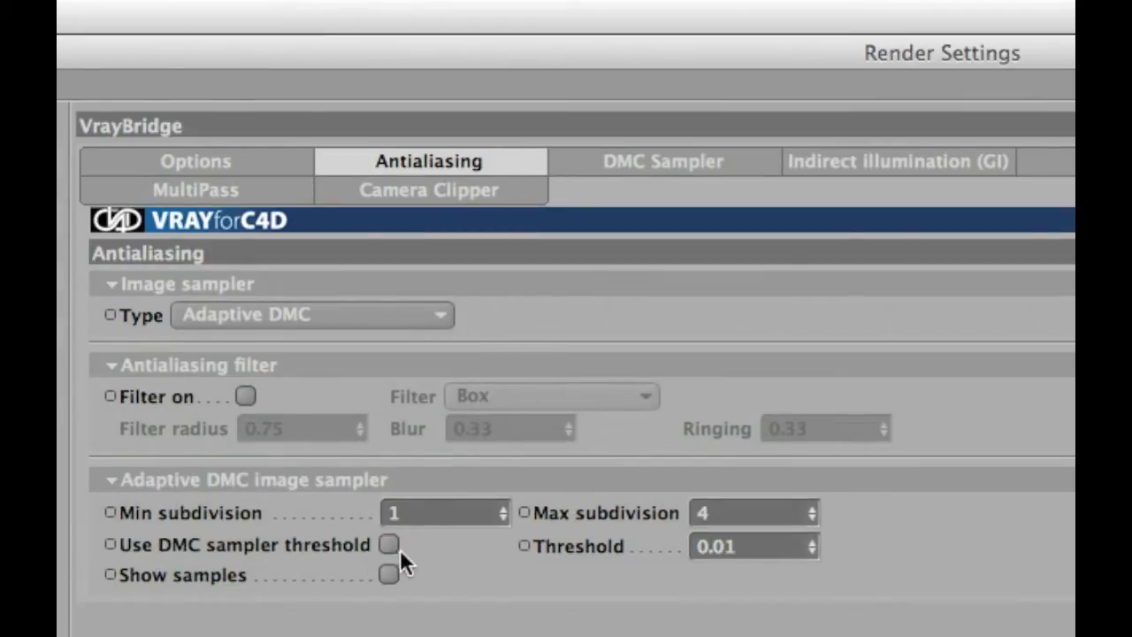
mouse_move(442, 542)
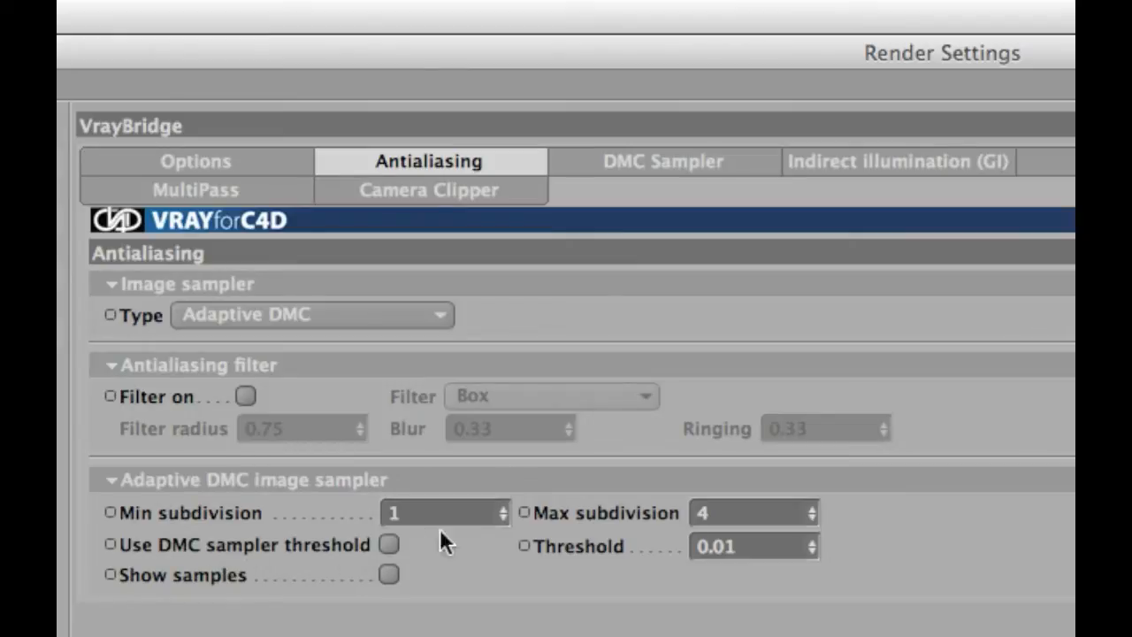
mouse_move(393, 553)
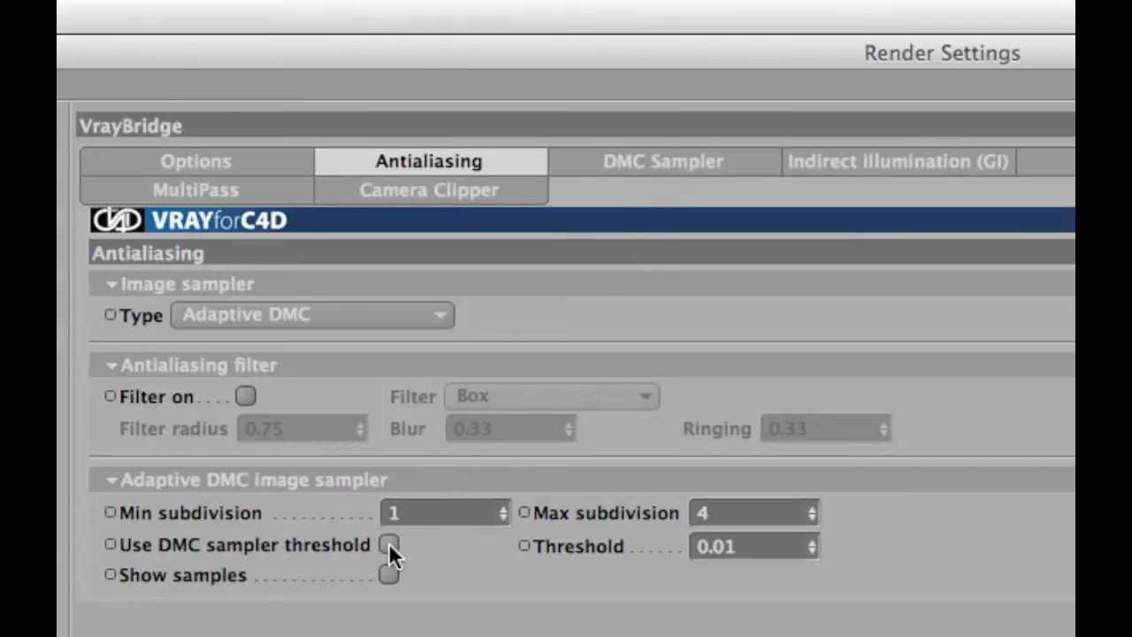
left_click(389, 546)
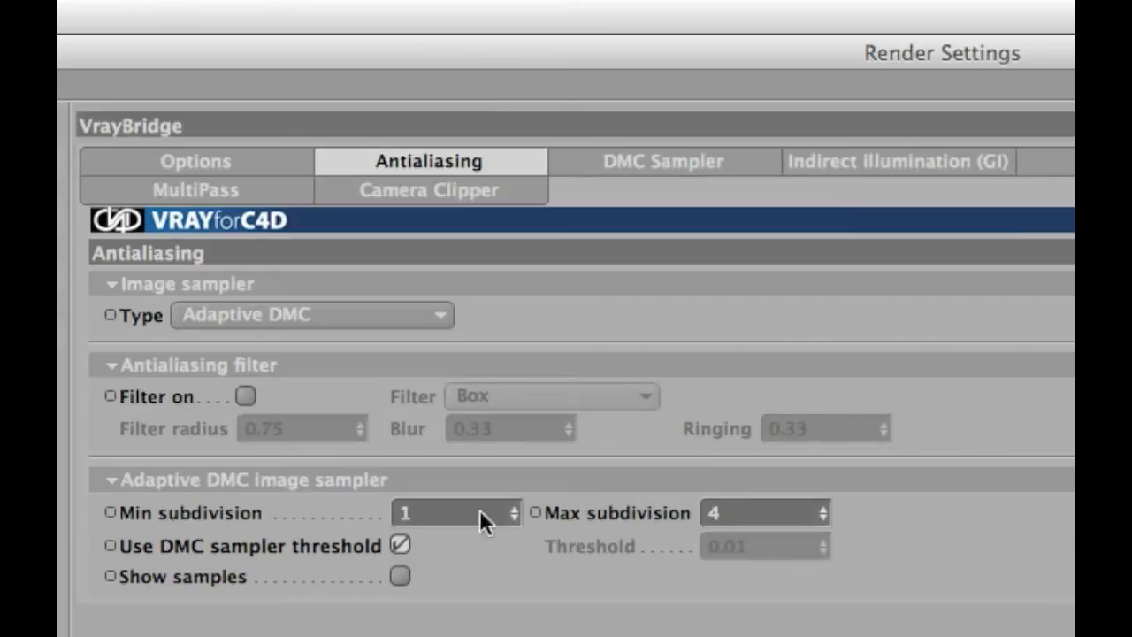
mouse_move(567, 343)
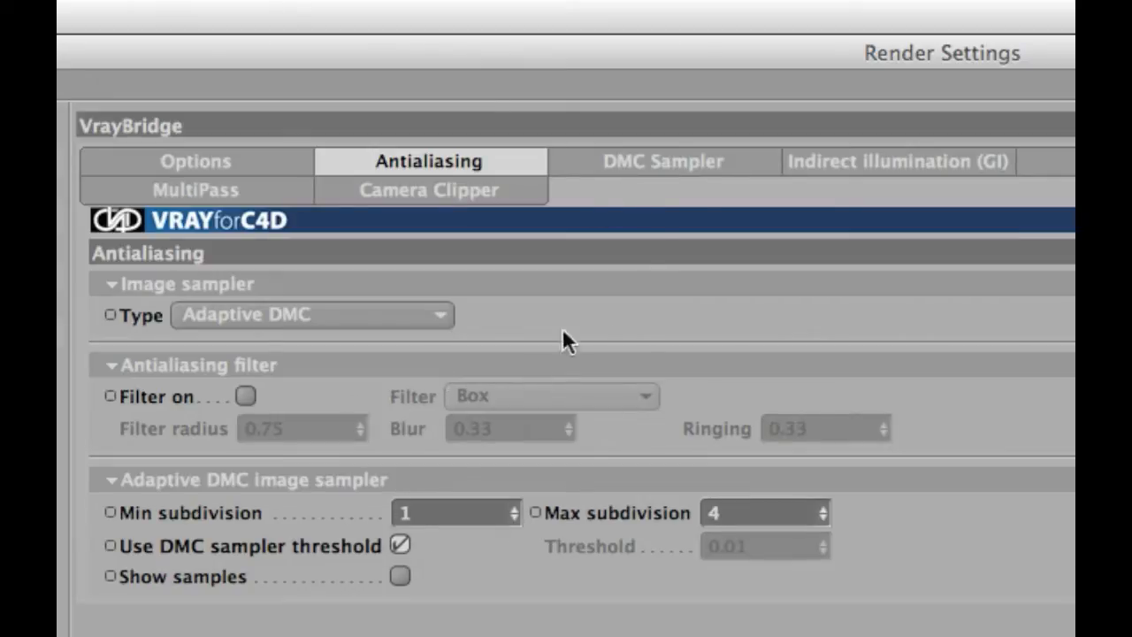
Lower the DMC Sampler Global Subdiv multiplier from 1 to 0.5.
left_click(663, 161)
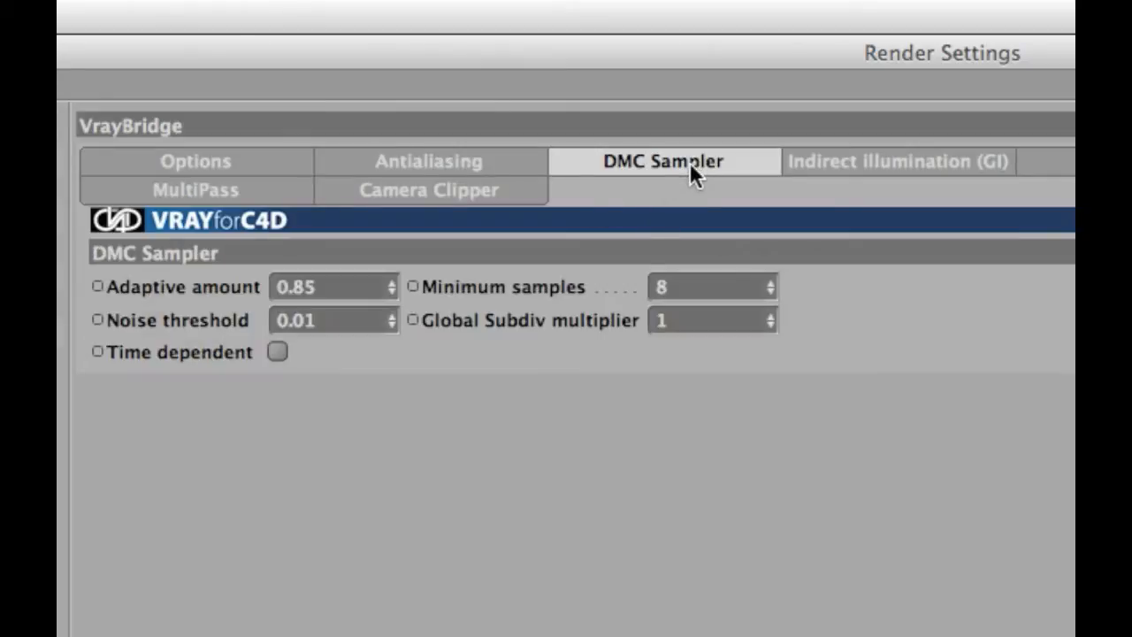
mouse_move(122, 310)
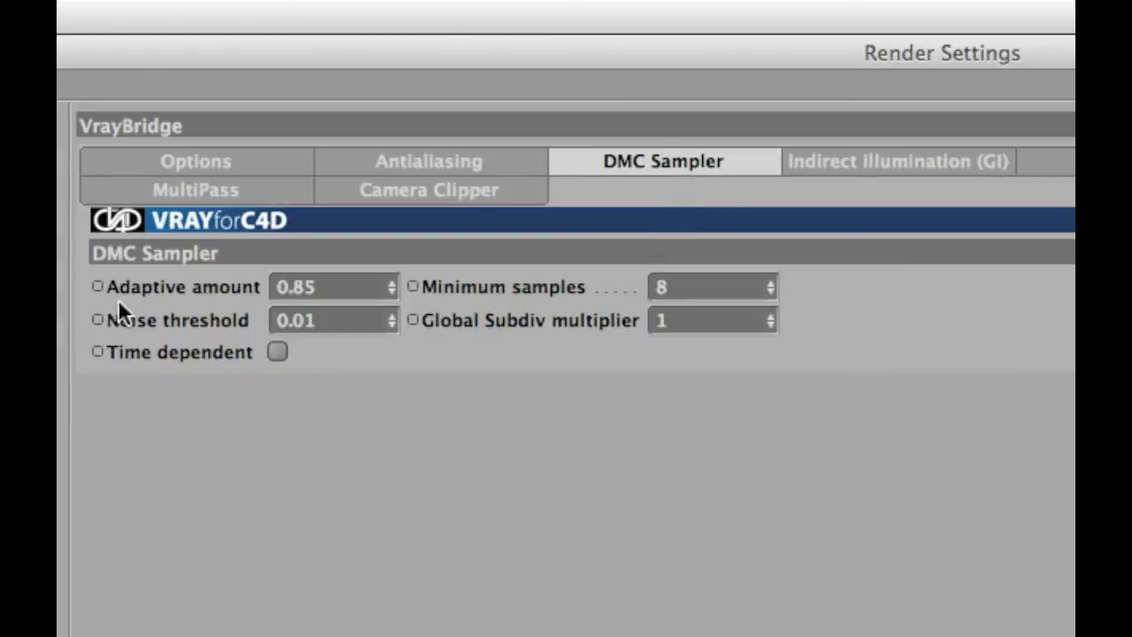
mouse_move(310, 398)
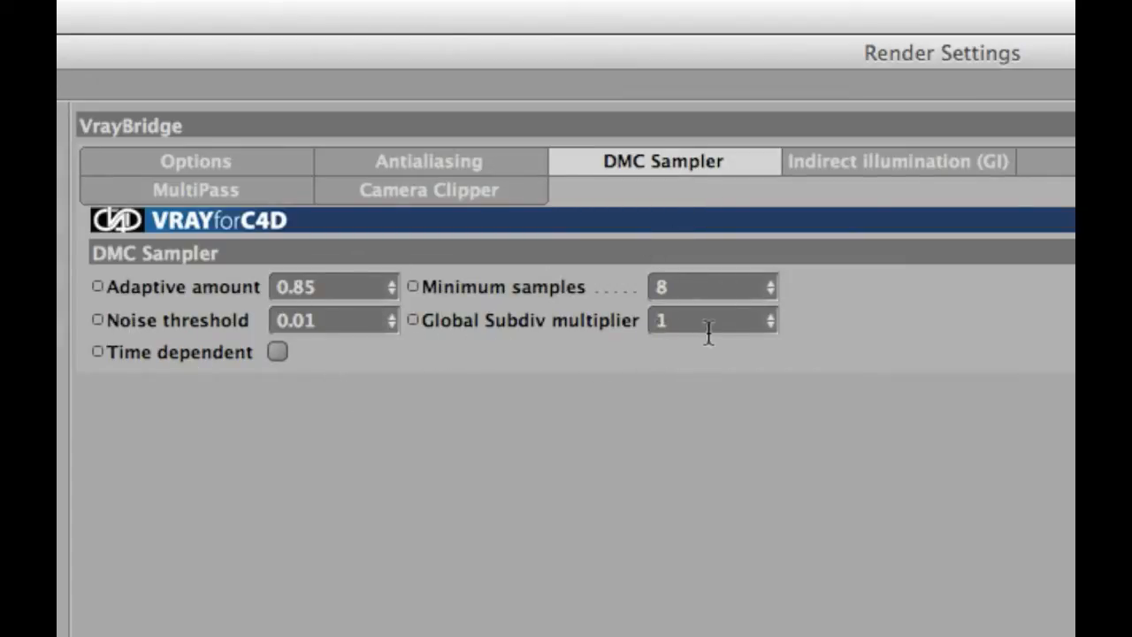
left_click(712, 320)
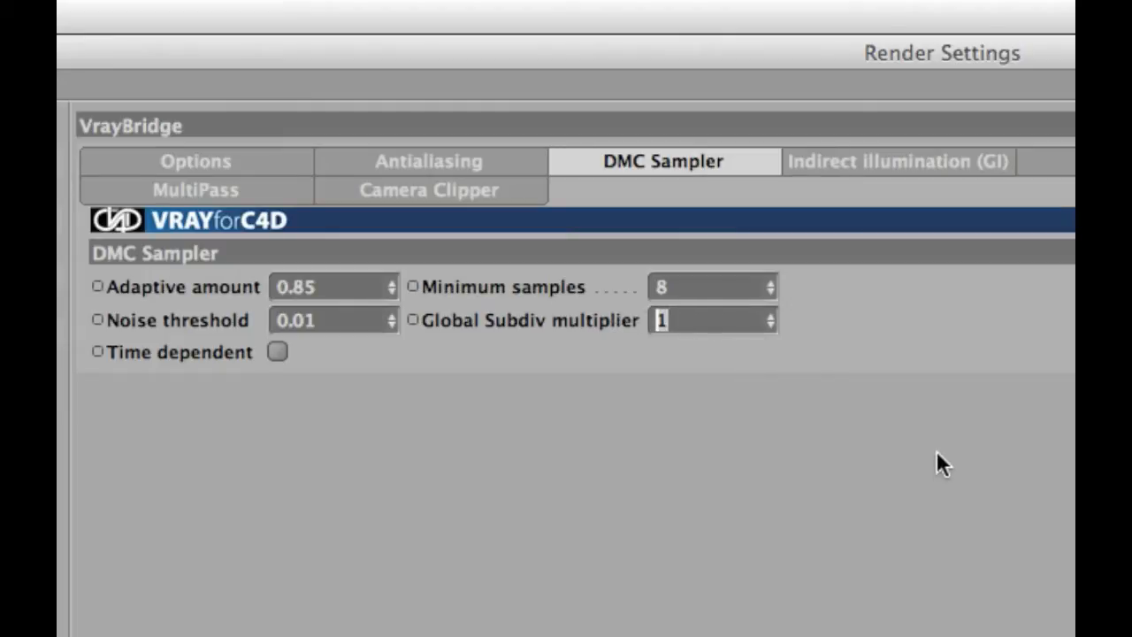
type("0.5")
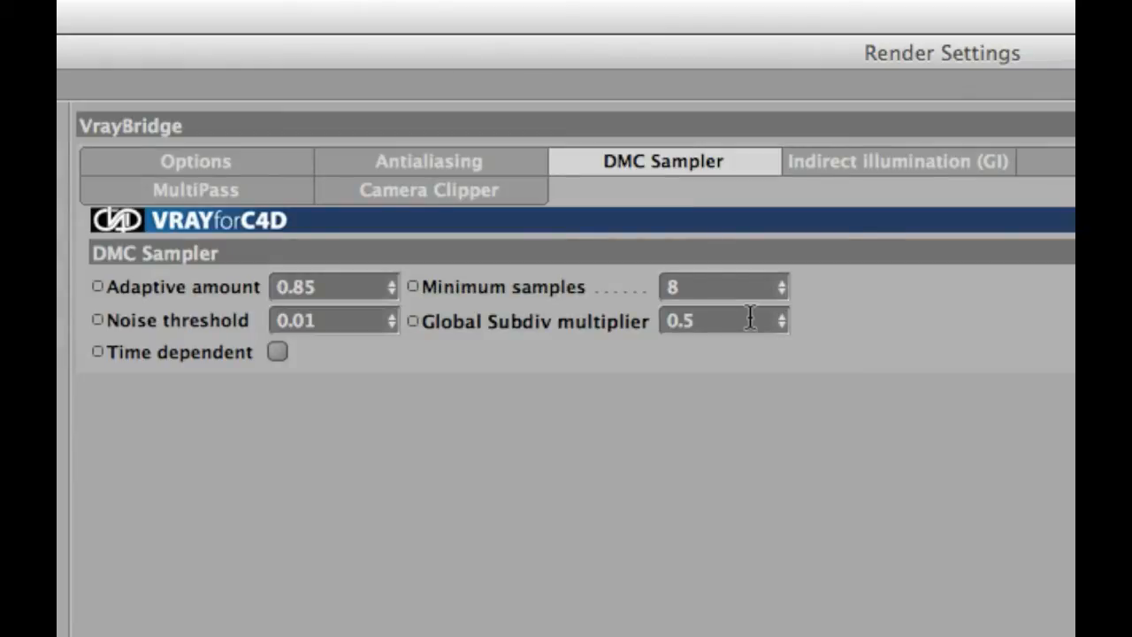
mouse_move(686, 347)
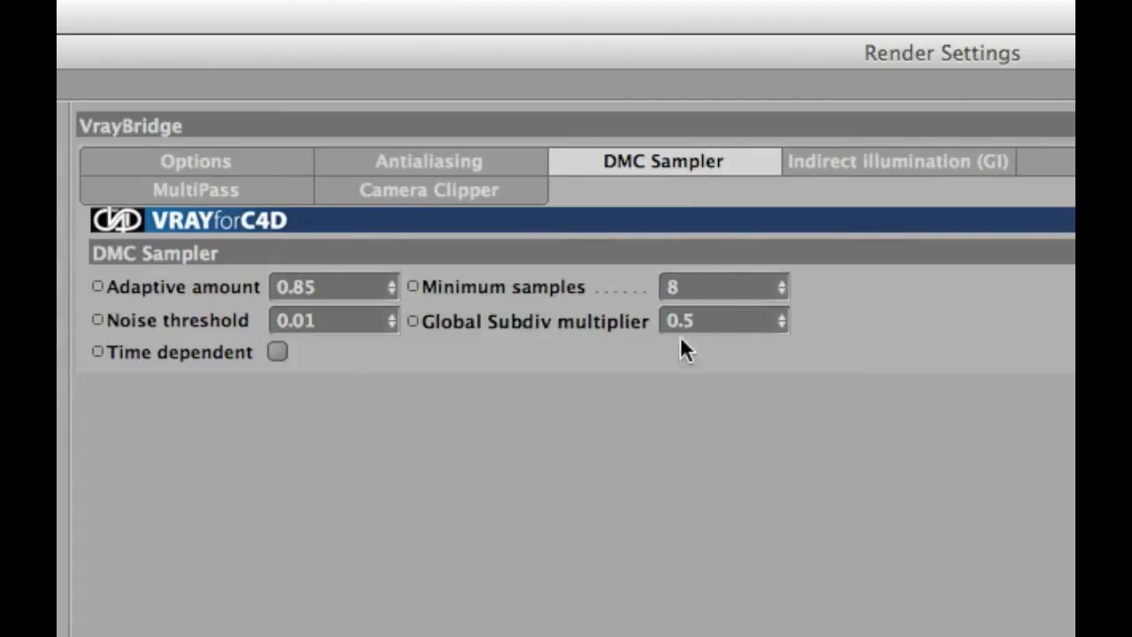
mouse_move(628, 256)
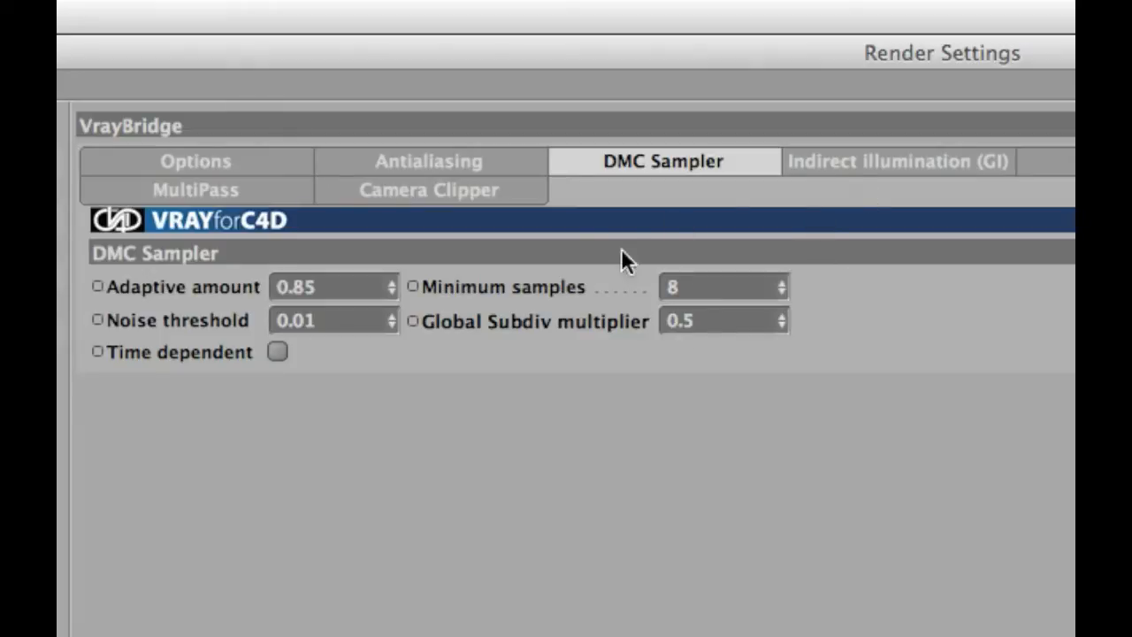
mouse_move(869, 170)
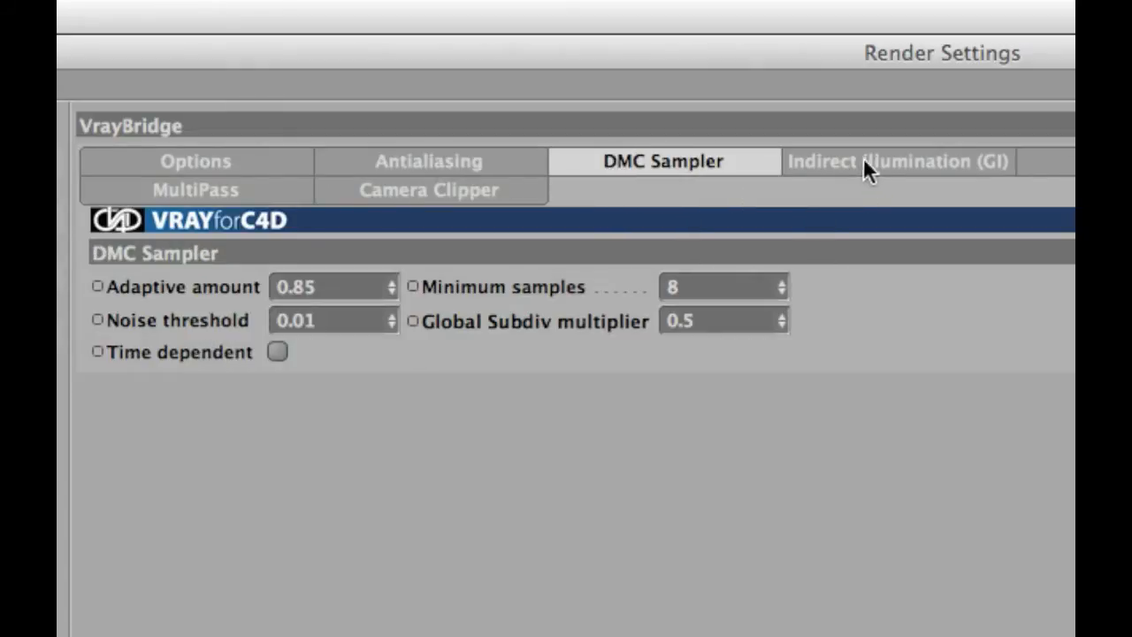
Choose the GI preset '01_IR-LC_very very fast [for big print size]'.
left_click(896, 161)
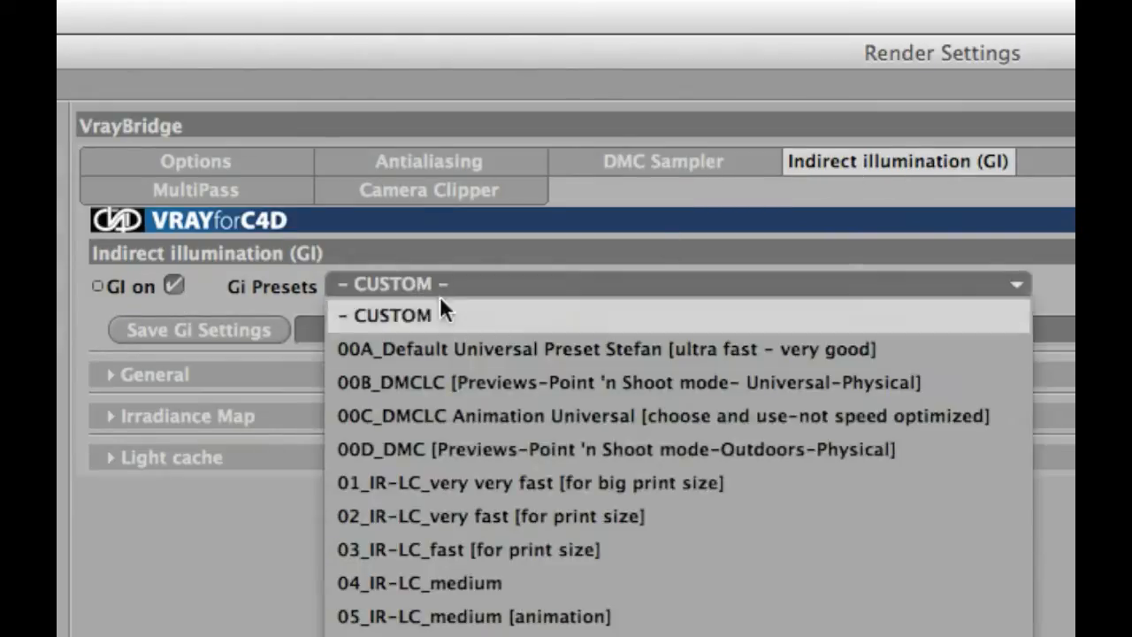
mouse_move(717, 493)
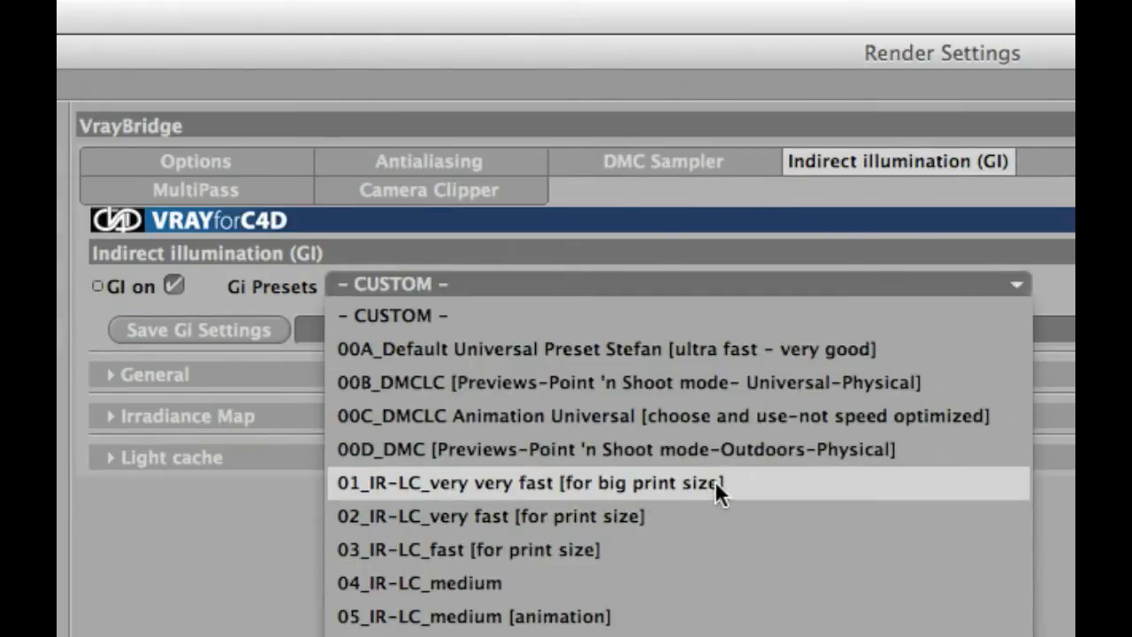
left_click(534, 484)
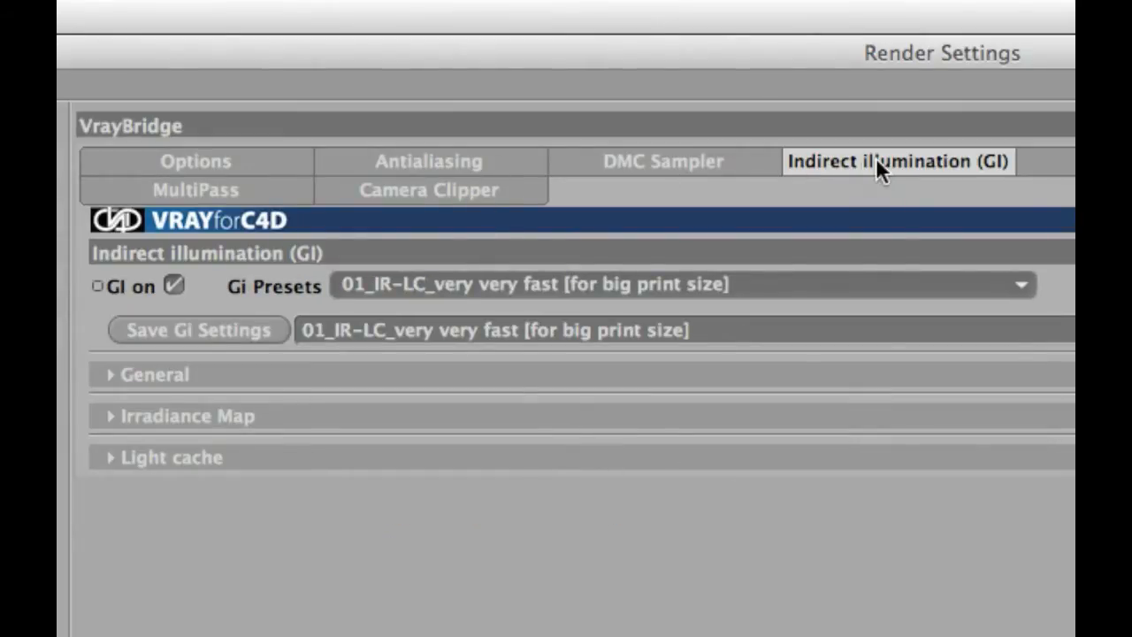
mouse_move(924, 215)
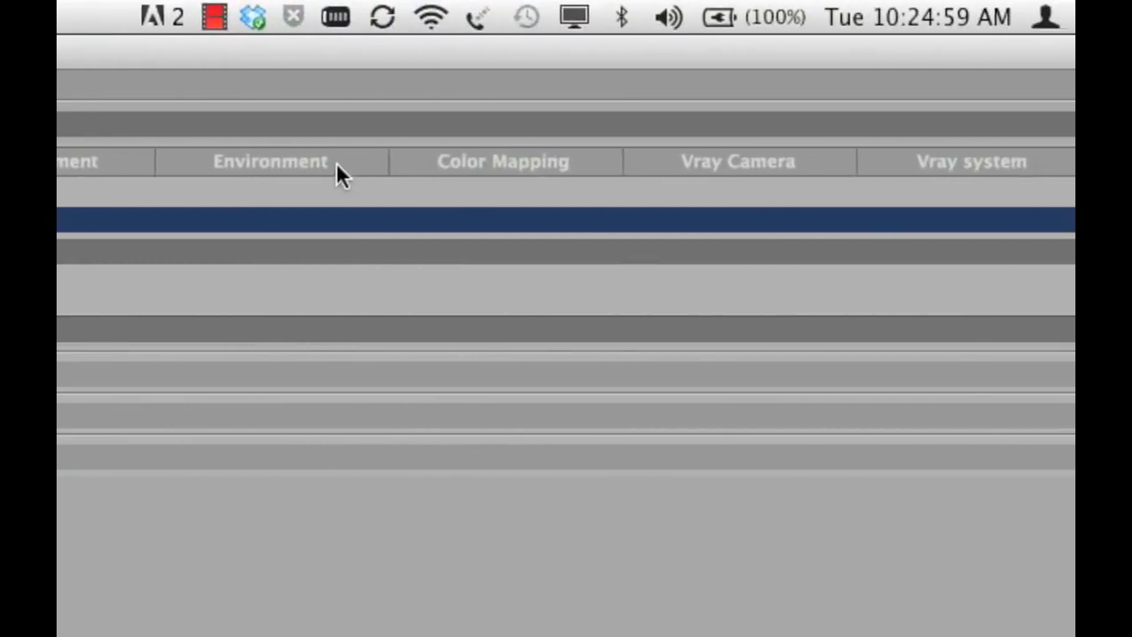
Enable Linear WorkFlow in Color Mapping and set Gamma to 2.2.
left_click(503, 161)
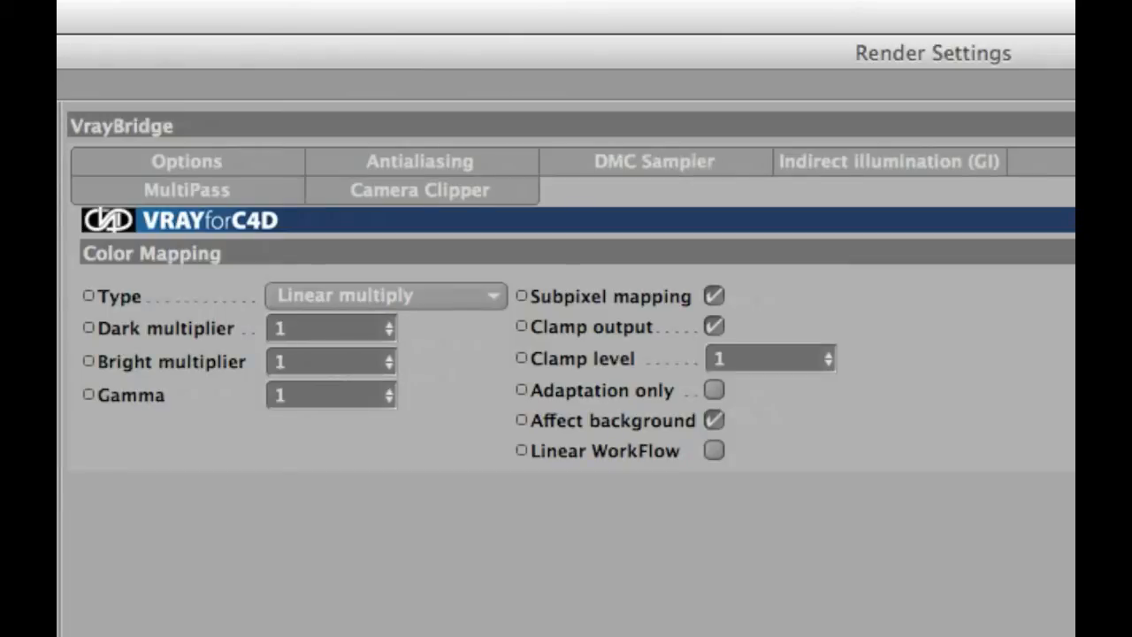
mouse_move(765, 468)
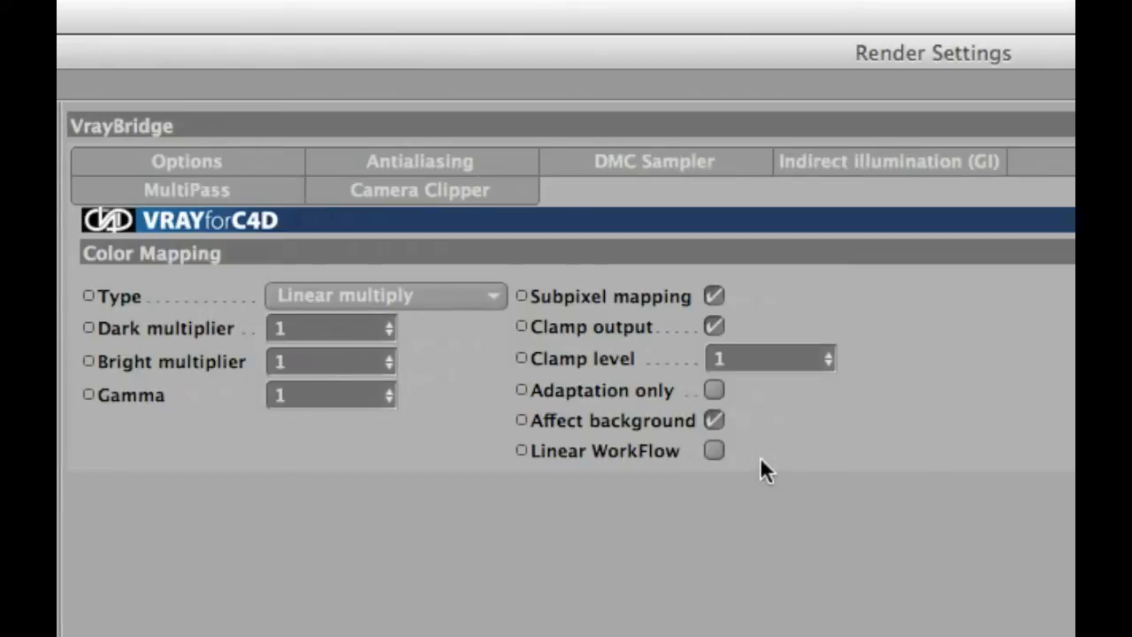
mouse_move(588, 468)
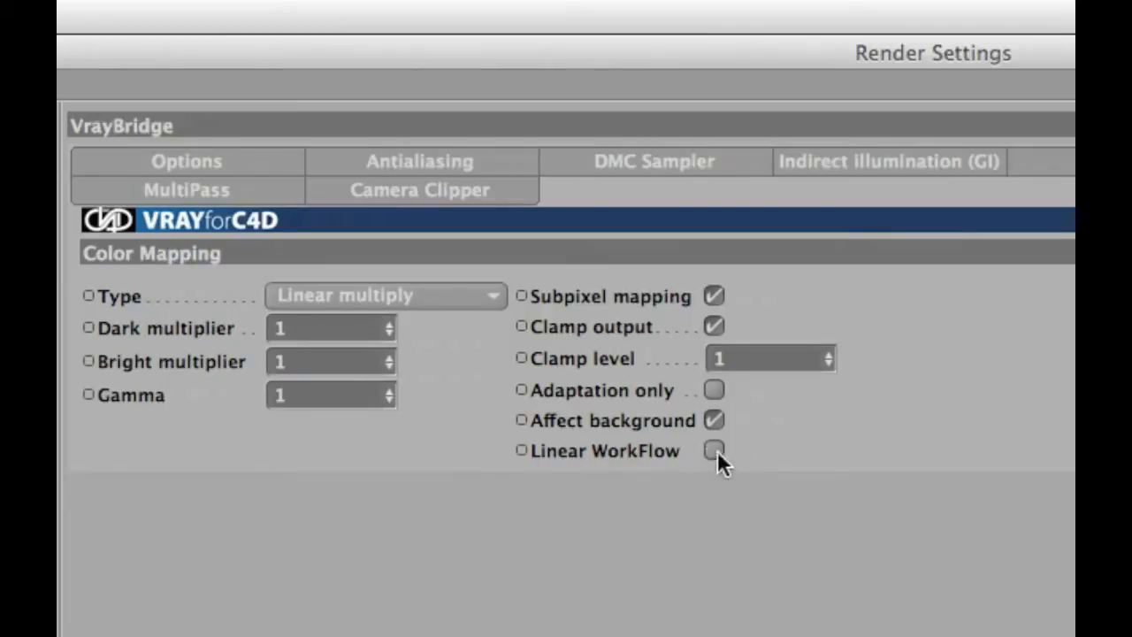
left_click(713, 451)
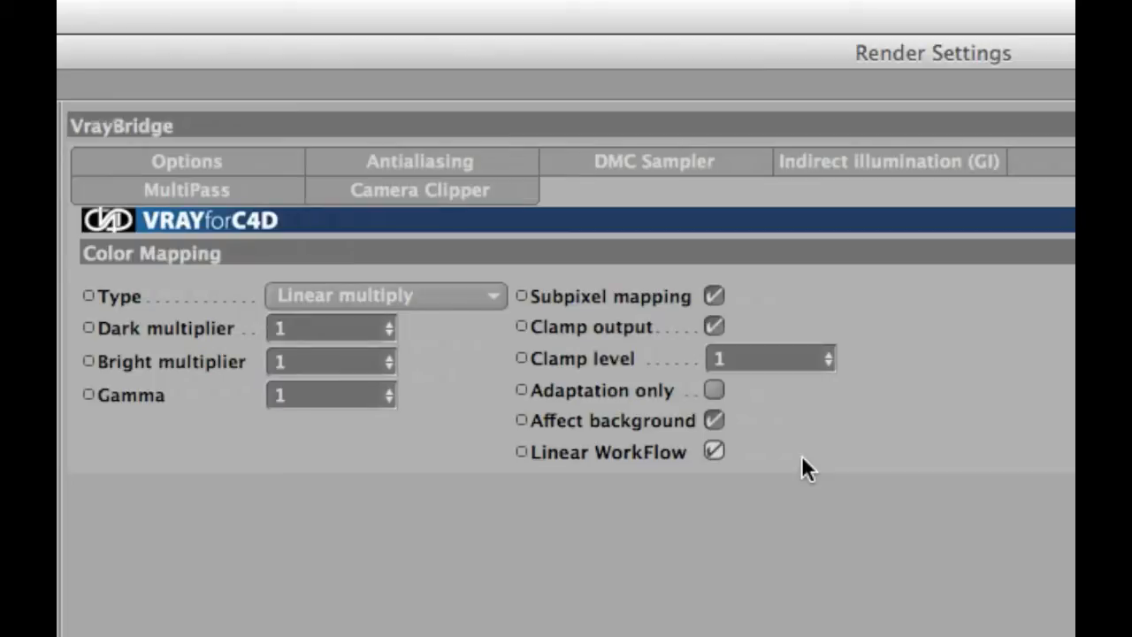
mouse_move(812, 471)
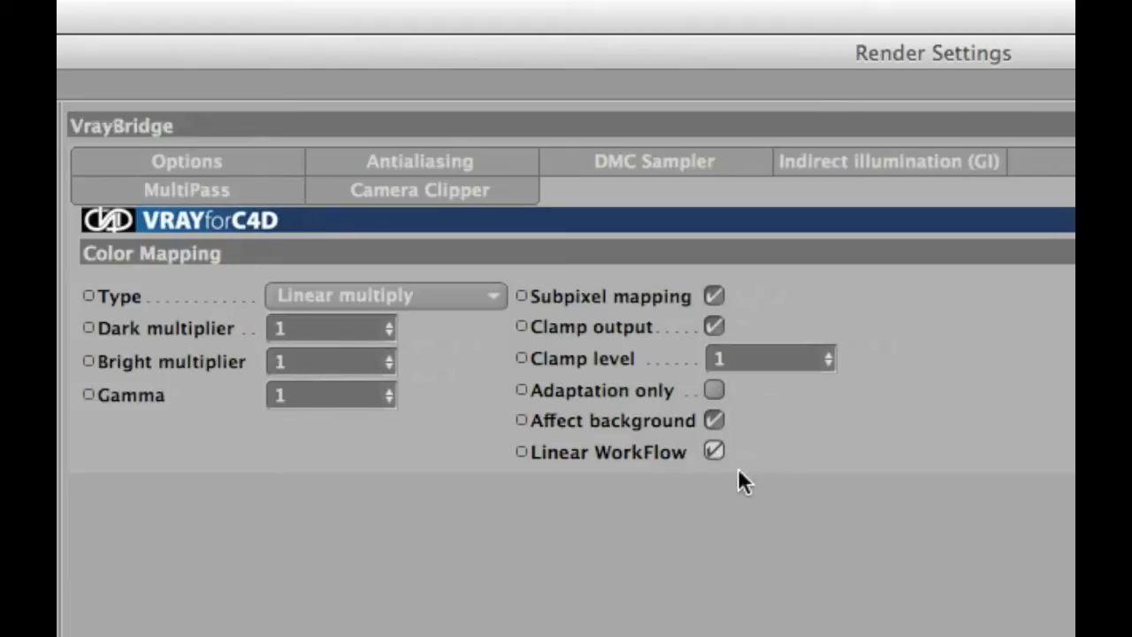
mouse_move(653, 469)
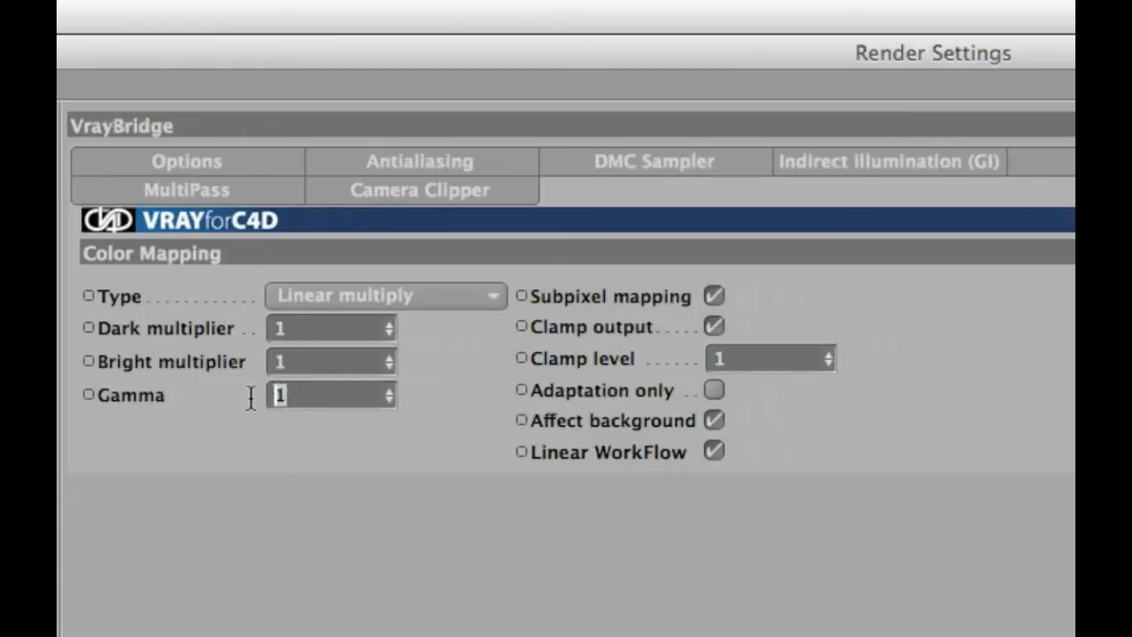
type("2.2")
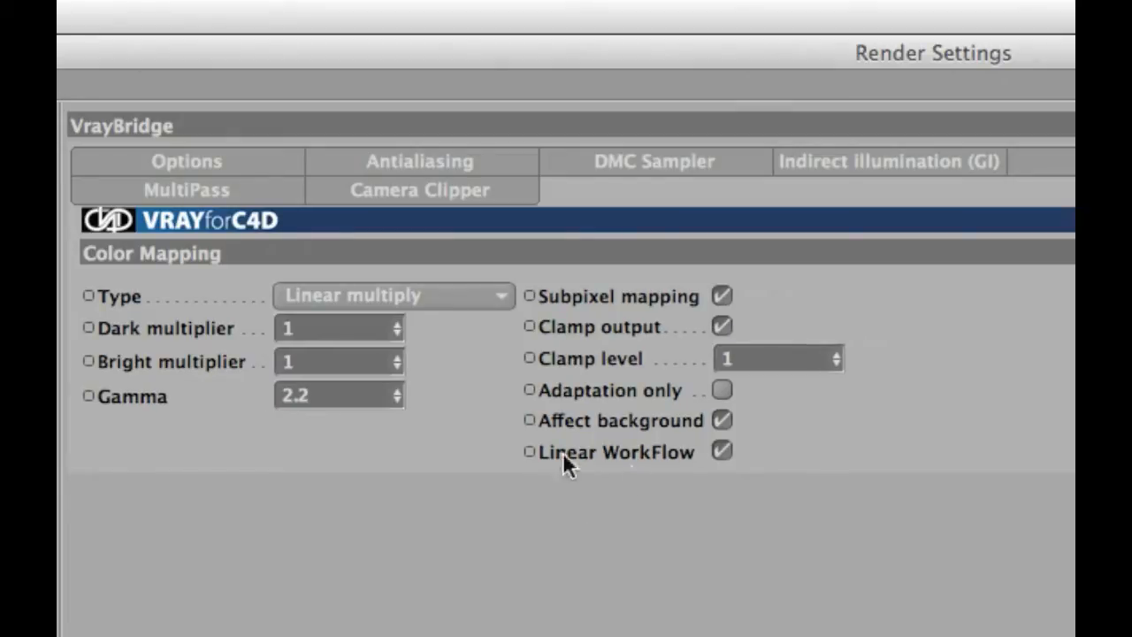
mouse_move(635, 472)
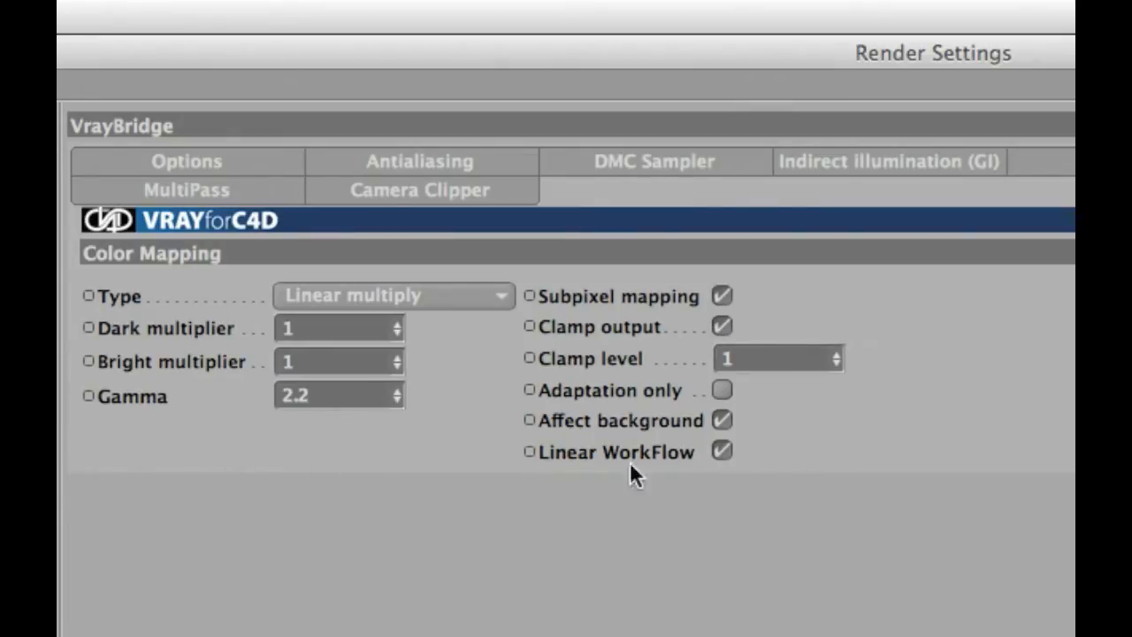
mouse_move(241, 418)
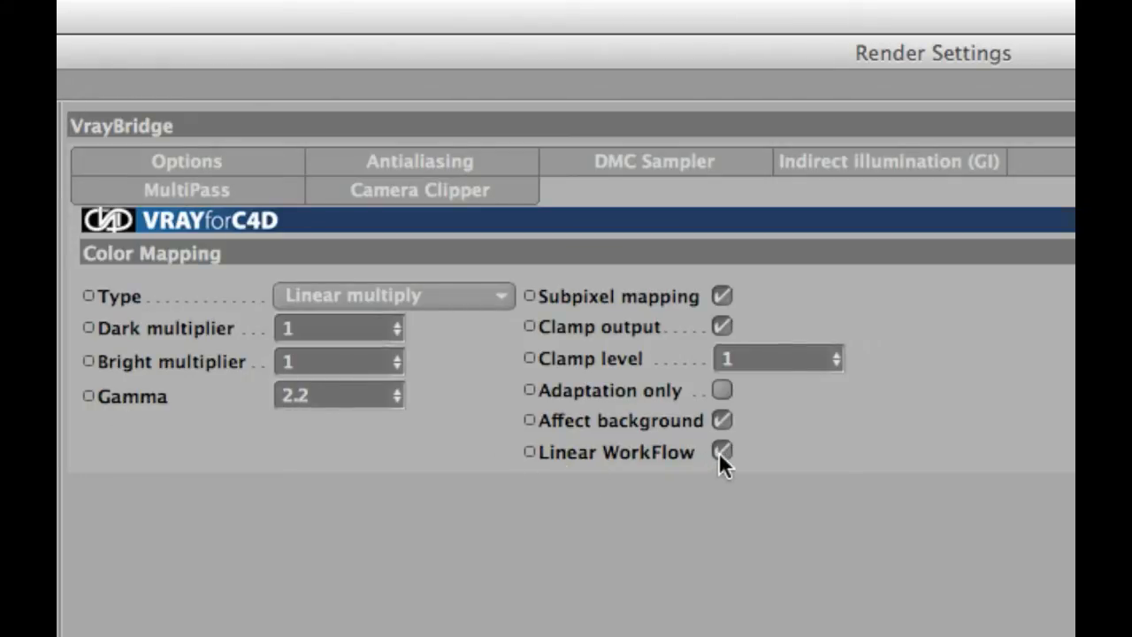
left_click(721, 452)
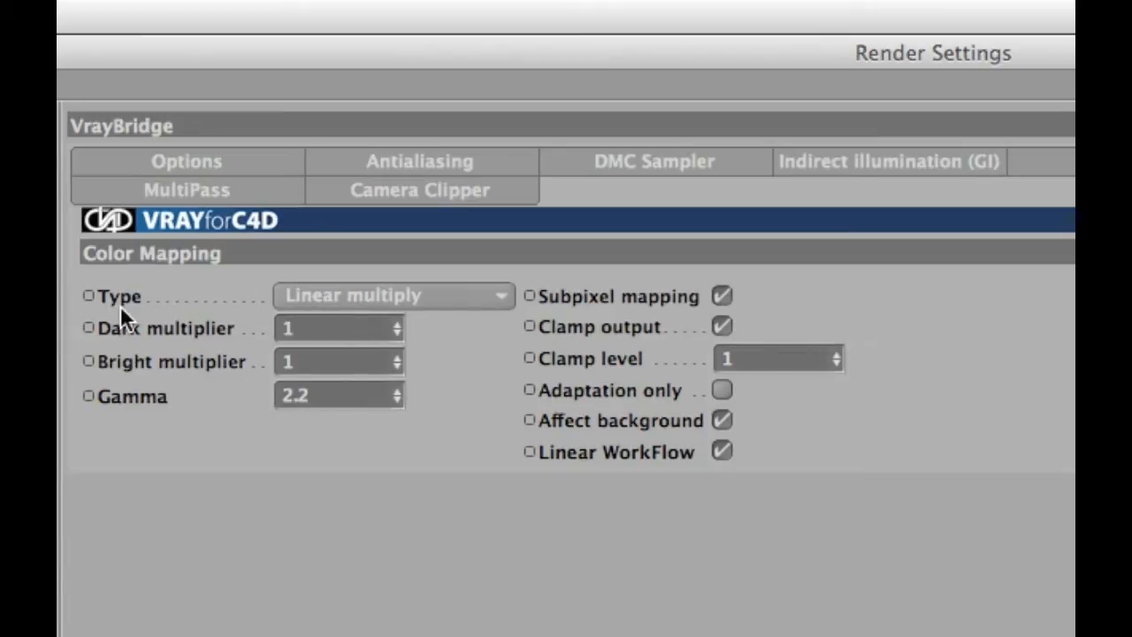
left_click(393, 295)
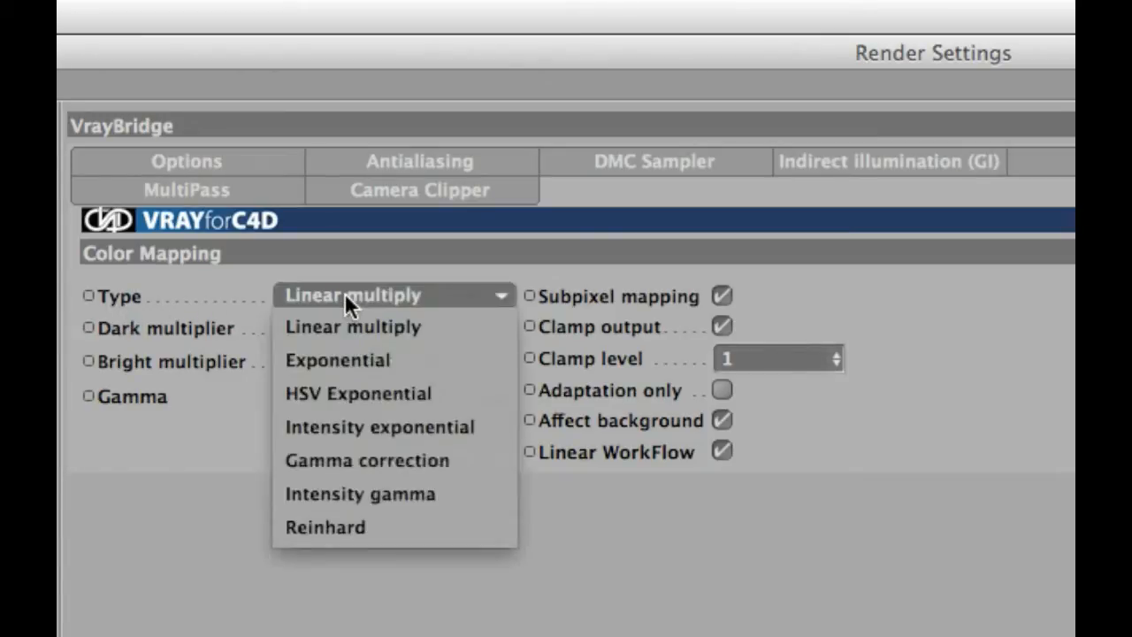
left_click(352, 327)
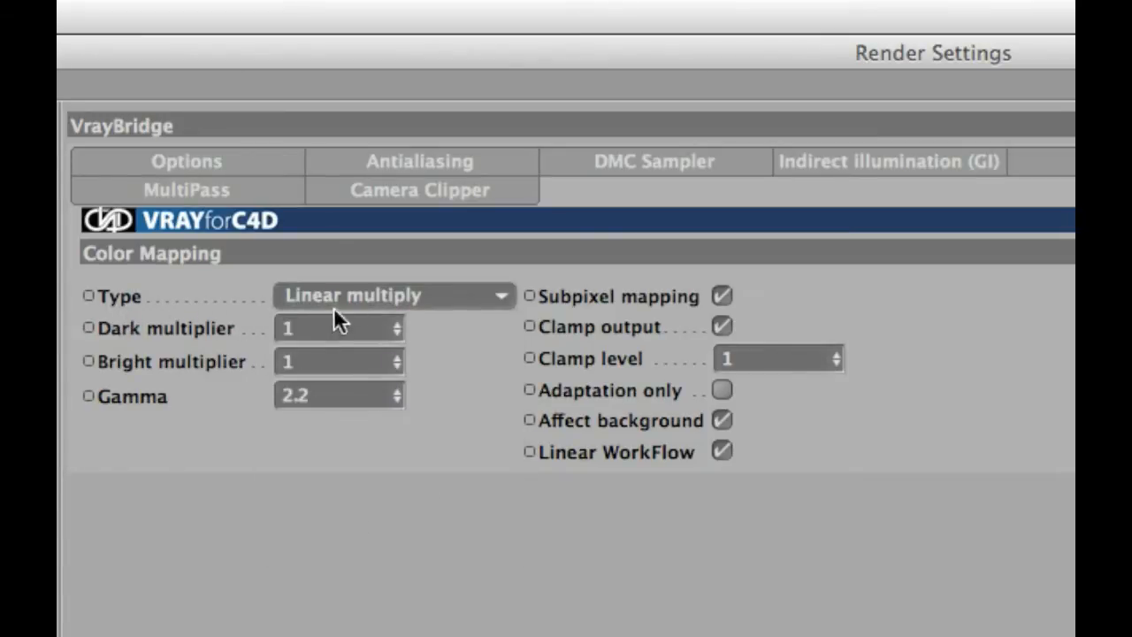
left_click(394, 295)
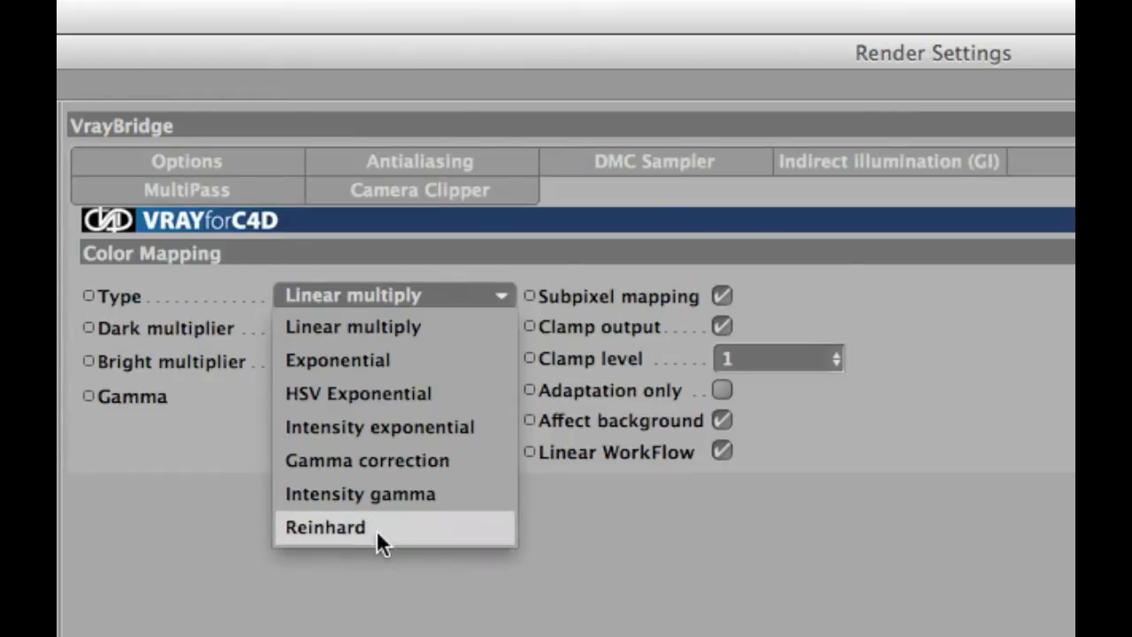
mouse_move(394, 326)
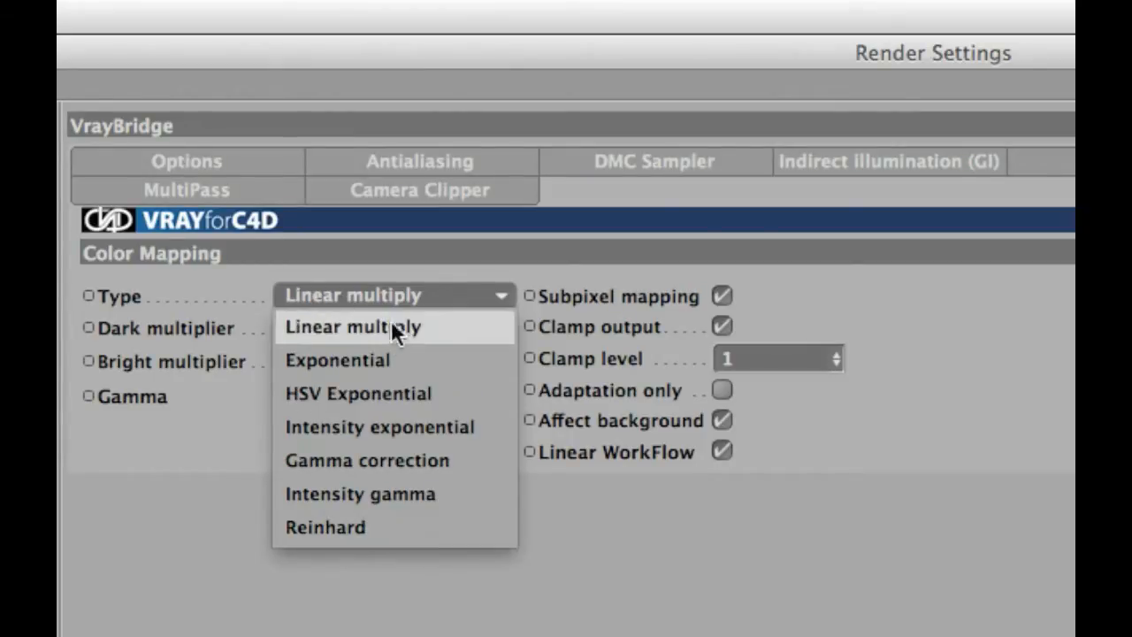
left_click(352, 326)
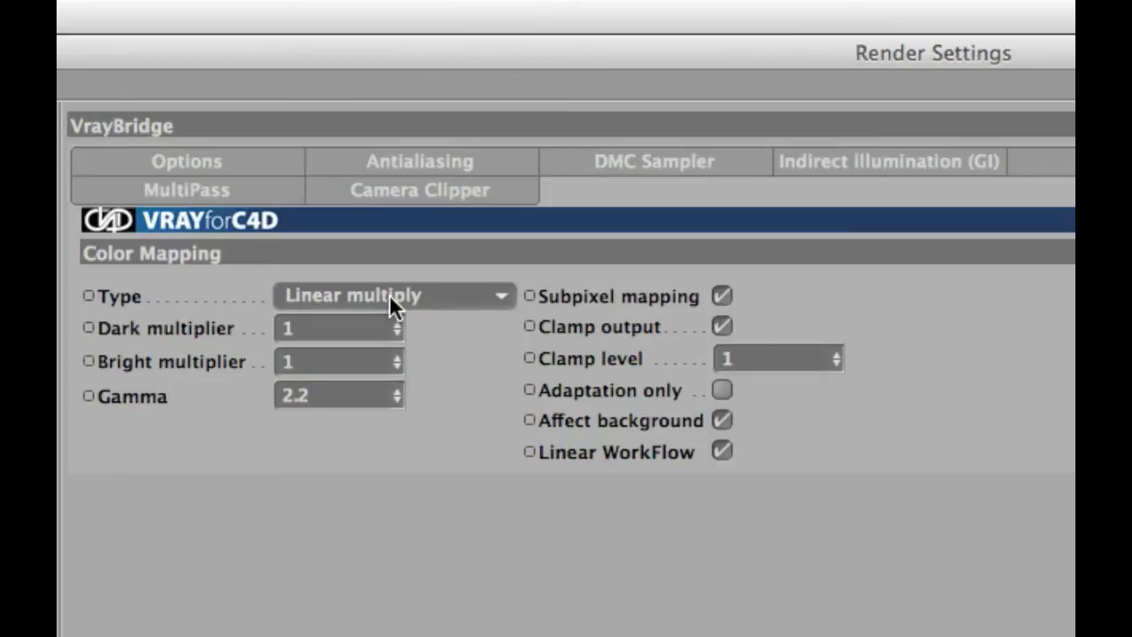
mouse_move(433, 411)
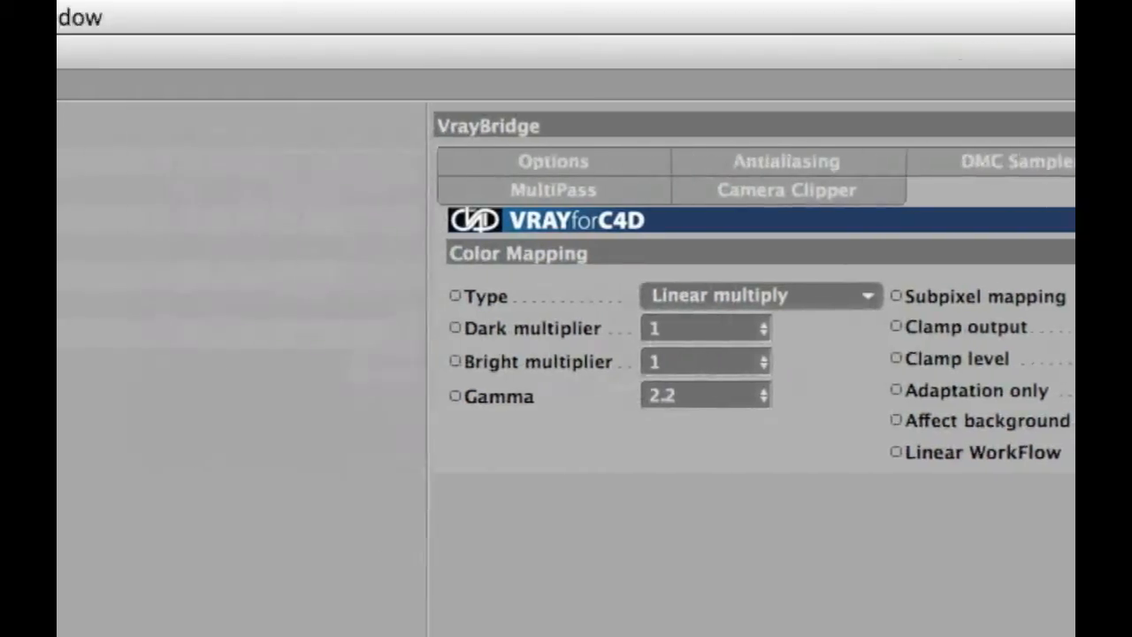
Show the Output settings: 800 x 600 pixels at resolution 72.
left_click(154, 161)
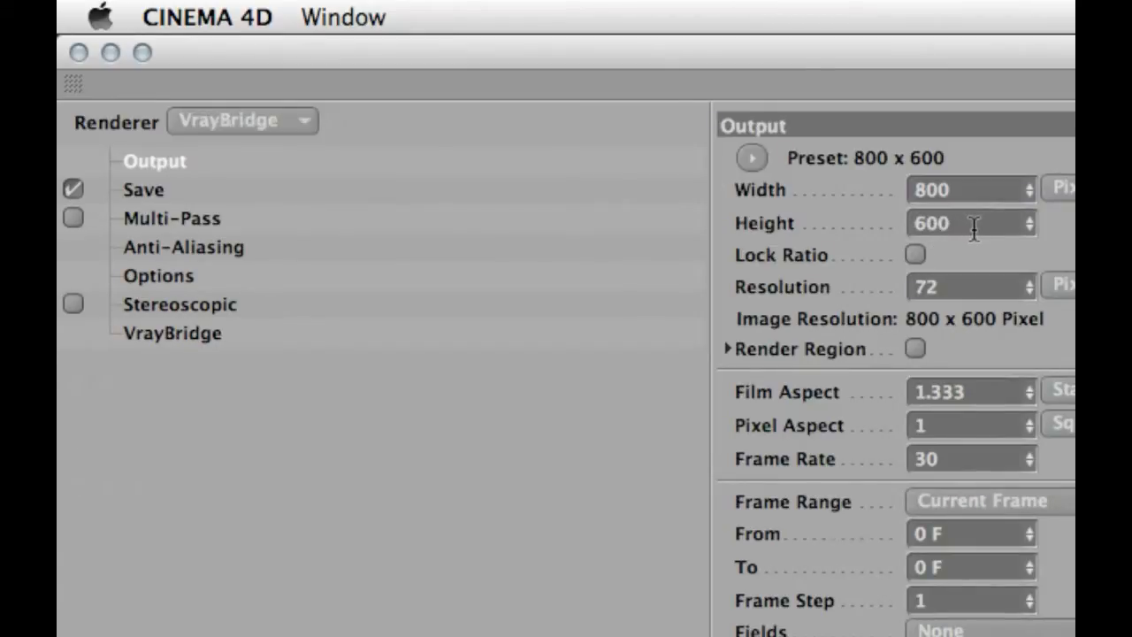
mouse_move(964, 235)
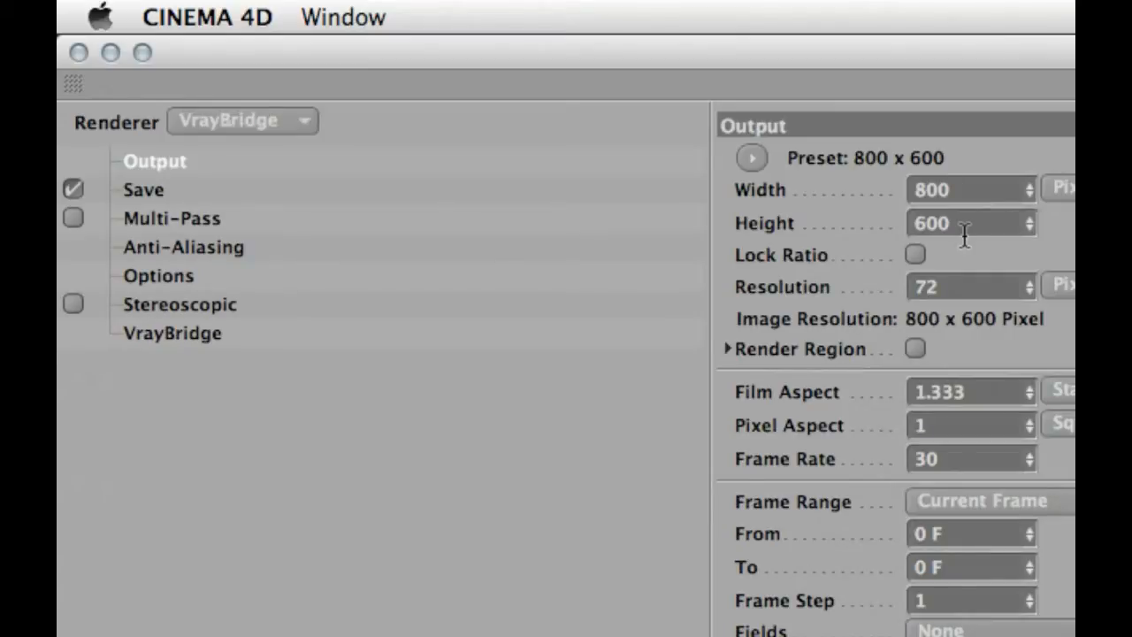
mouse_move(233, 169)
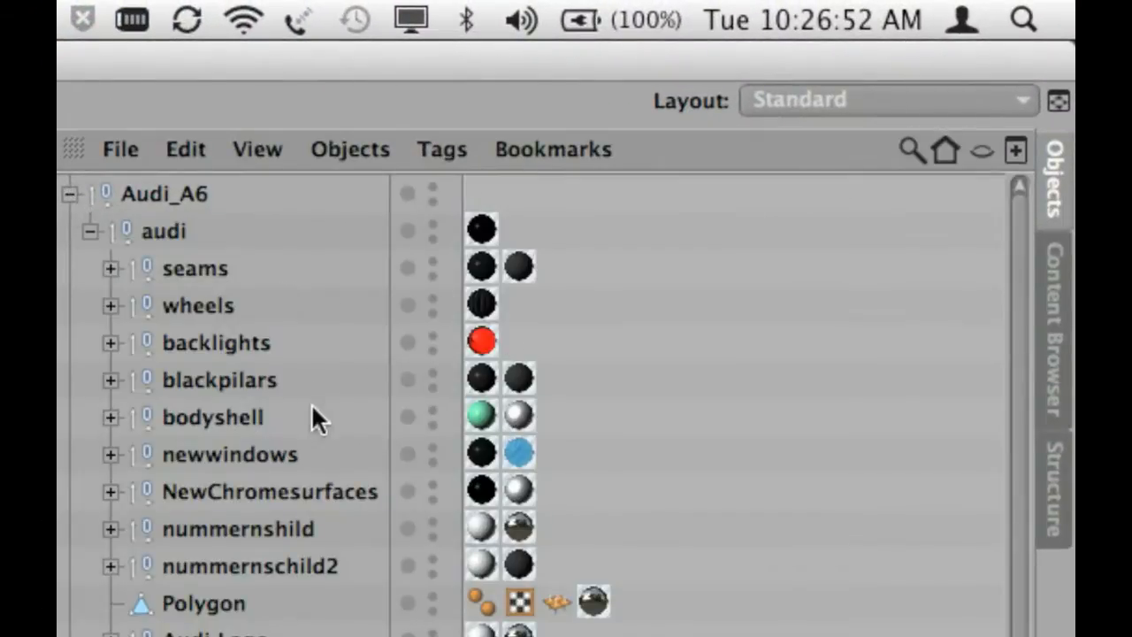
mouse_move(331, 504)
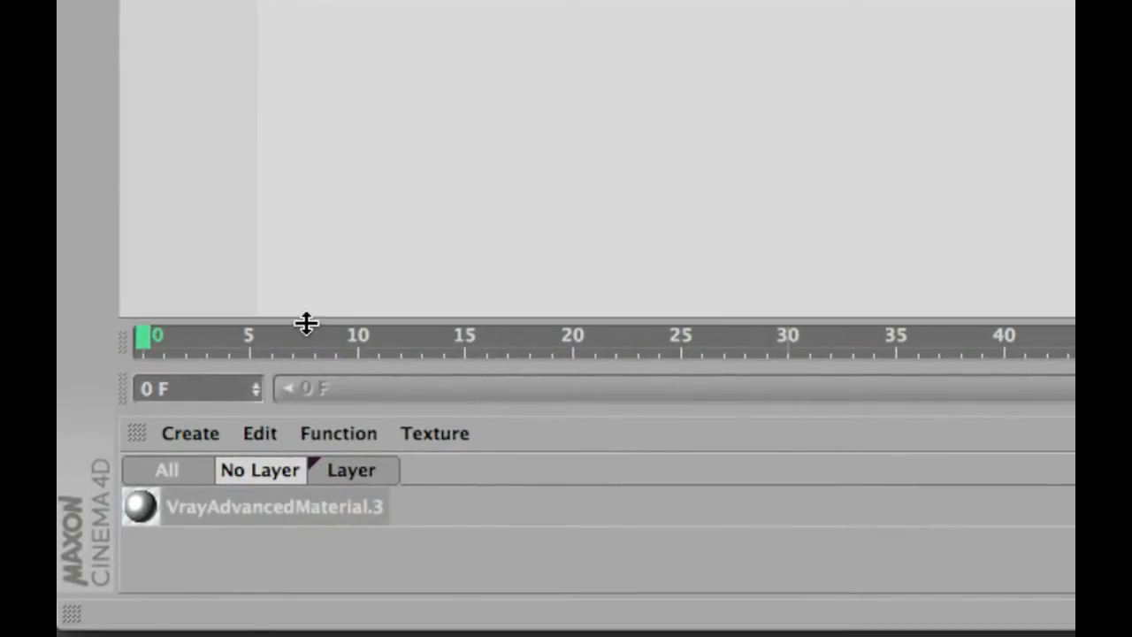
Create a VrayAdvancedMaterial from the Material Manager's Create > Shader > VrayBridge menu.
left_click(190, 432)
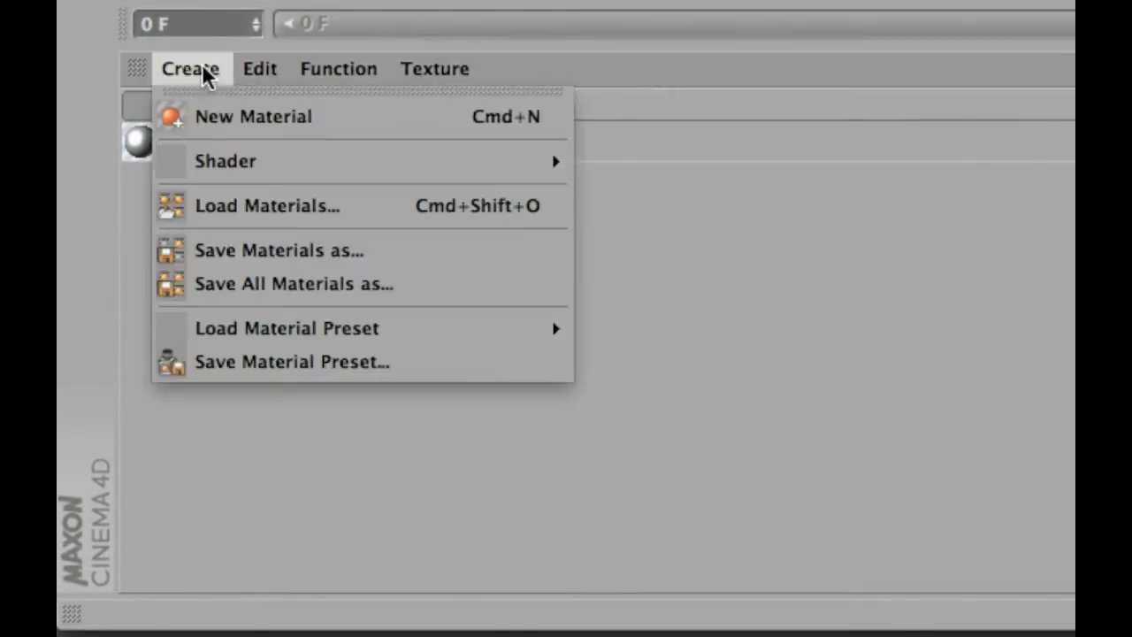
left_click(338, 68)
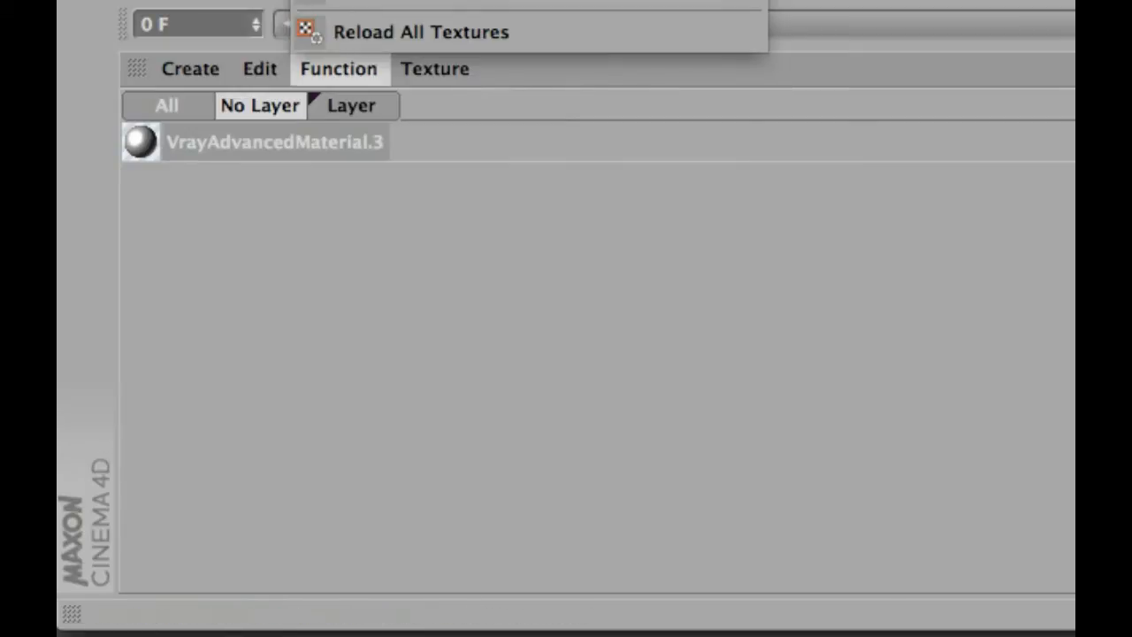
left_click(190, 69)
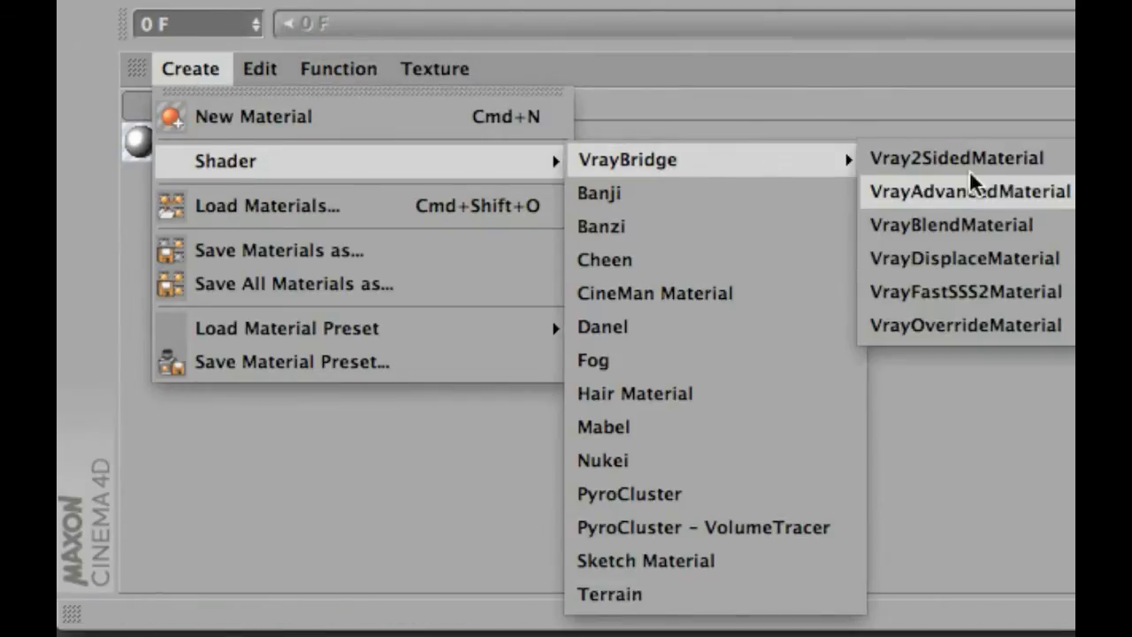
left_click(968, 192)
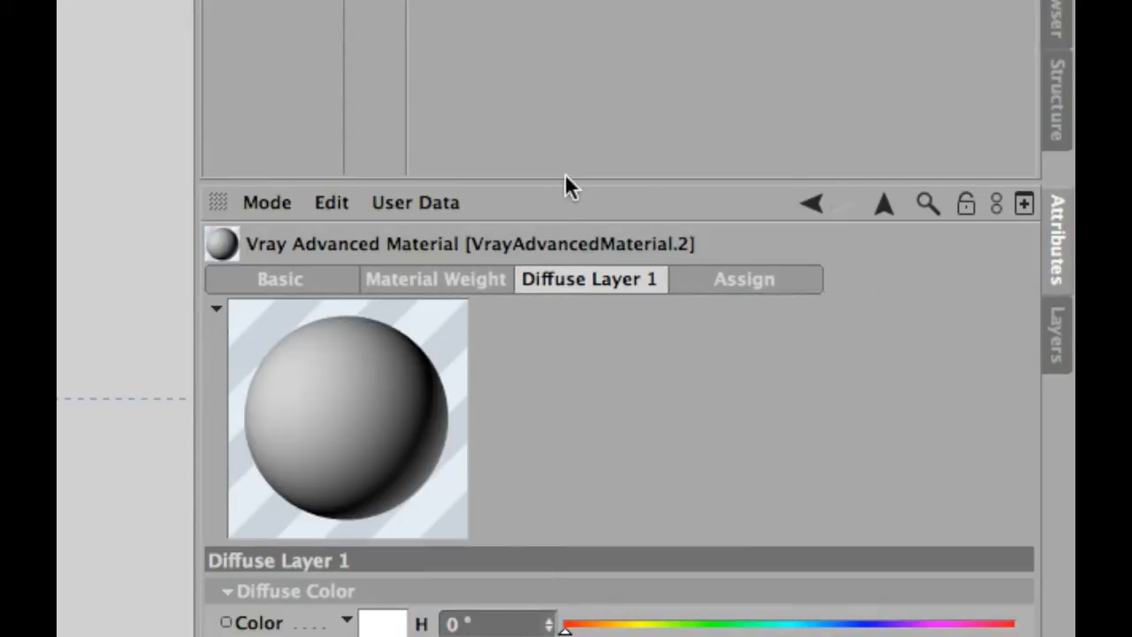
Set the Diffuse Layer 1 colour V value to 95%.
scroll("down", 3)
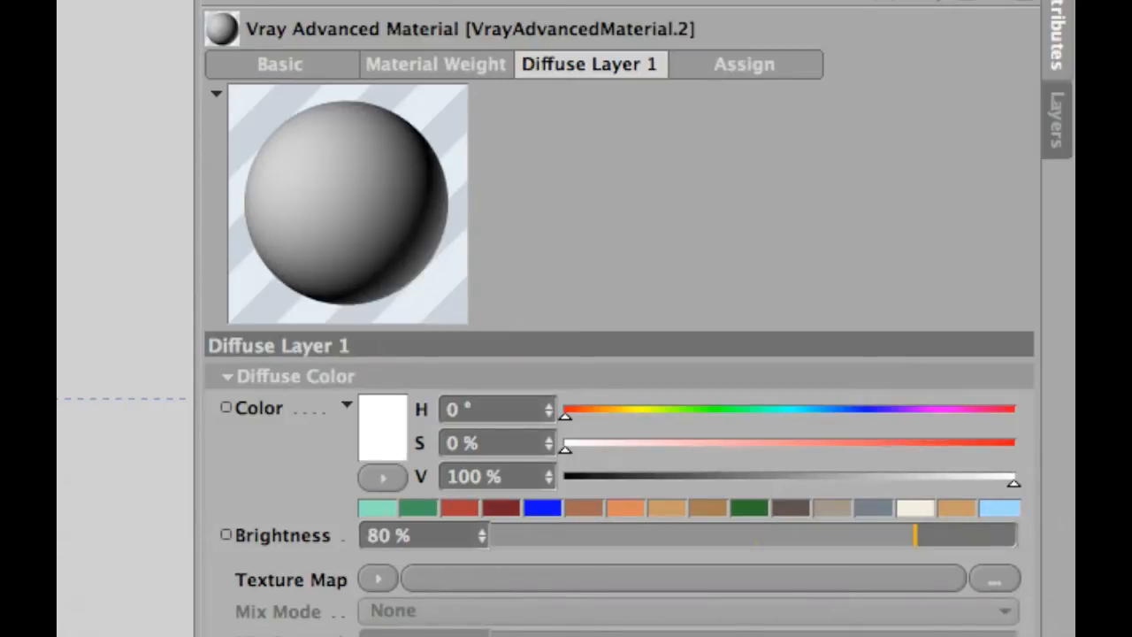
mouse_move(575, 71)
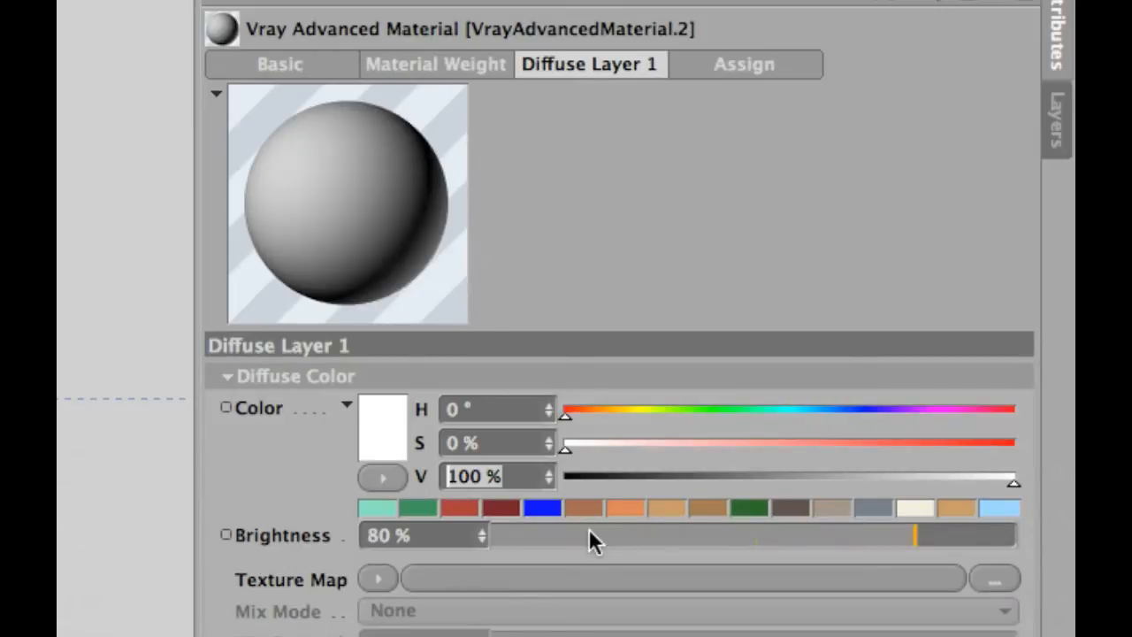
type("95 %")
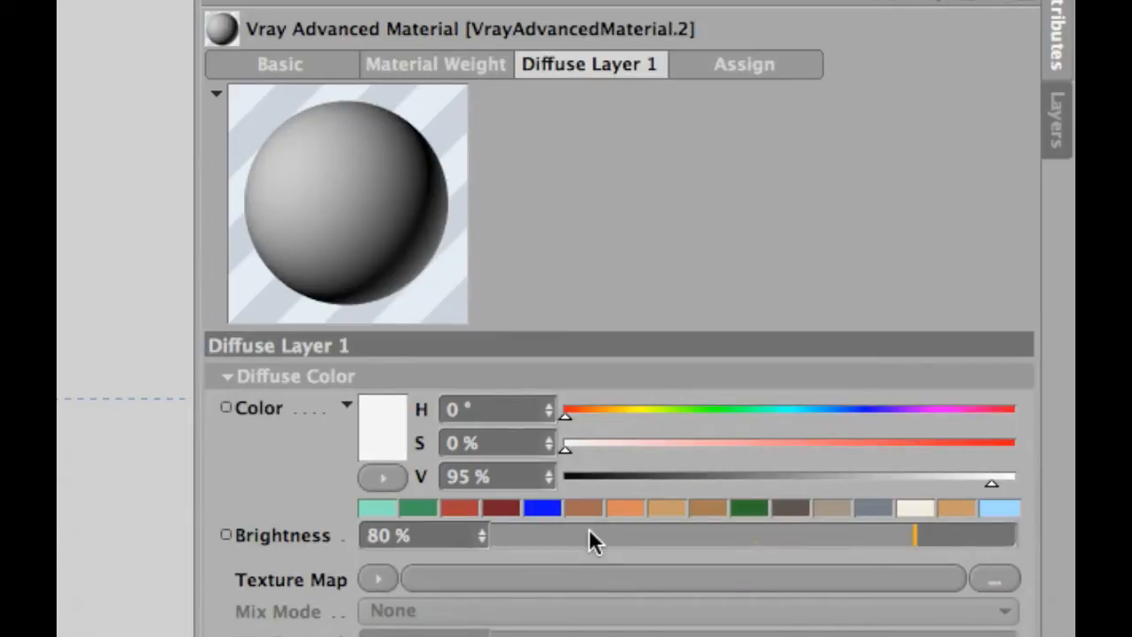
mouse_move(645, 550)
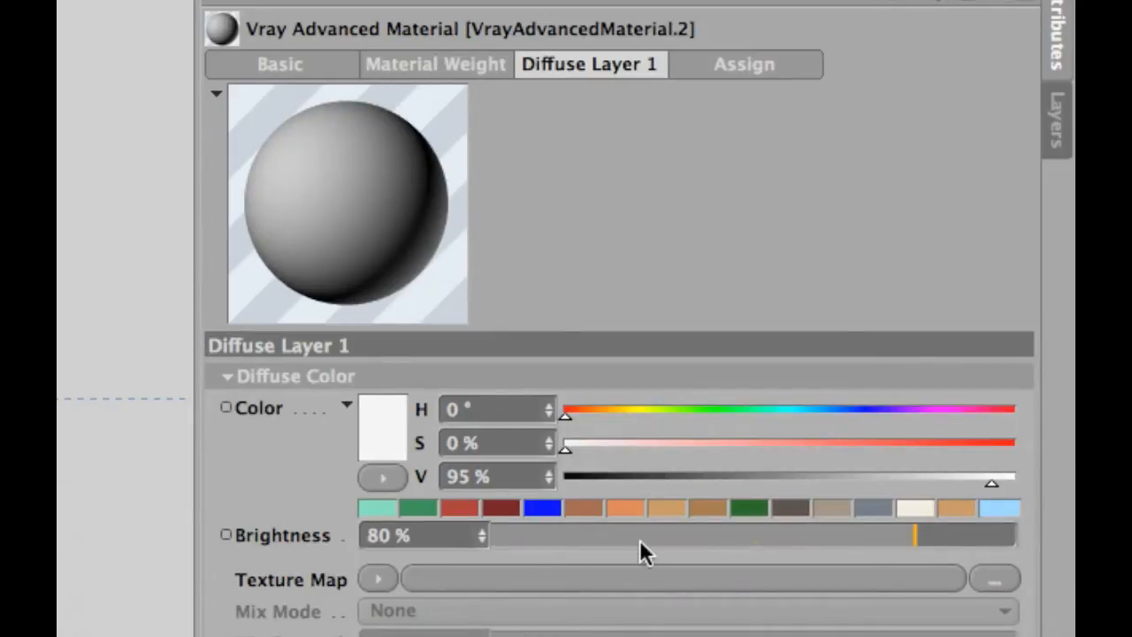
mouse_move(531, 474)
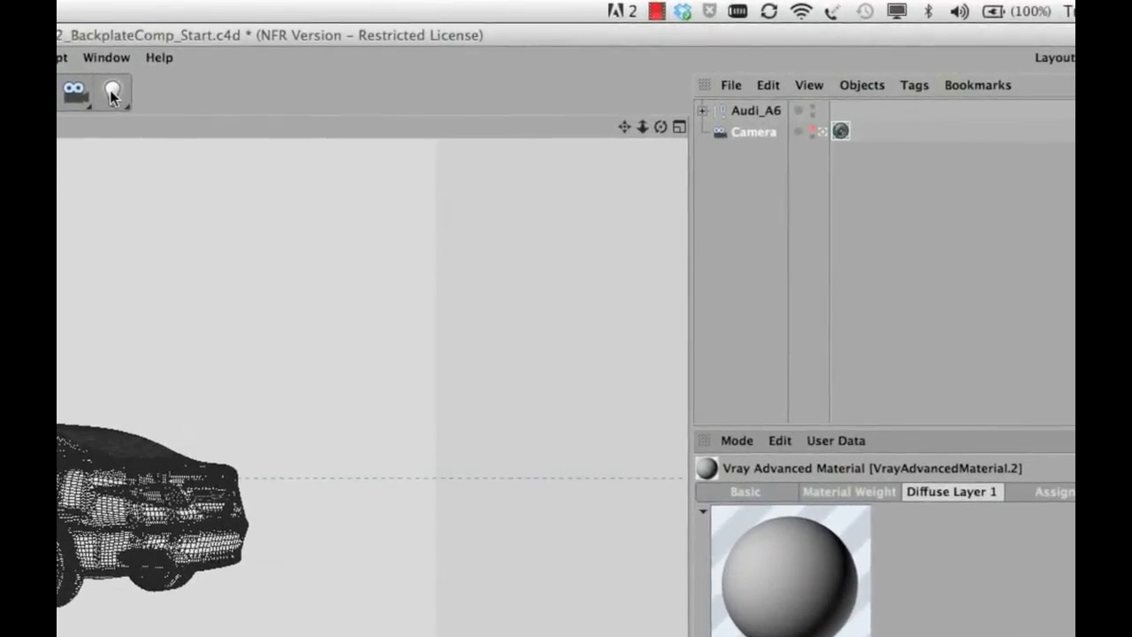
Add a V-Ray light and make it an Area light with Enable shadows ticked.
left_click(111, 91)
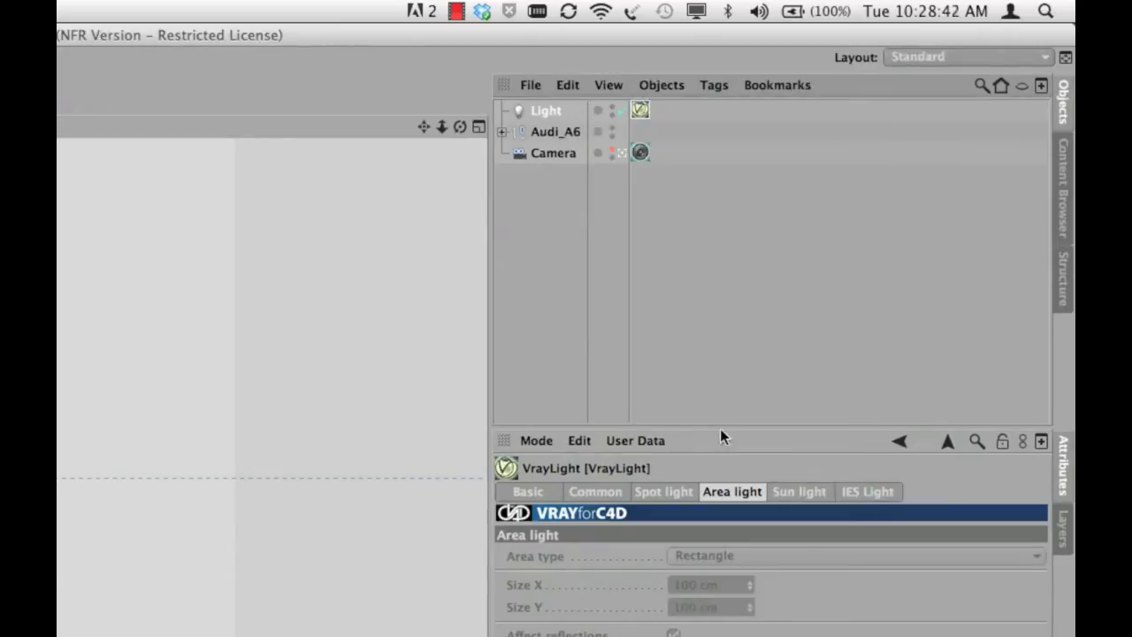
left_click(595, 492)
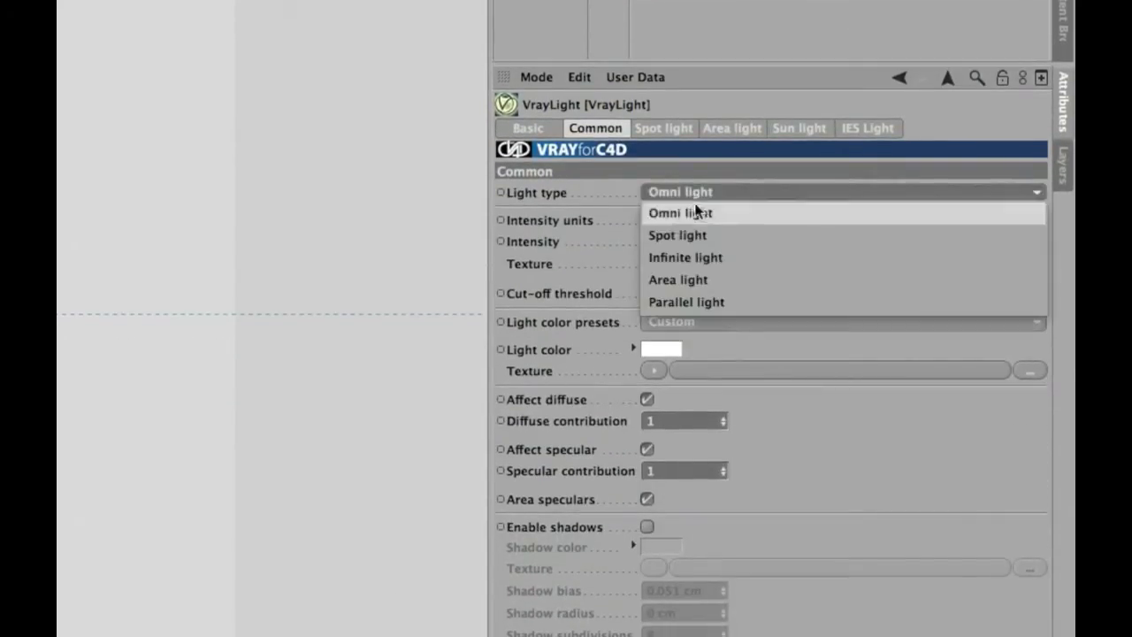
left_click(678, 279)
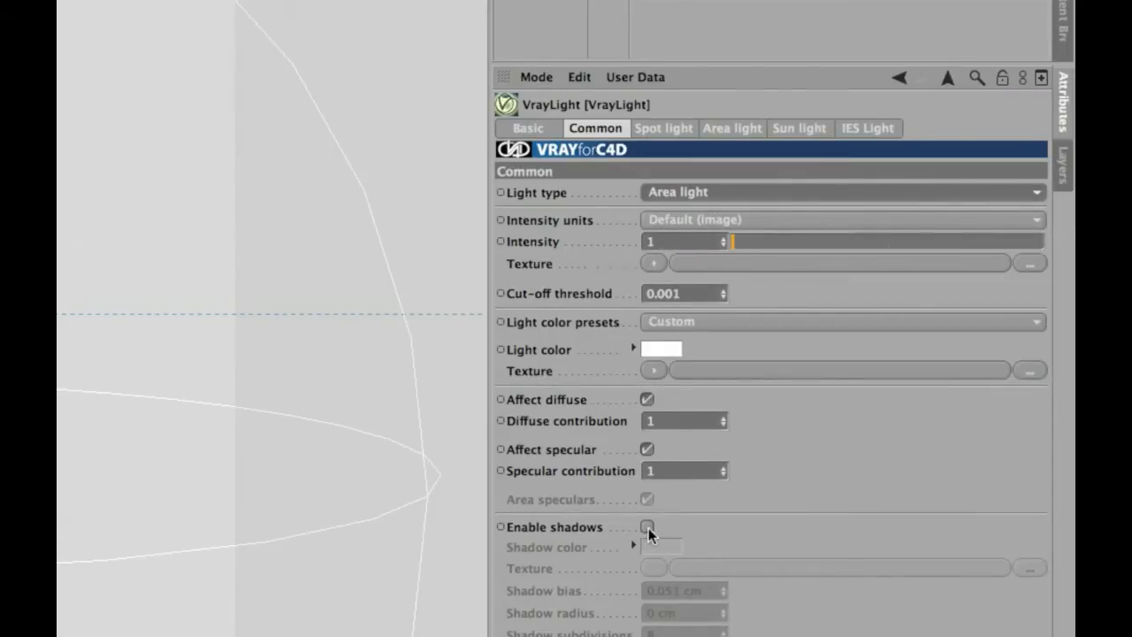
left_click(646, 526)
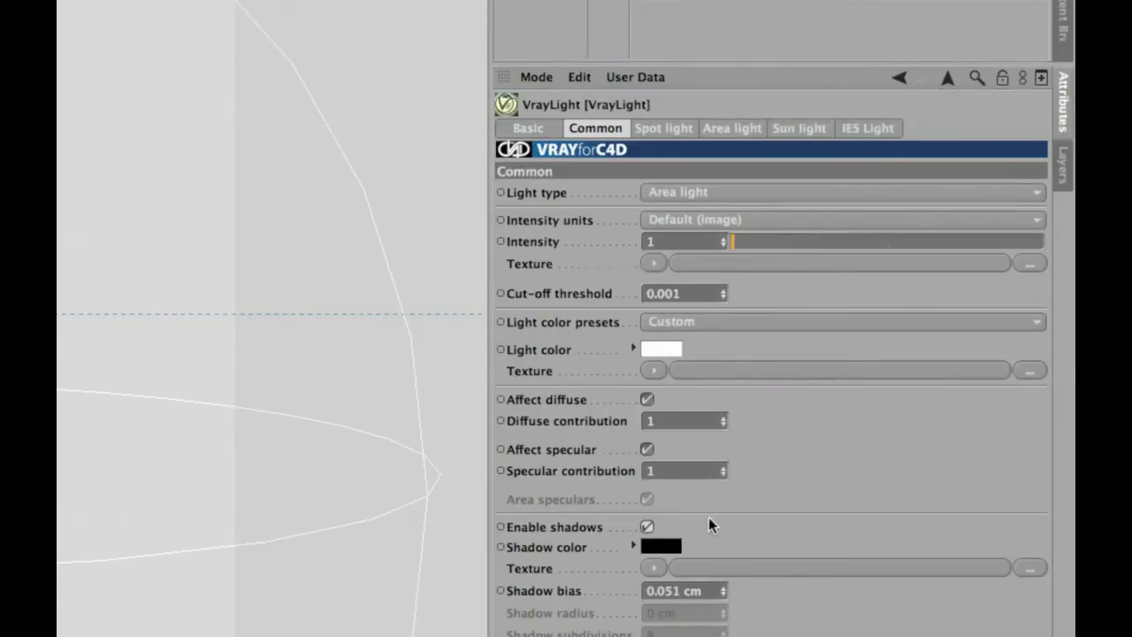
mouse_move(715, 141)
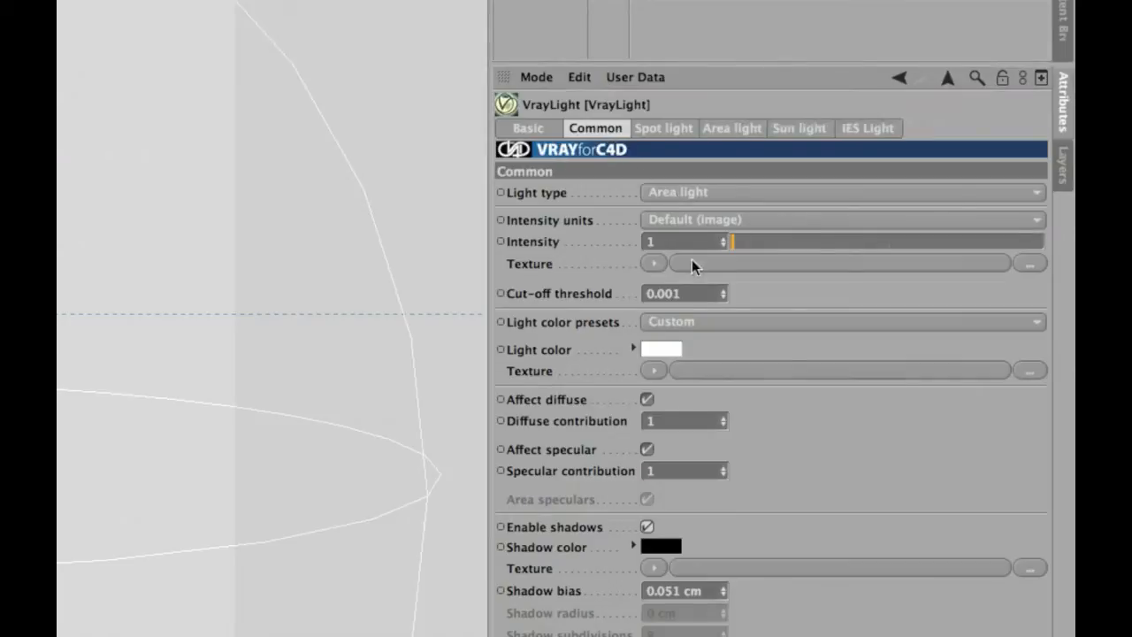
mouse_move(746, 145)
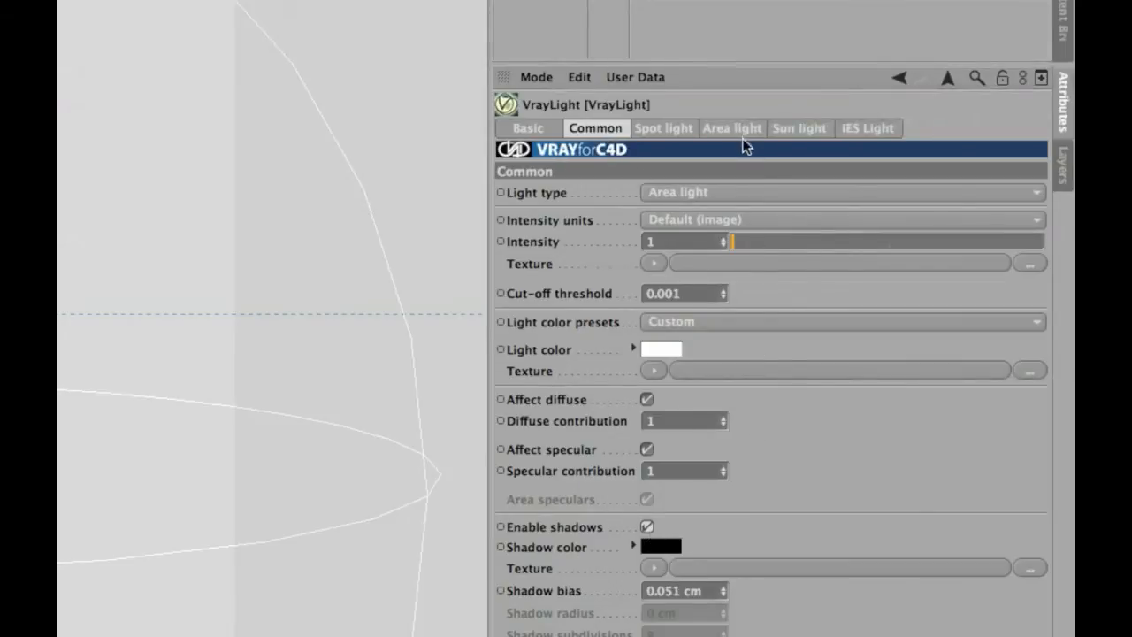
mouse_move(712, 211)
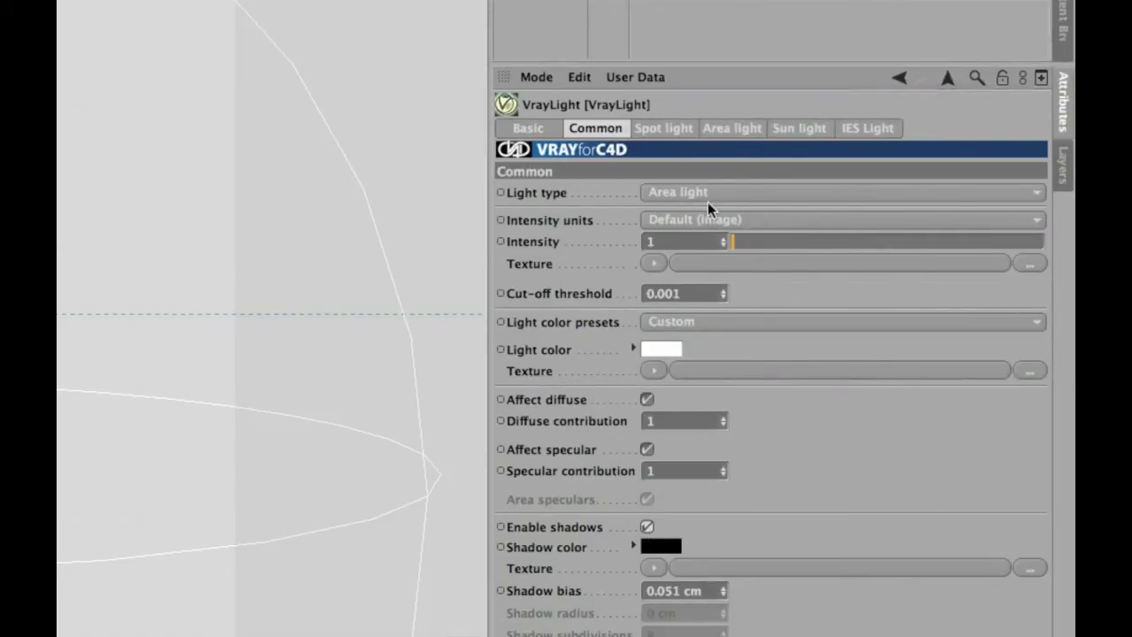
left_click(731, 128)
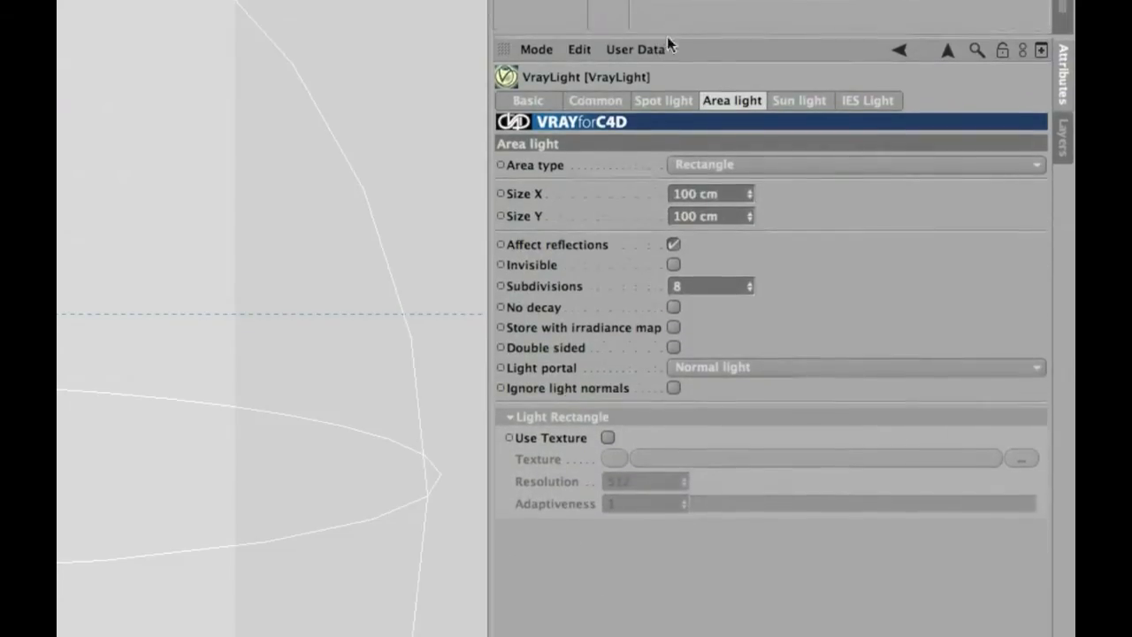
mouse_move(723, 181)
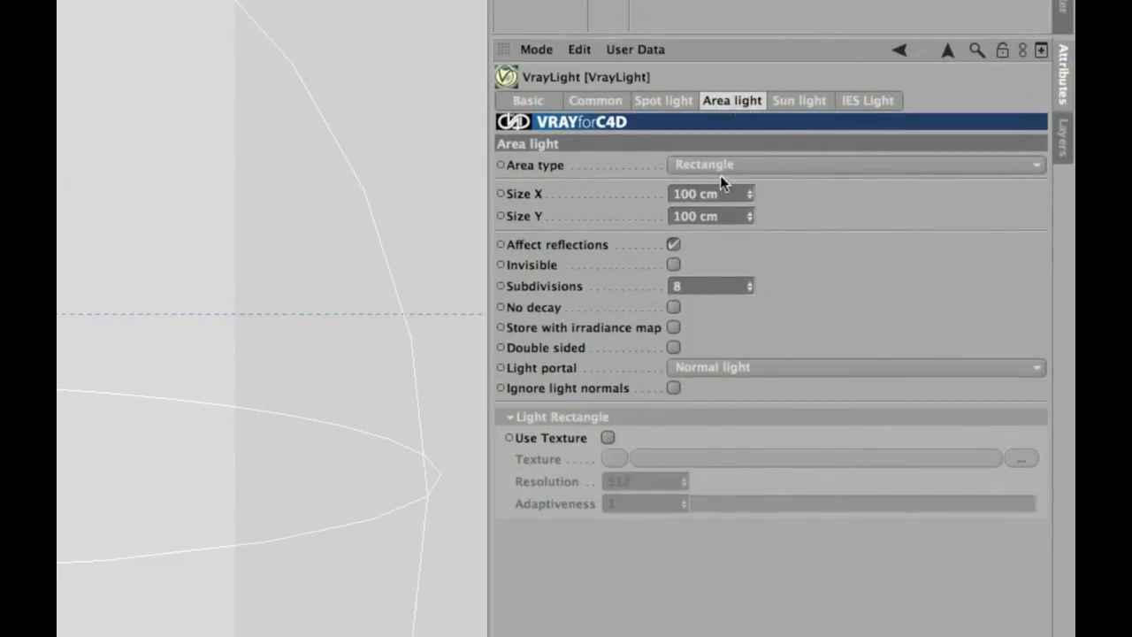
Give the area light a Dome shape and tick Use Texture for the HDR image.
left_click(853, 164)
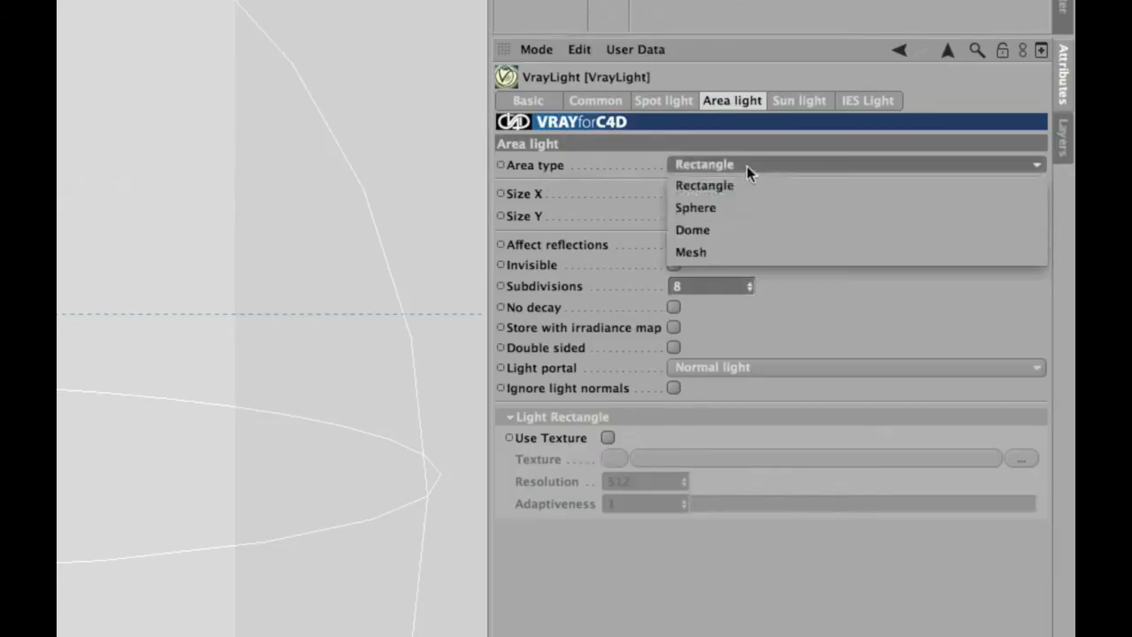
left_click(693, 229)
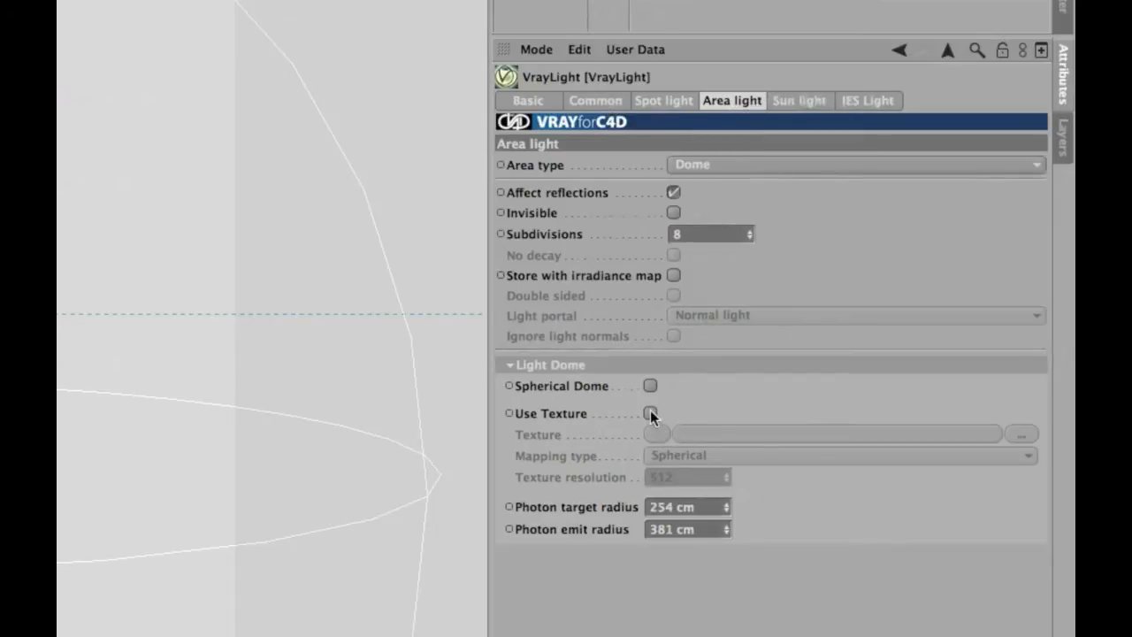
left_click(650, 413)
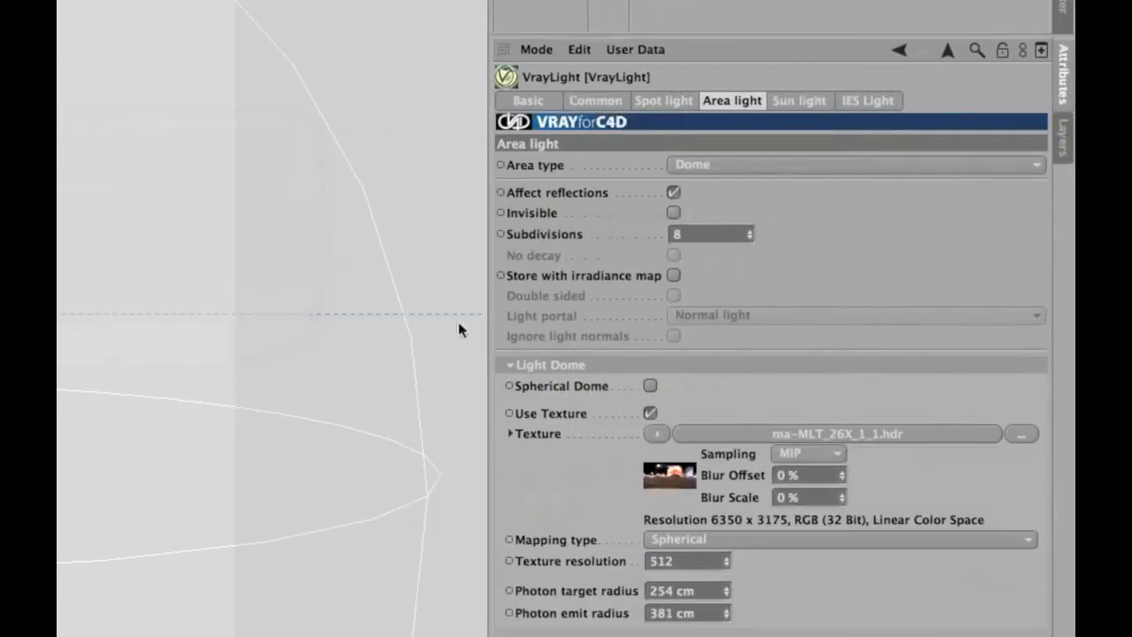
mouse_move(681, 486)
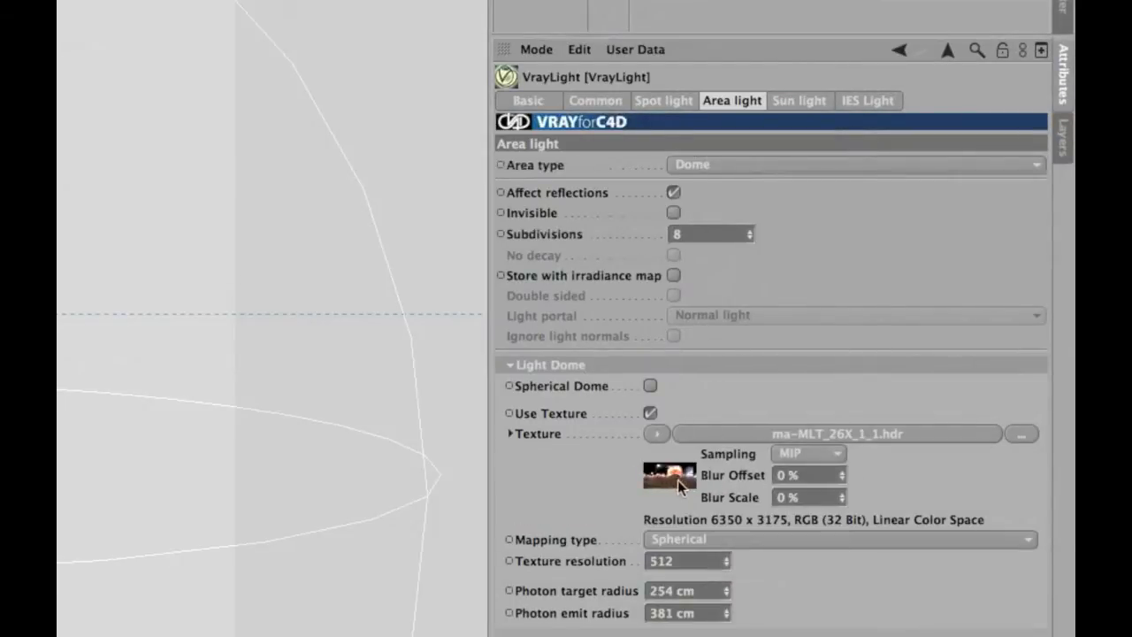
mouse_move(671, 500)
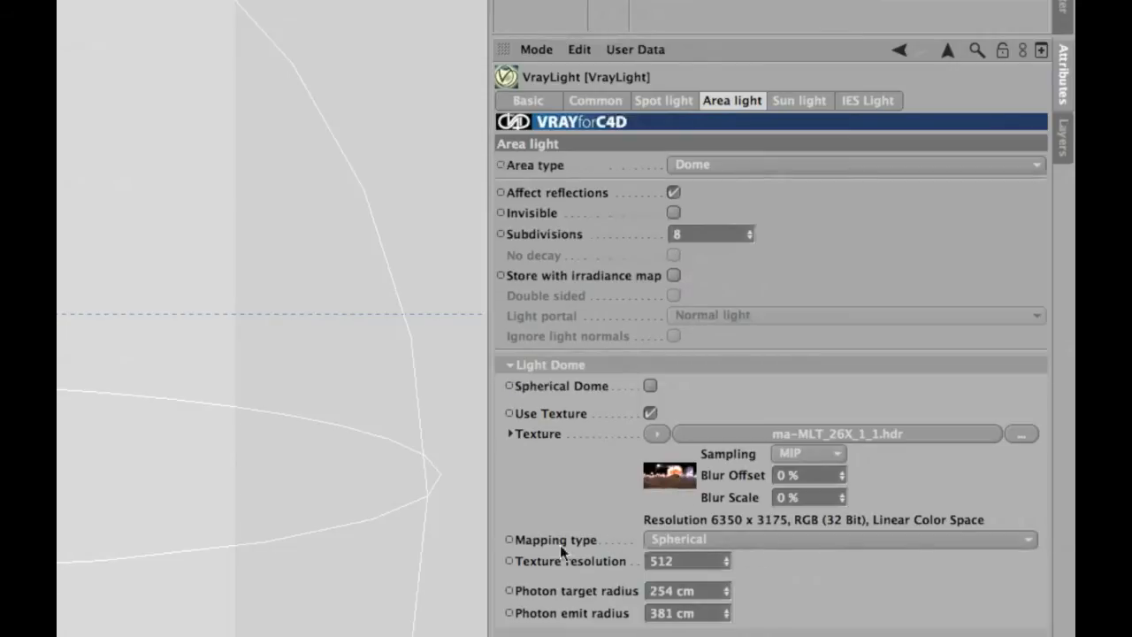
mouse_move(730, 549)
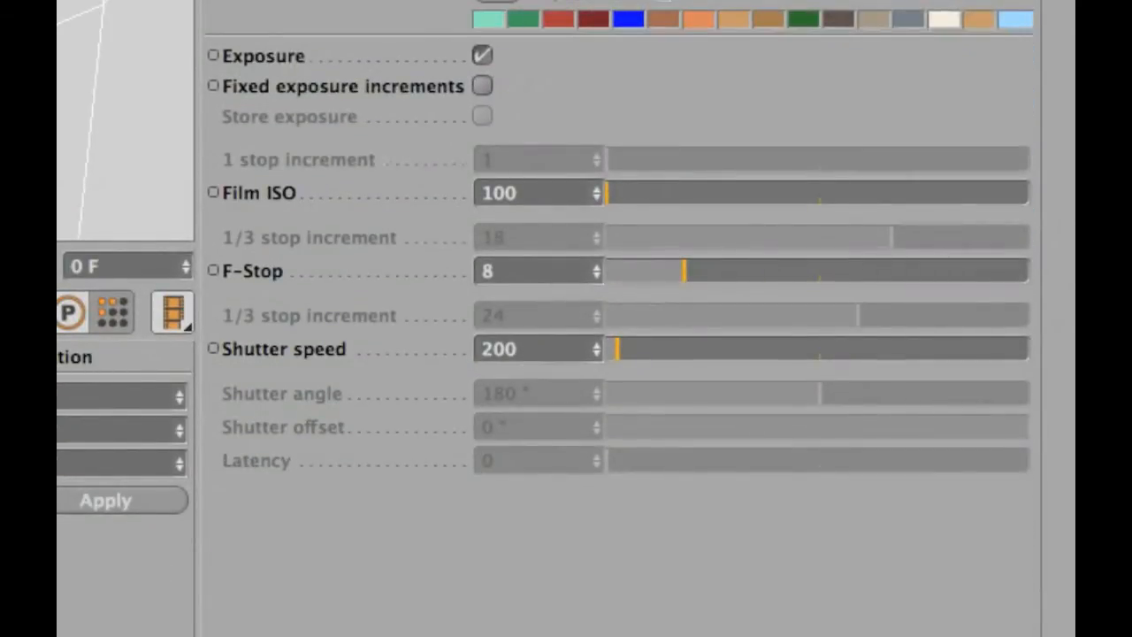
mouse_move(261, 207)
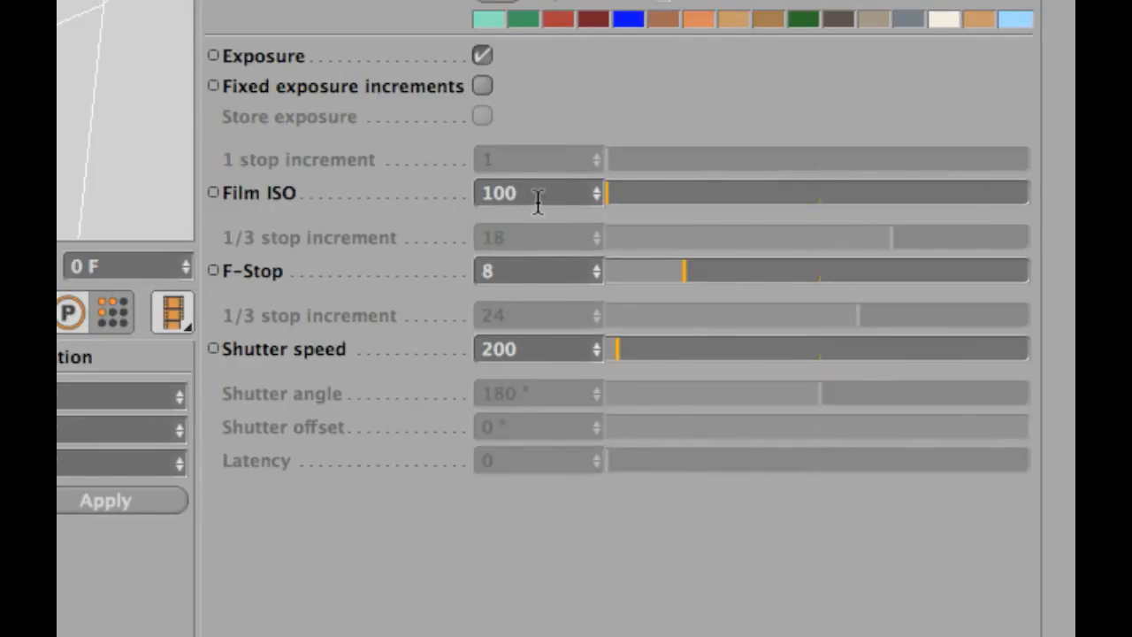
Enter 1600 as the camera's Film ISO, keeping F-Stop at 8.
left_click(498, 193)
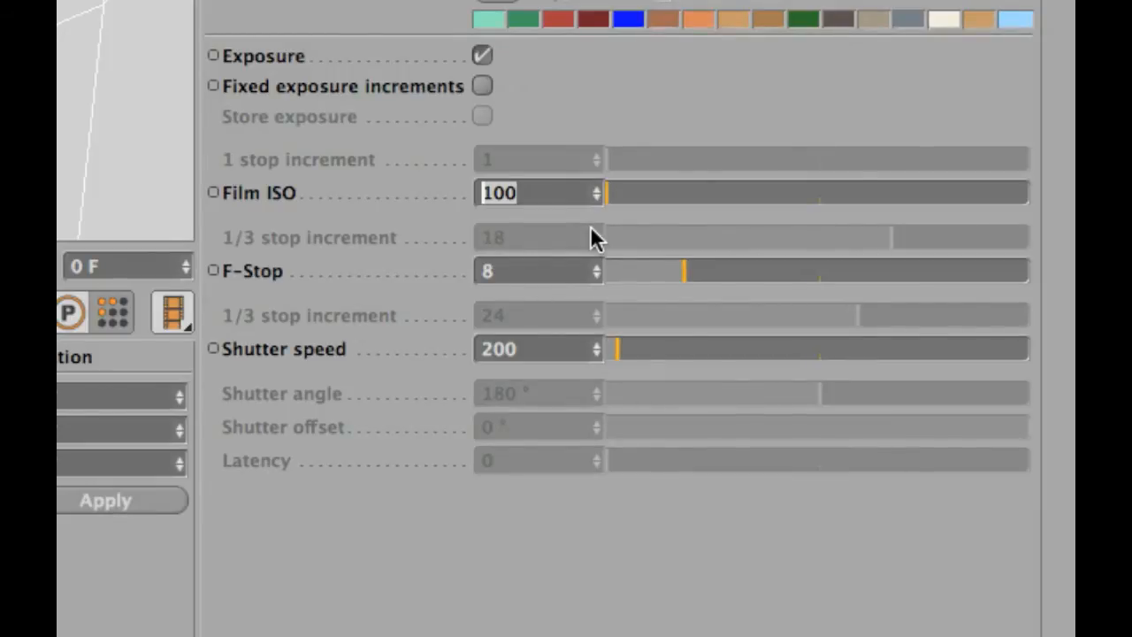
type("16")
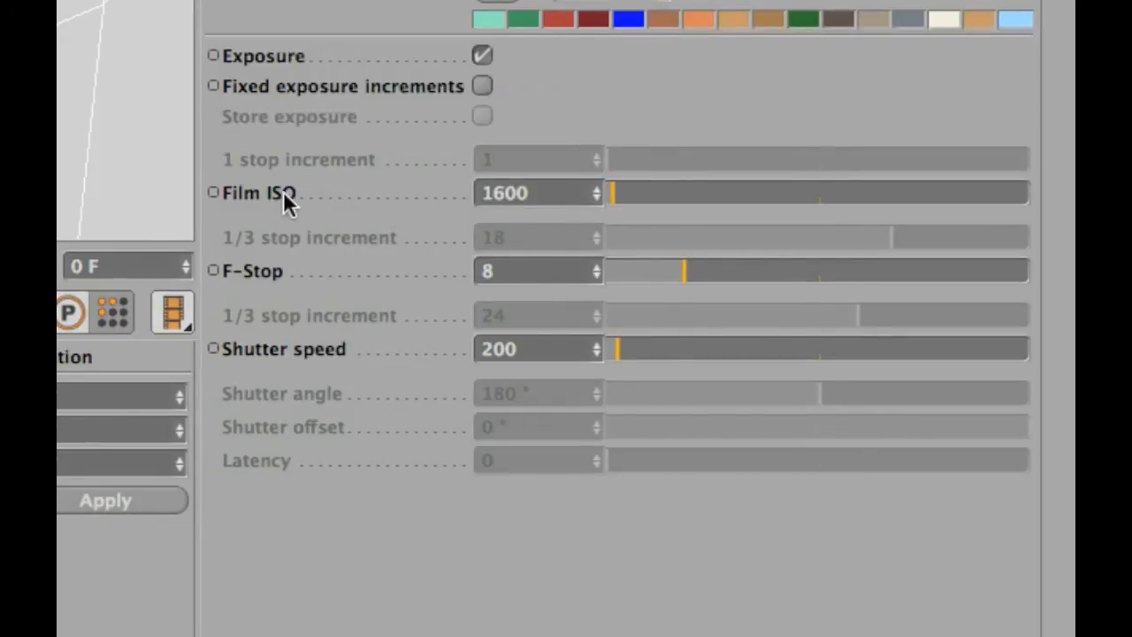
mouse_move(531, 193)
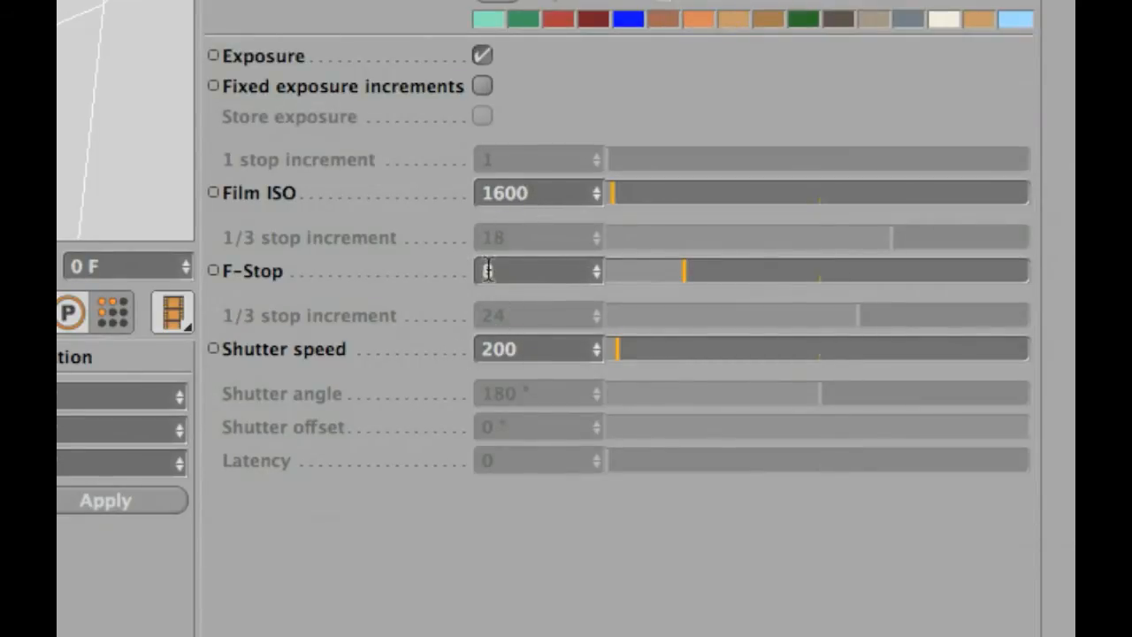
type("8")
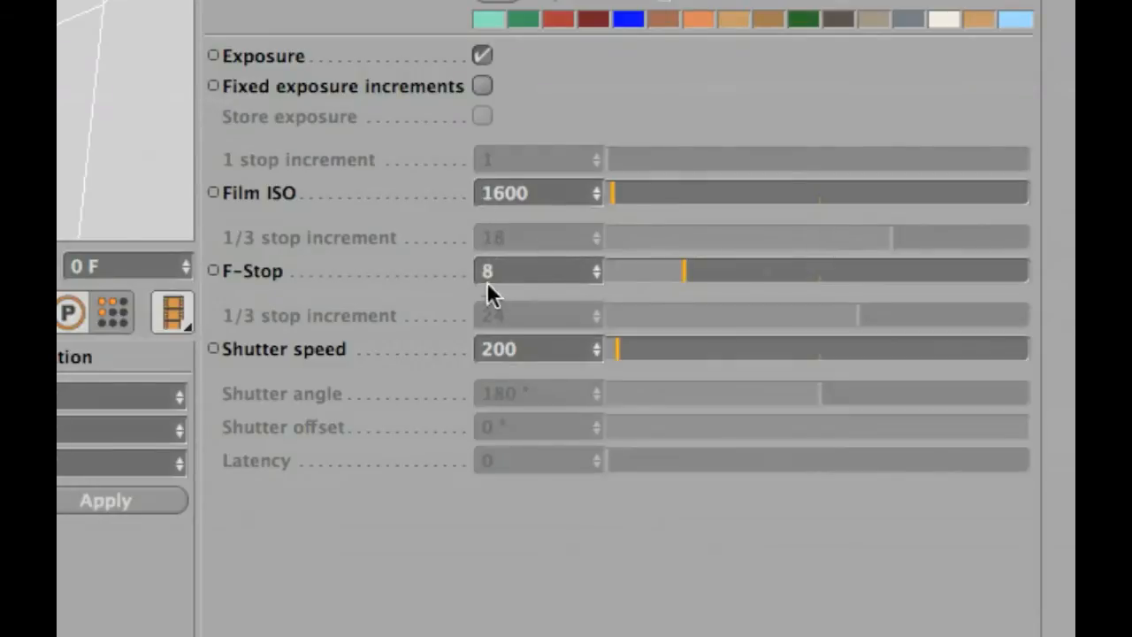
mouse_move(250, 345)
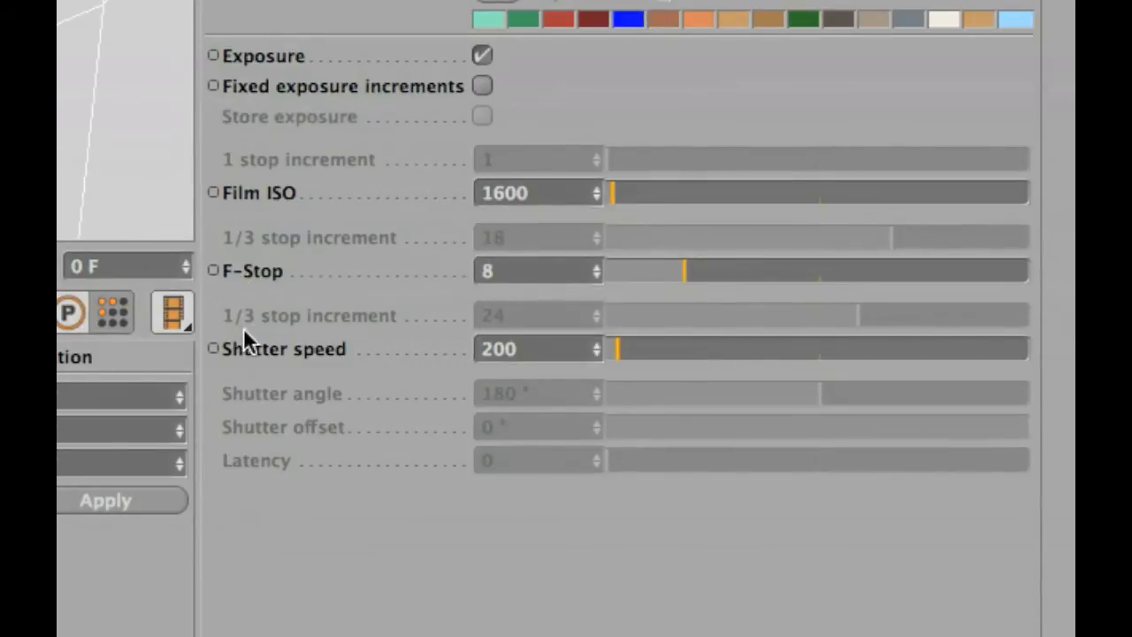
mouse_move(537, 347)
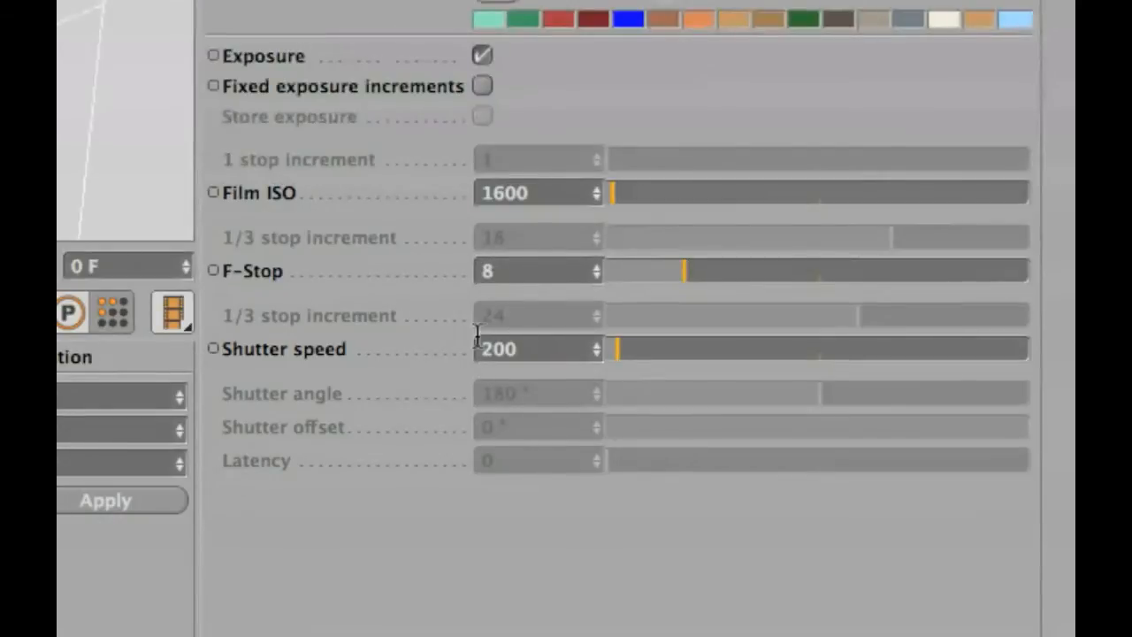
mouse_move(517, 309)
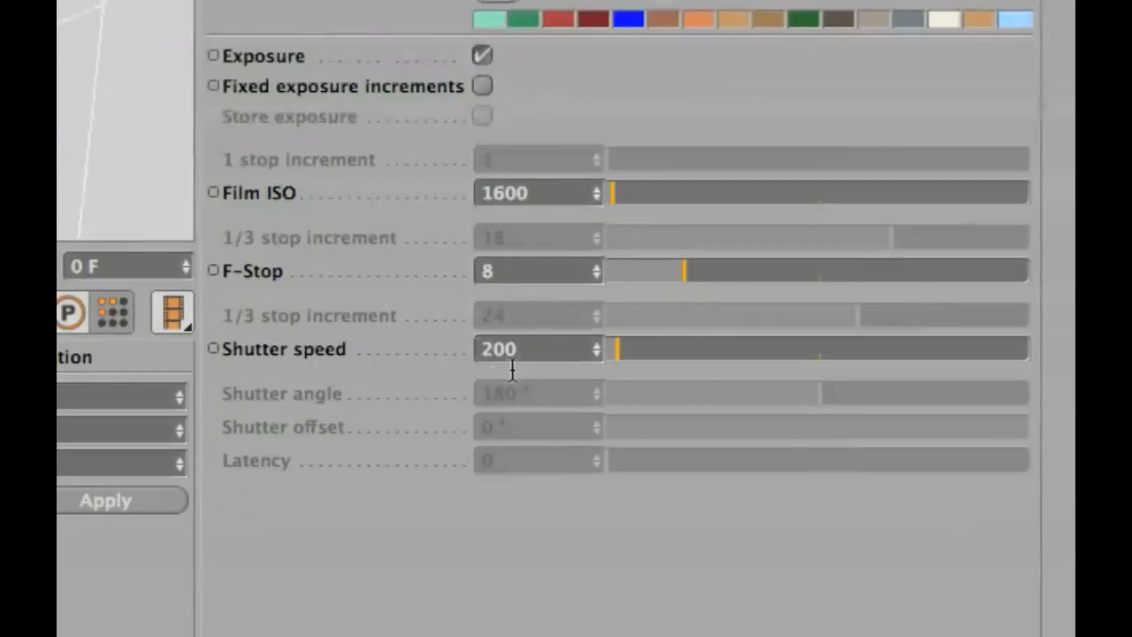
mouse_move(471, 326)
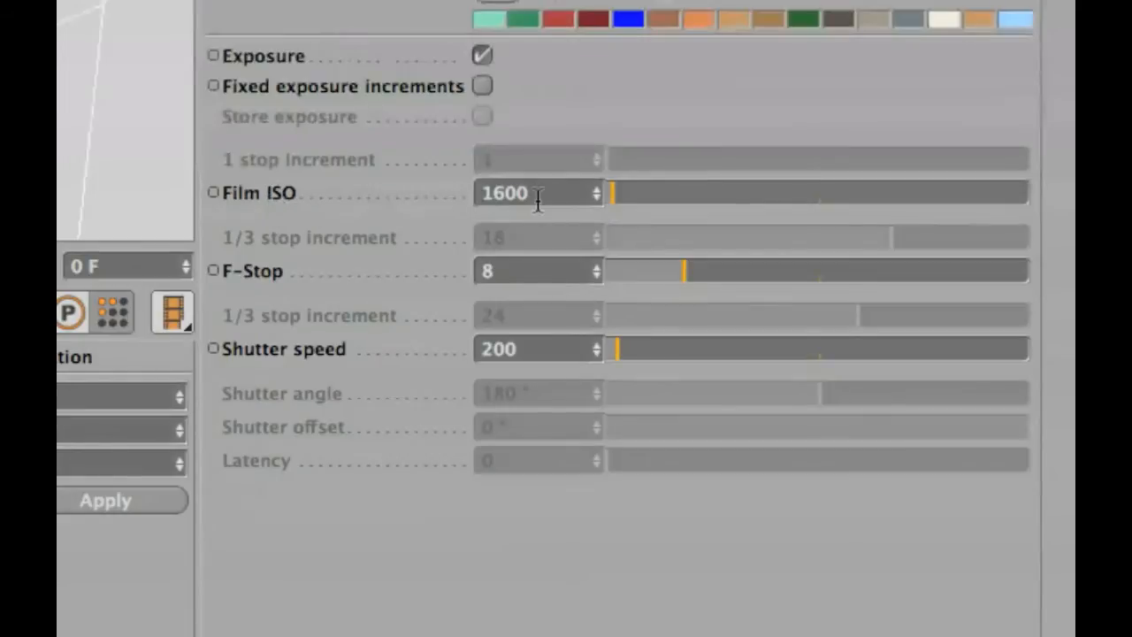
mouse_move(329, 261)
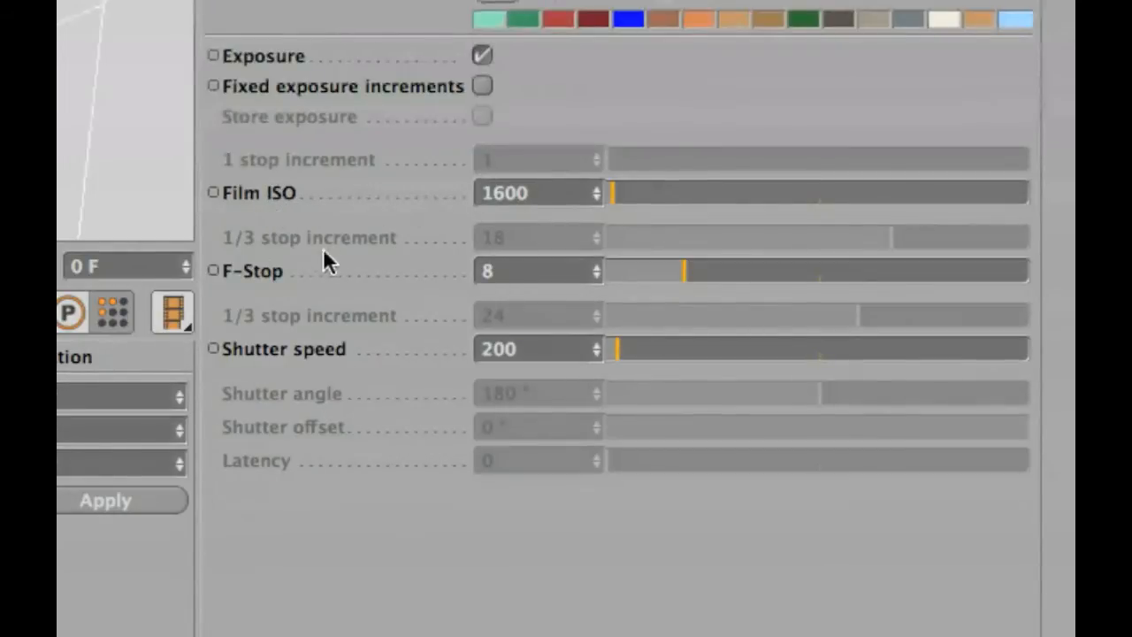
mouse_move(278, 314)
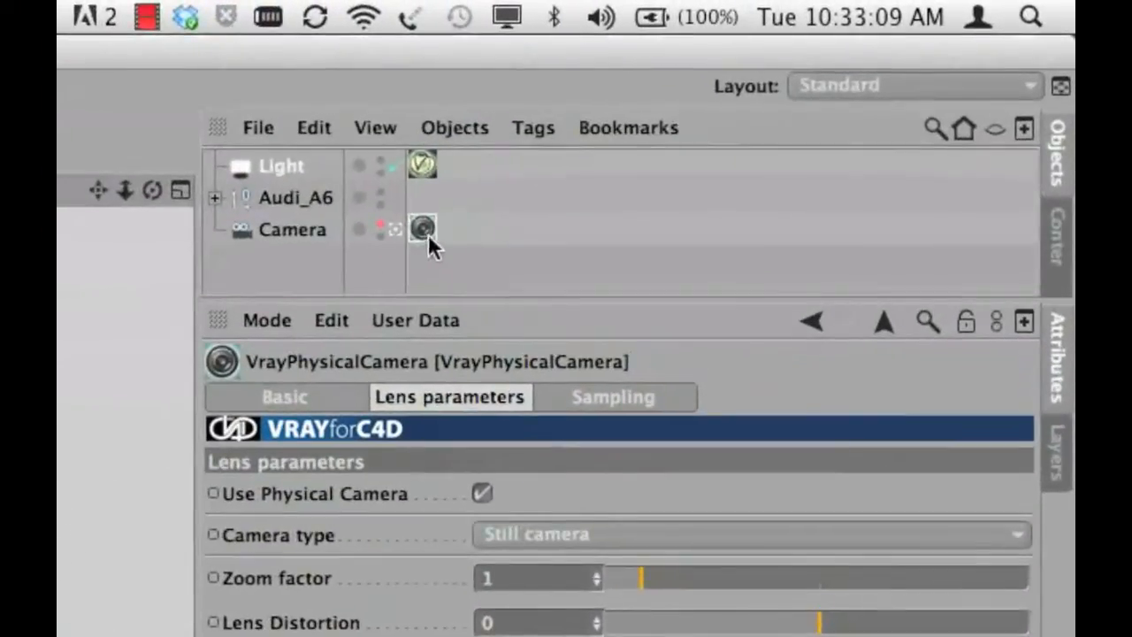
mouse_move(423, 228)
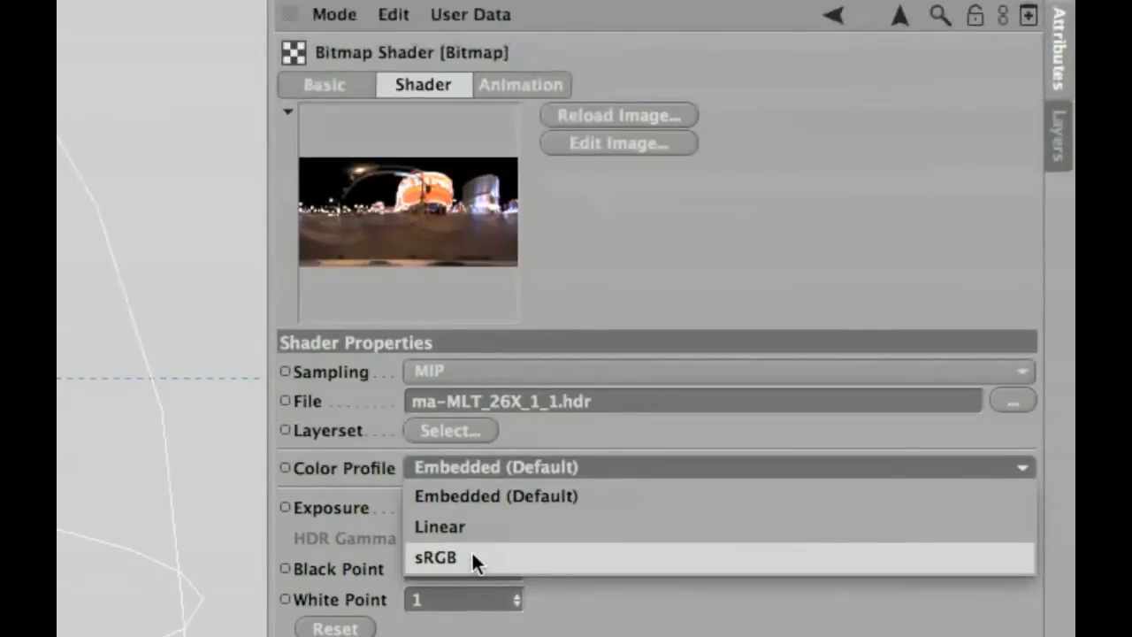
Set the HDR bitmap's Color Profile to sRGB and show the Project settings.
left_click(435, 558)
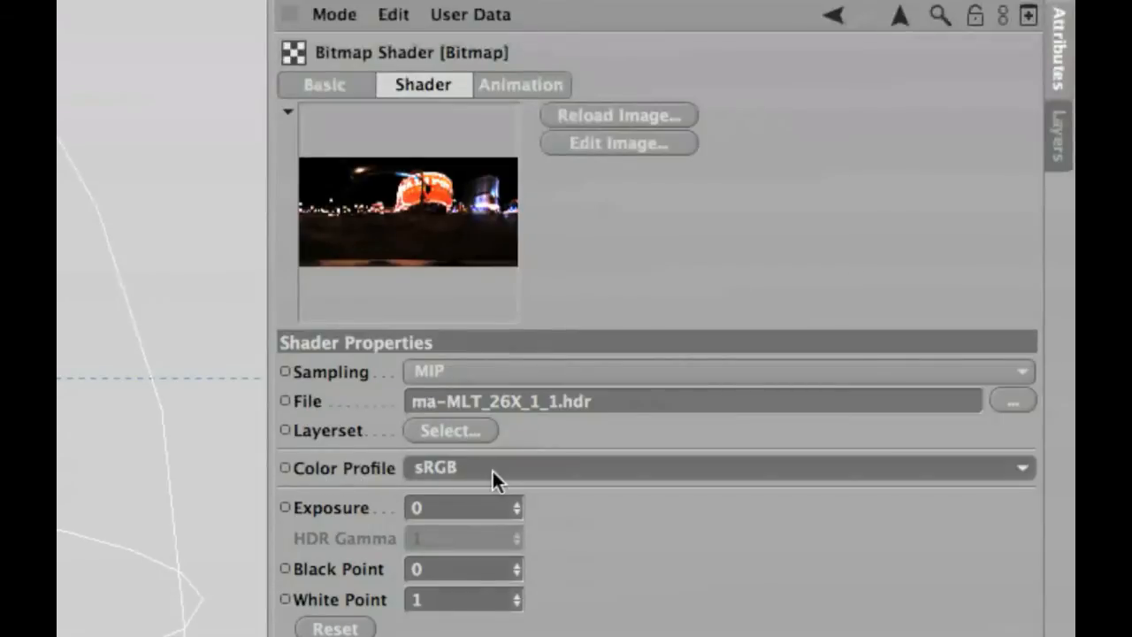
mouse_move(347, 24)
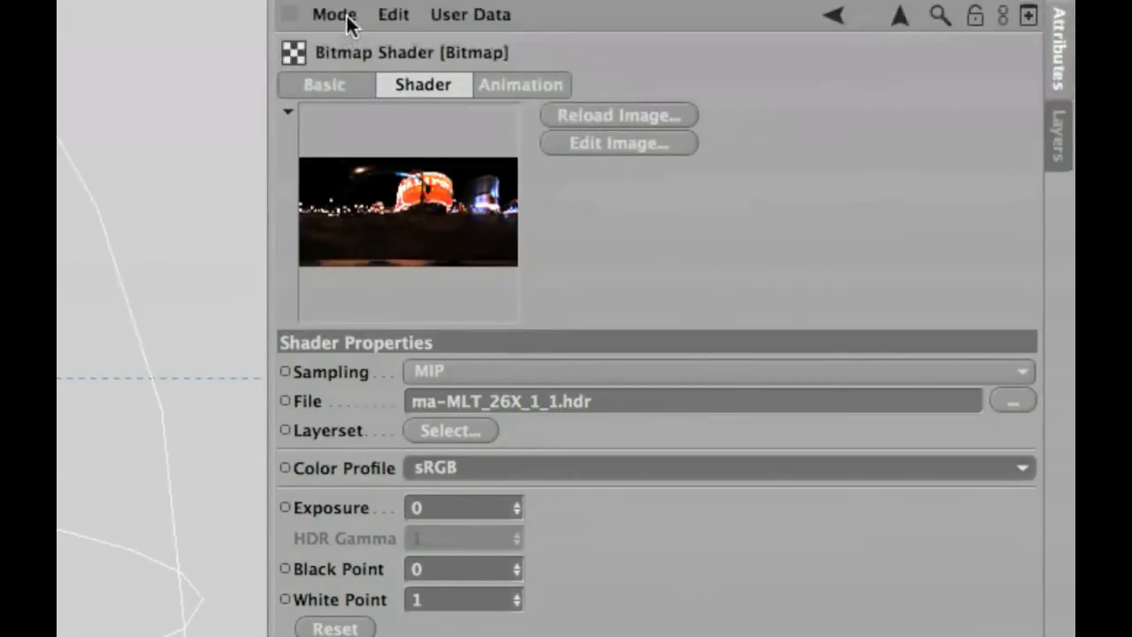
left_click(334, 14)
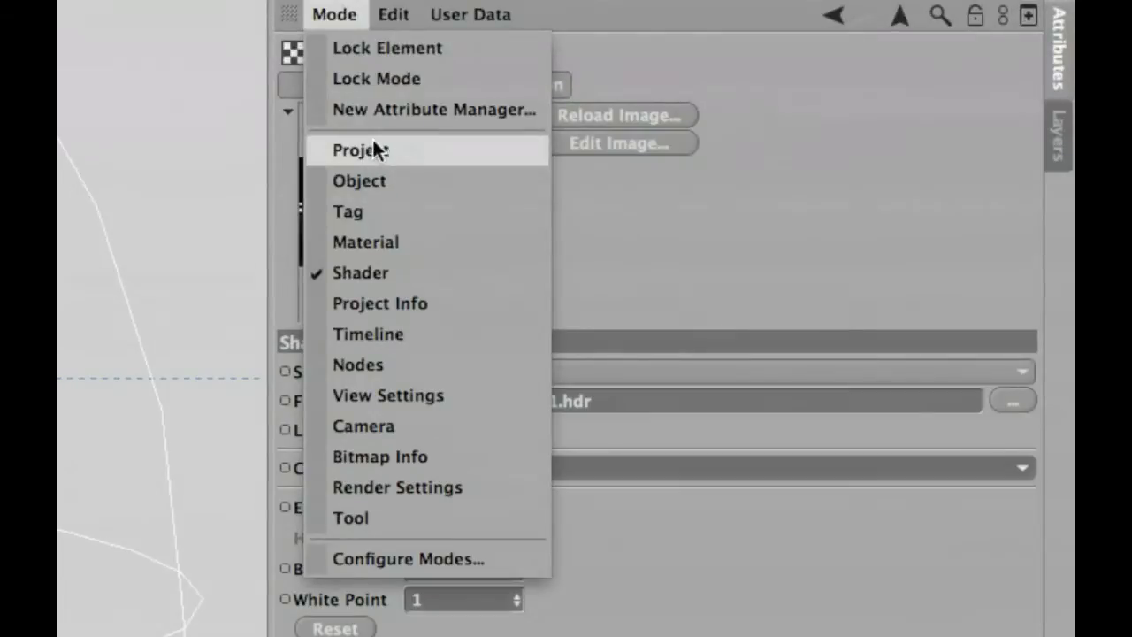
left_click(360, 149)
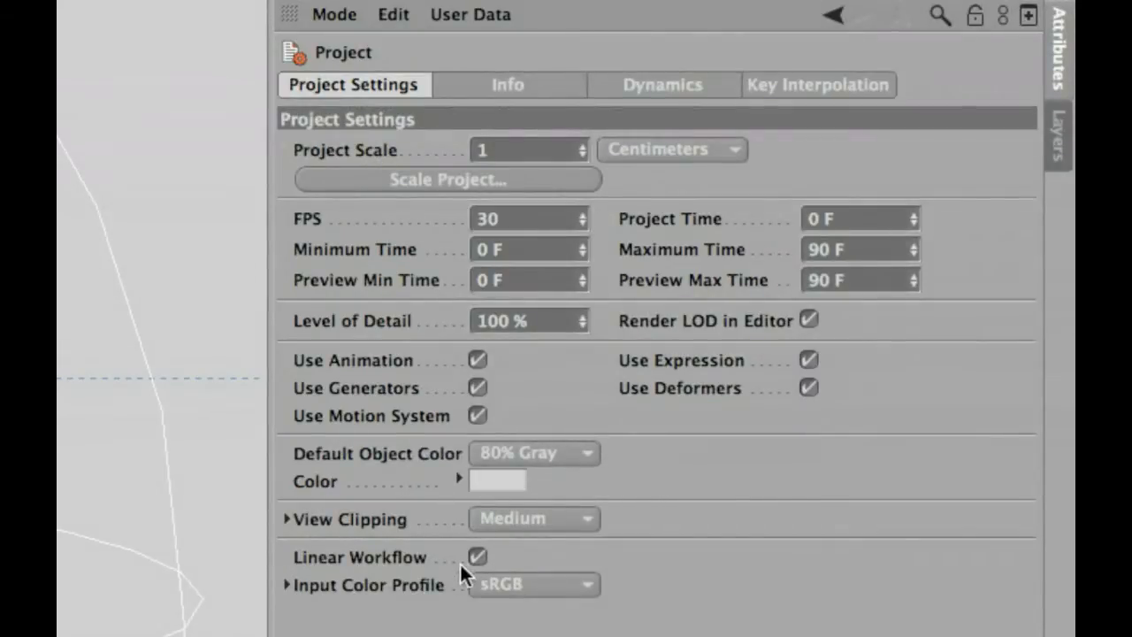
mouse_move(575, 273)
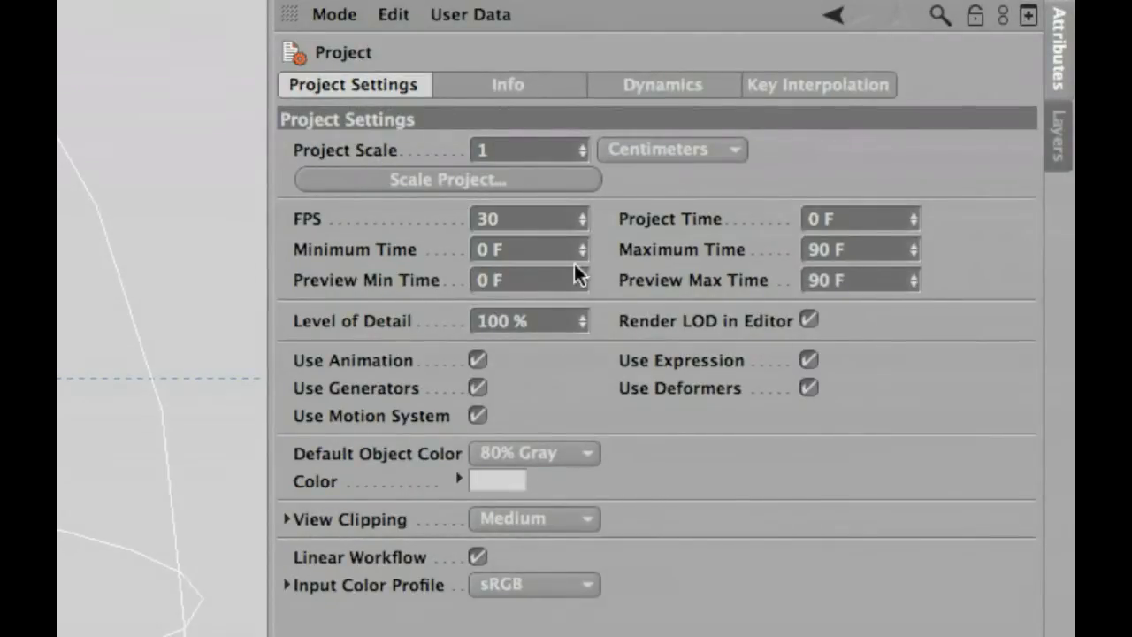
mouse_move(838, 69)
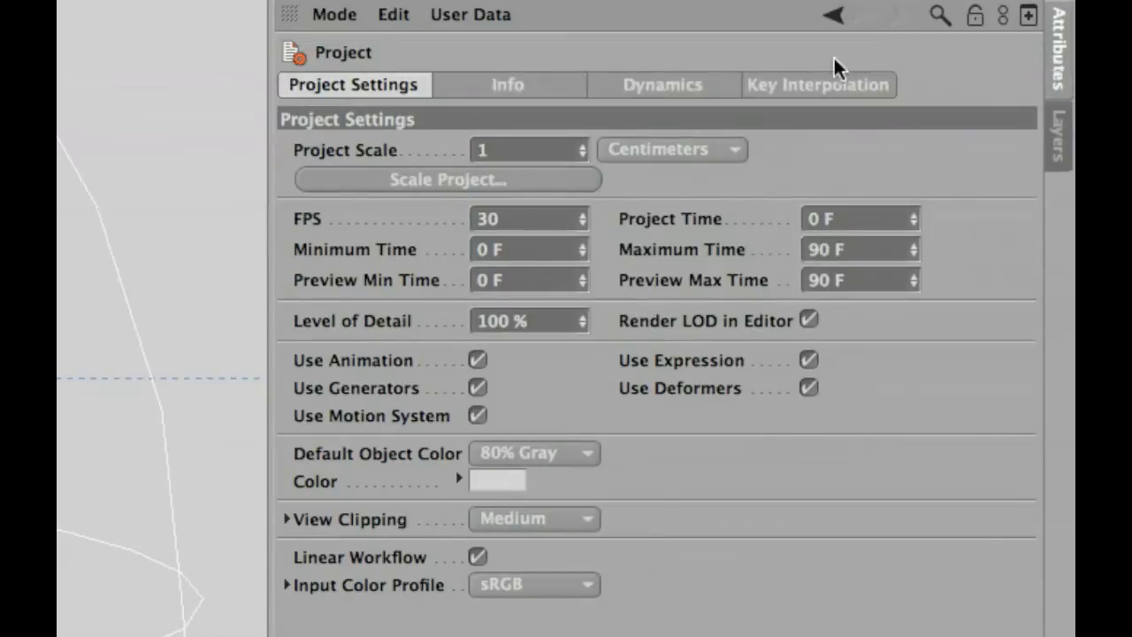
mouse_move(526, 519)
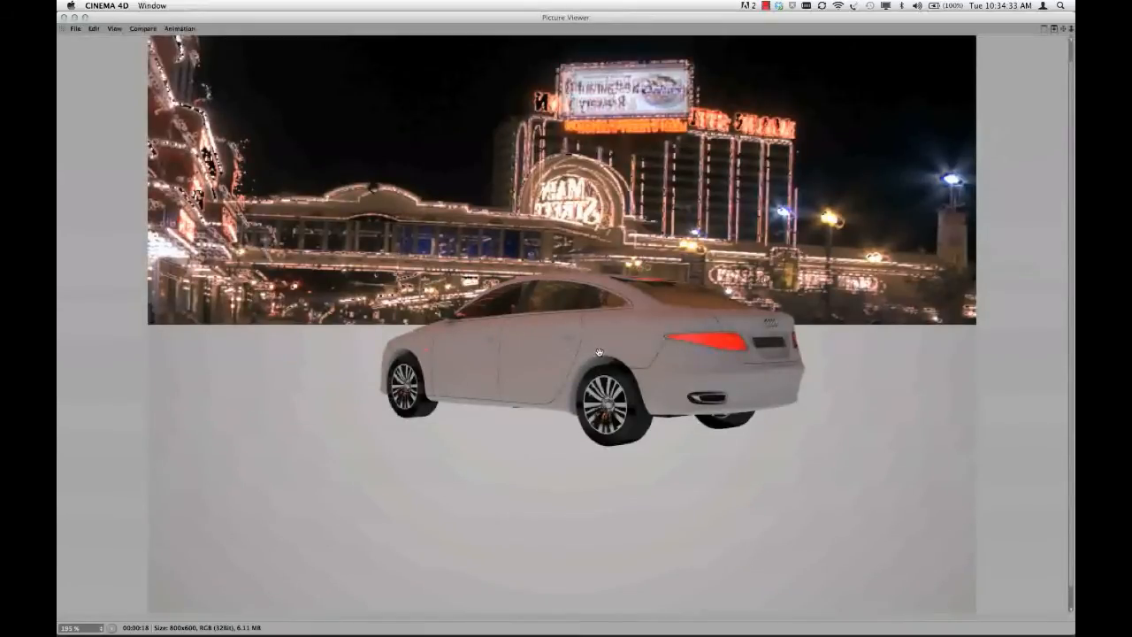
mouse_move(617, 337)
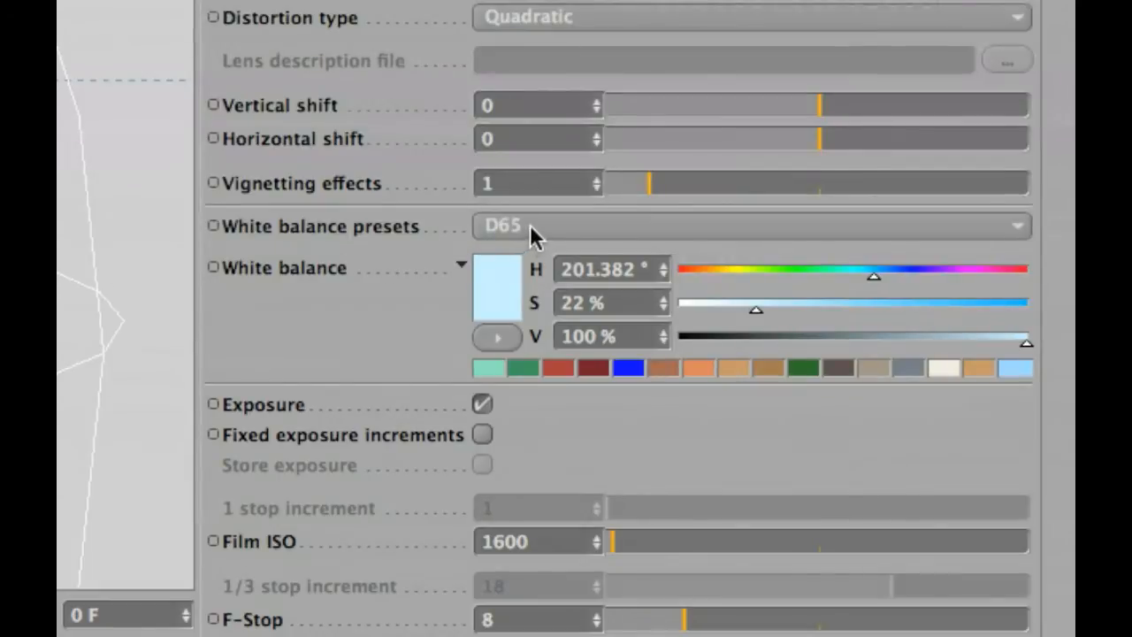
mouse_move(522, 239)
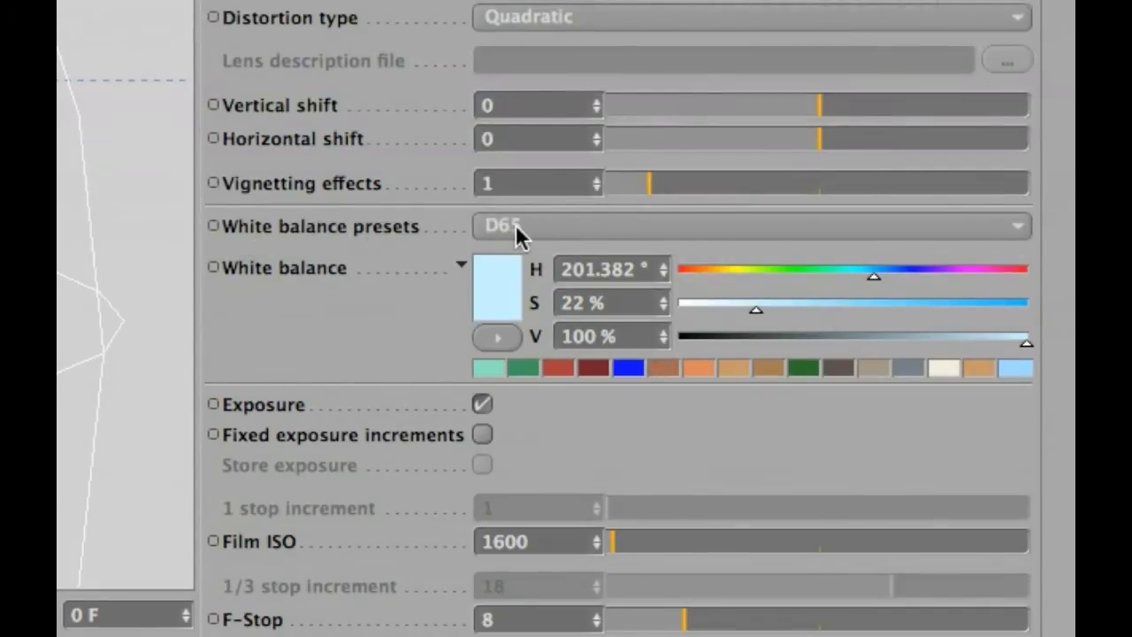
Choose the Neutral white balance preset on the V-Ray camera.
left_click(751, 224)
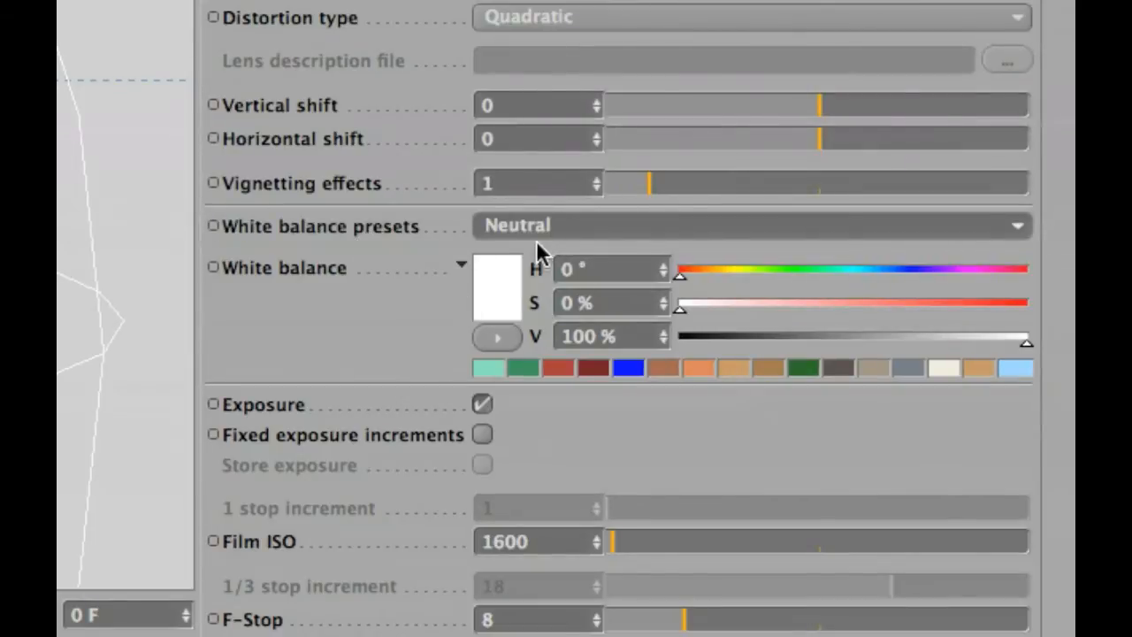
mouse_move(332, 234)
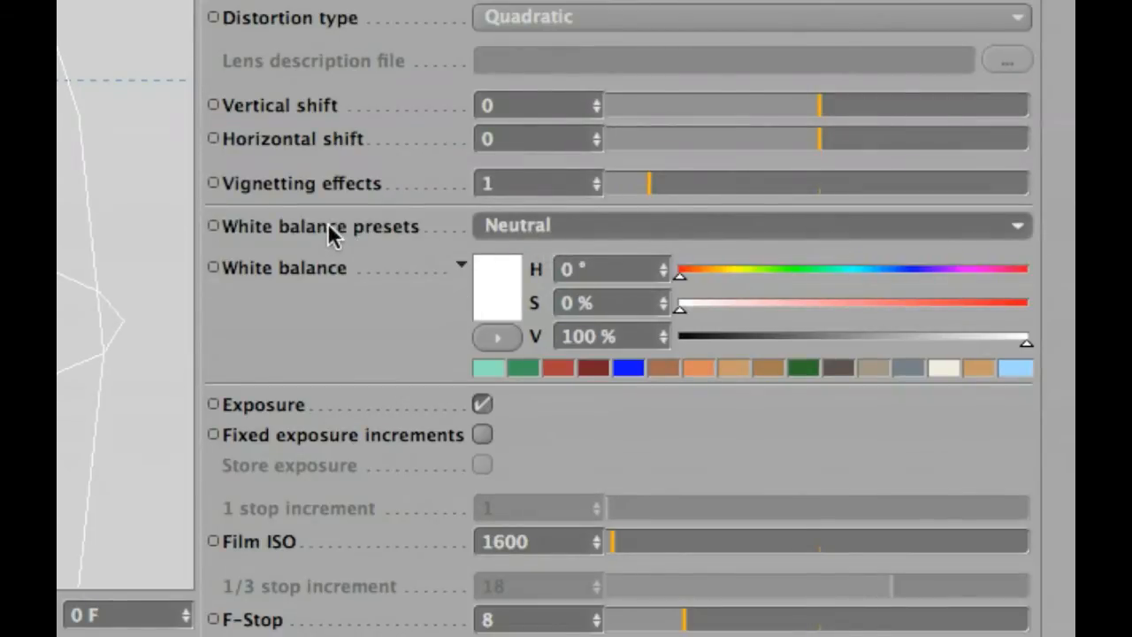
mouse_move(281, 237)
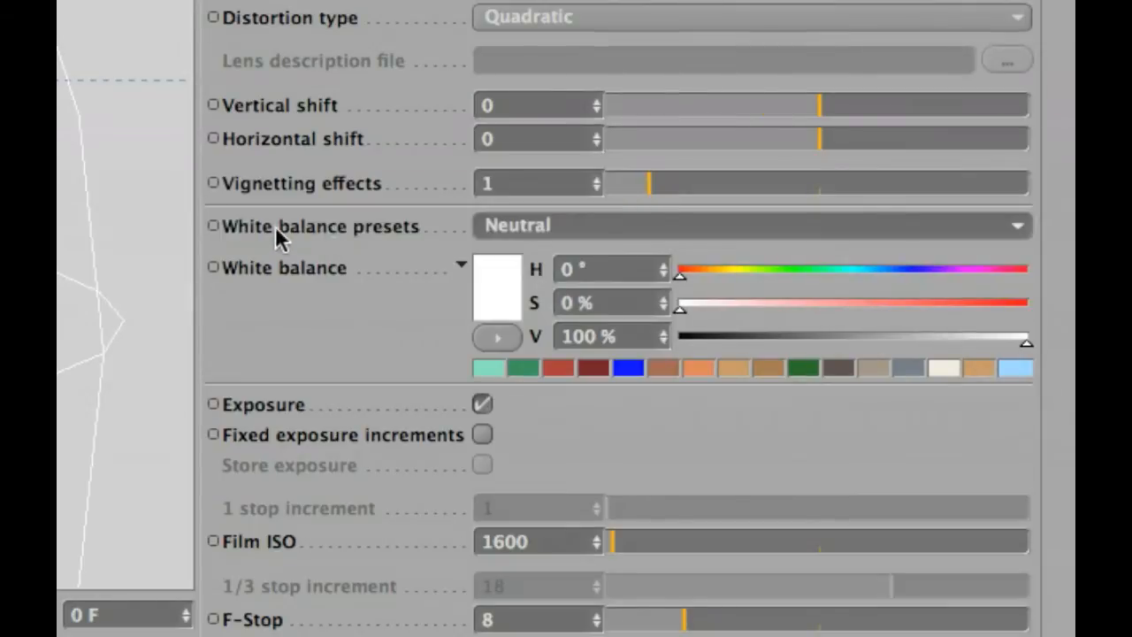
mouse_move(361, 243)
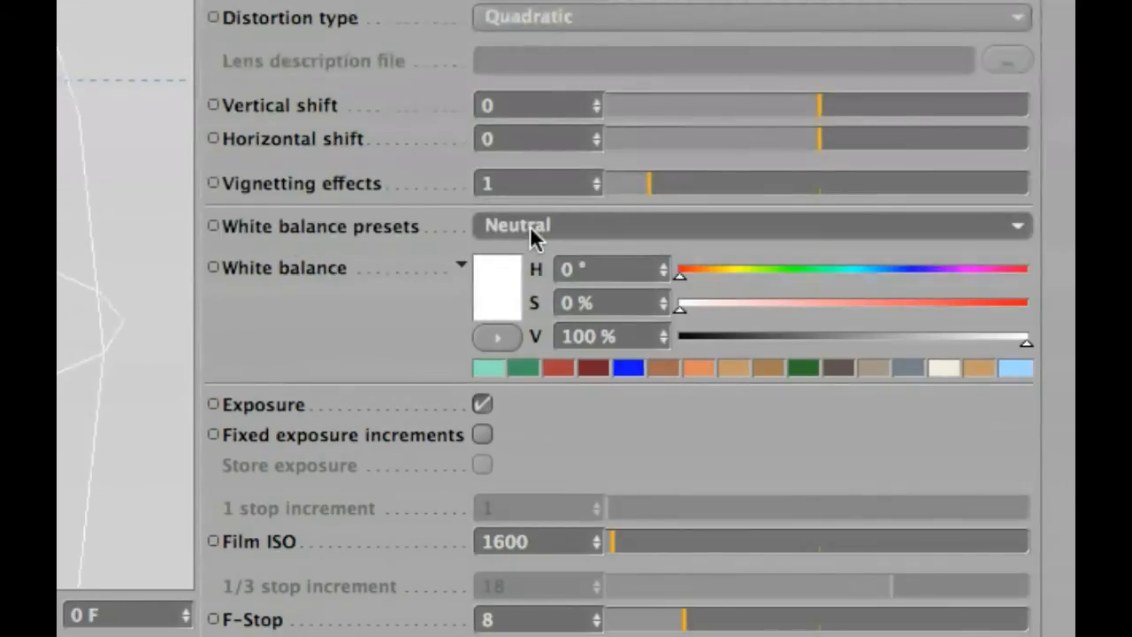
mouse_move(544, 232)
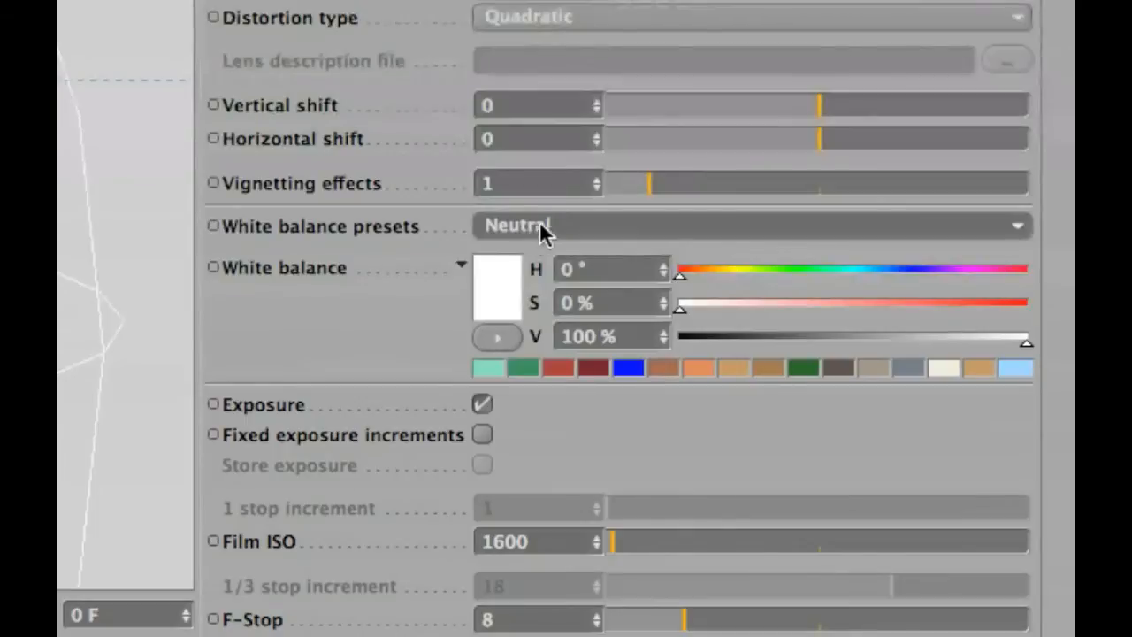
mouse_move(571, 238)
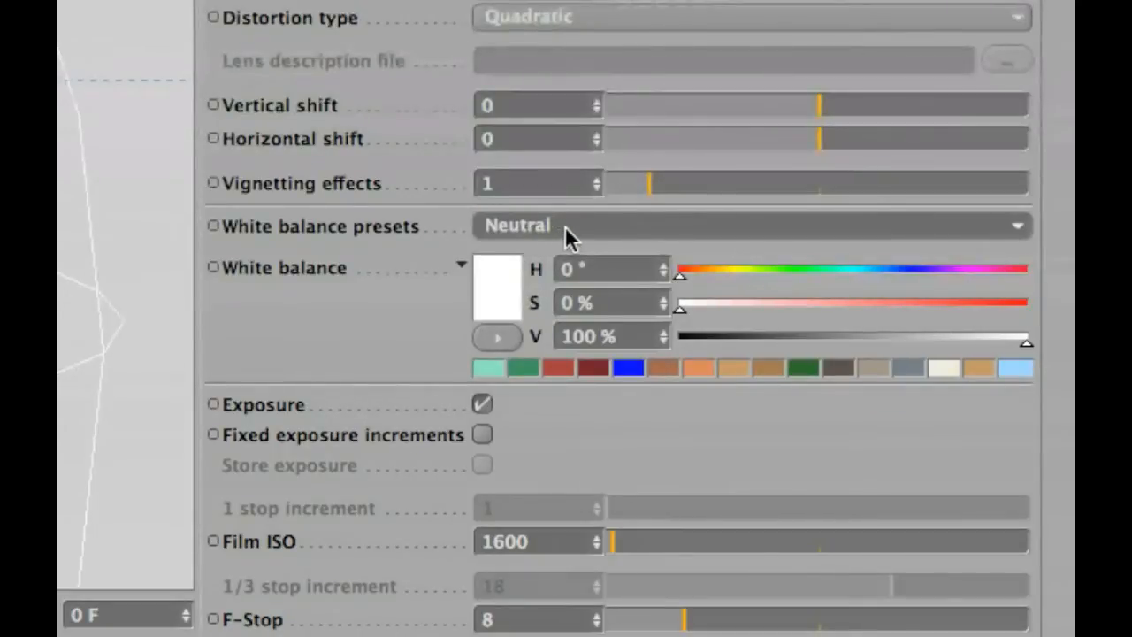
mouse_move(309, 235)
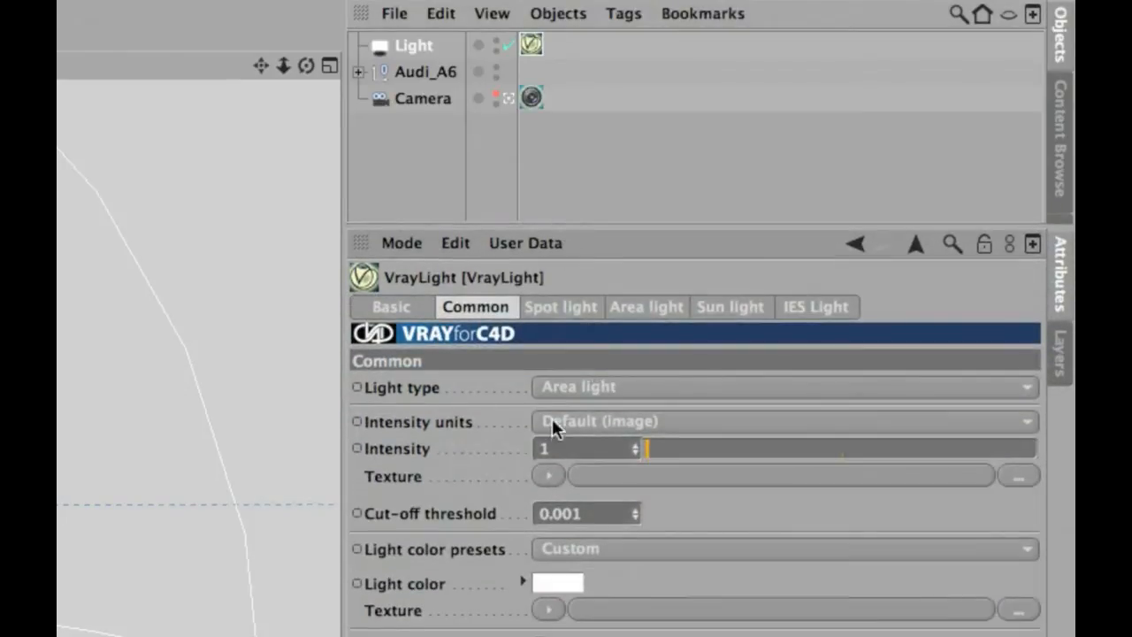
Switch the dome light's intensity units to Luminous power (lm) and enter .12.
left_click(782, 421)
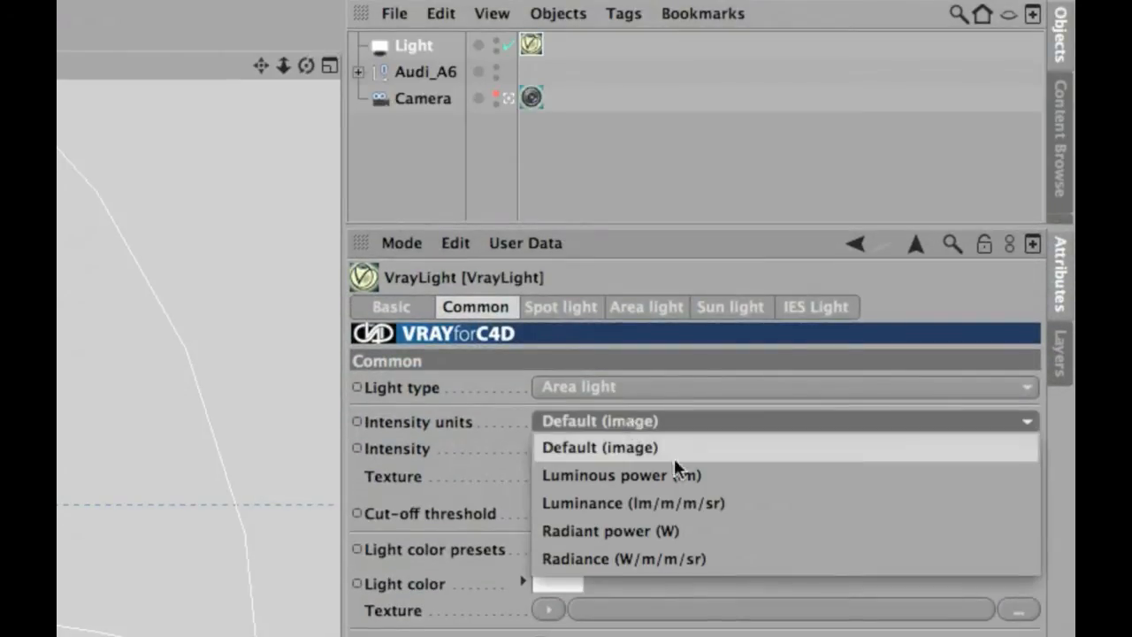
left_click(620, 475)
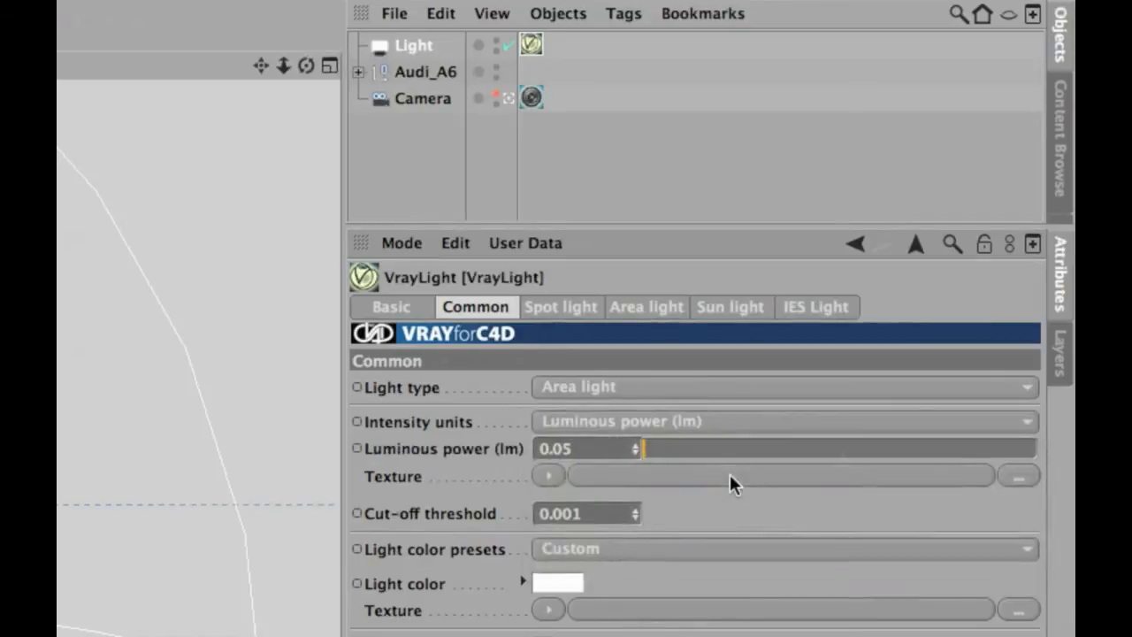
left_click(783, 421)
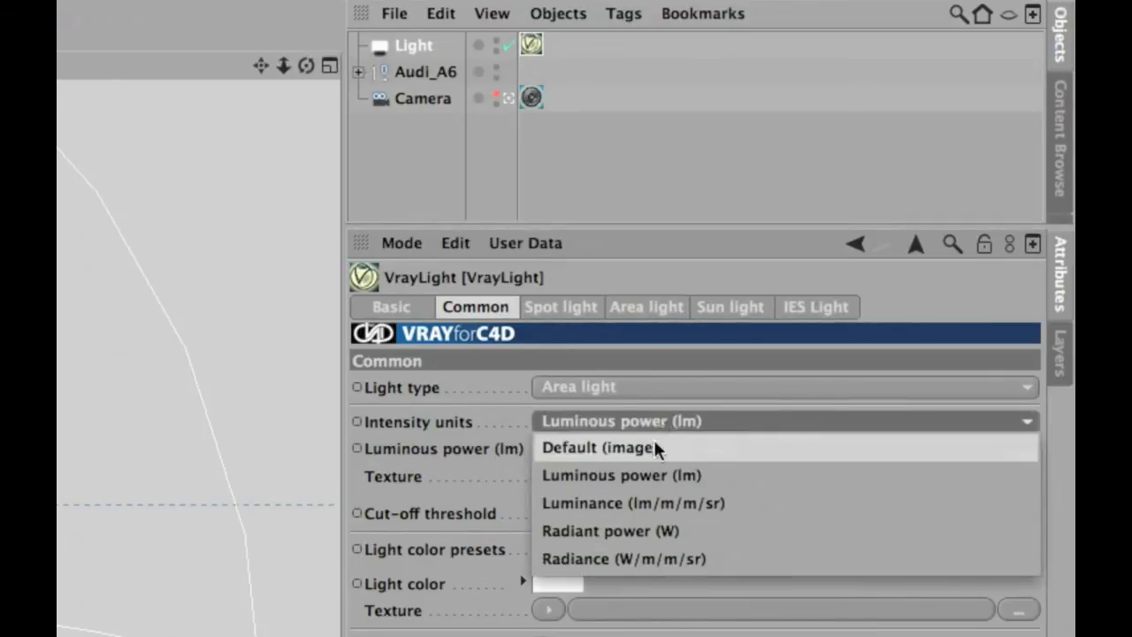
left_click(598, 447)
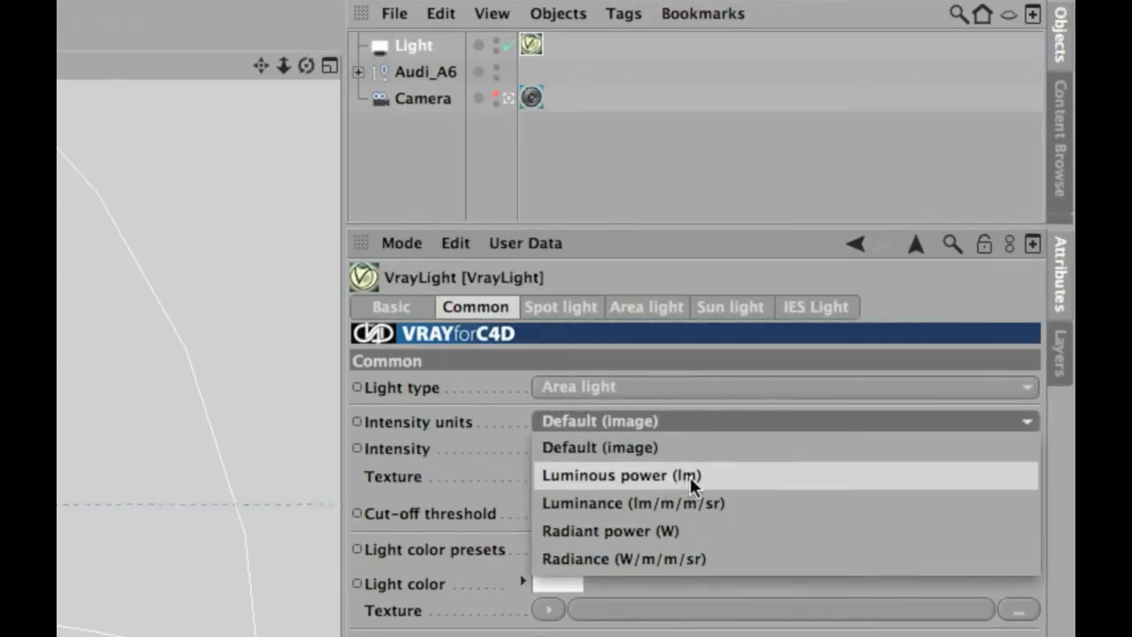
left_click(622, 475)
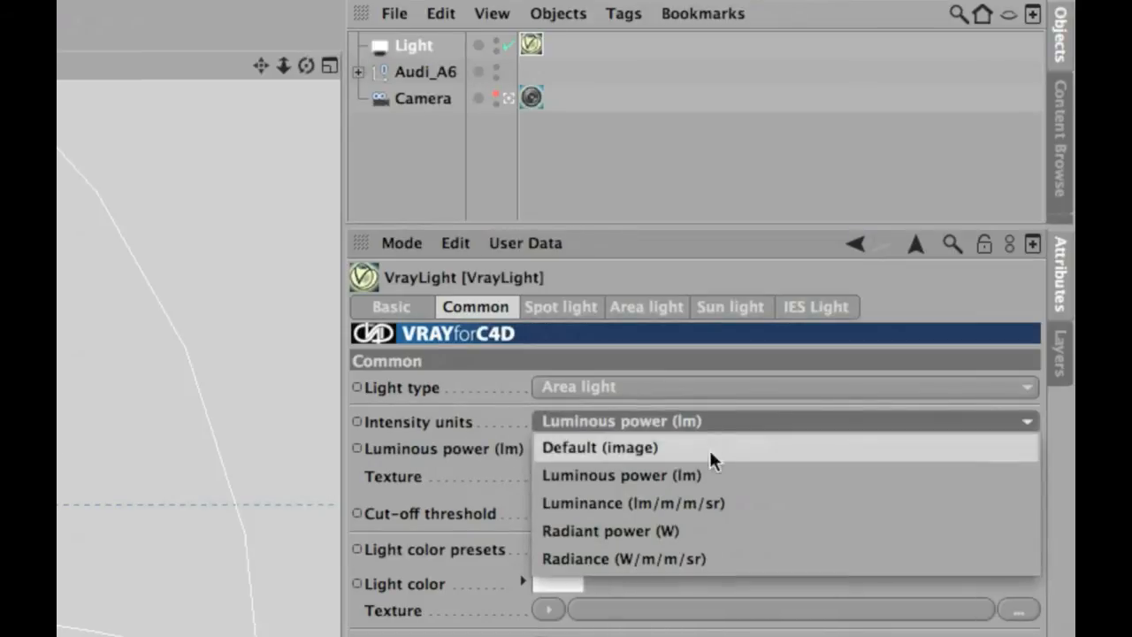
left_click(620, 475)
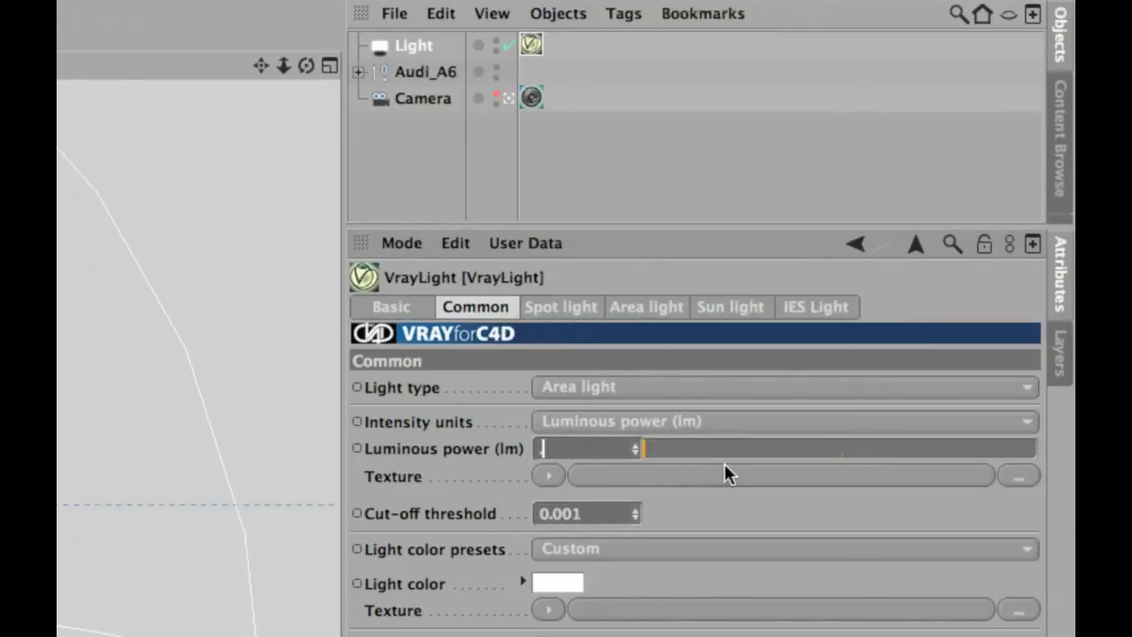
type(".12")
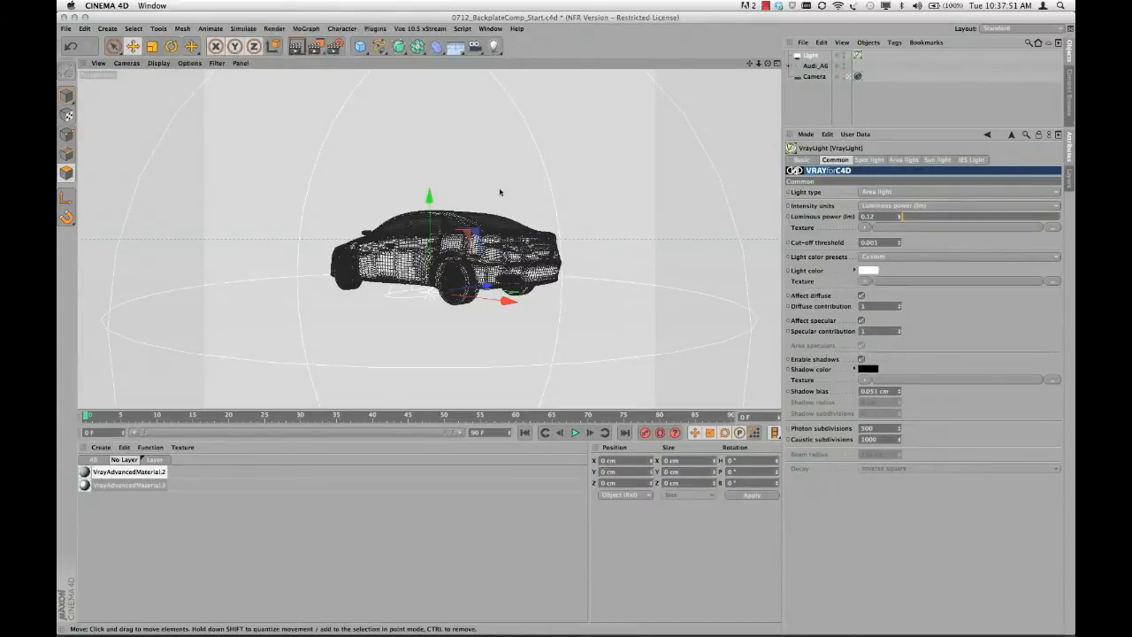
mouse_move(619, 179)
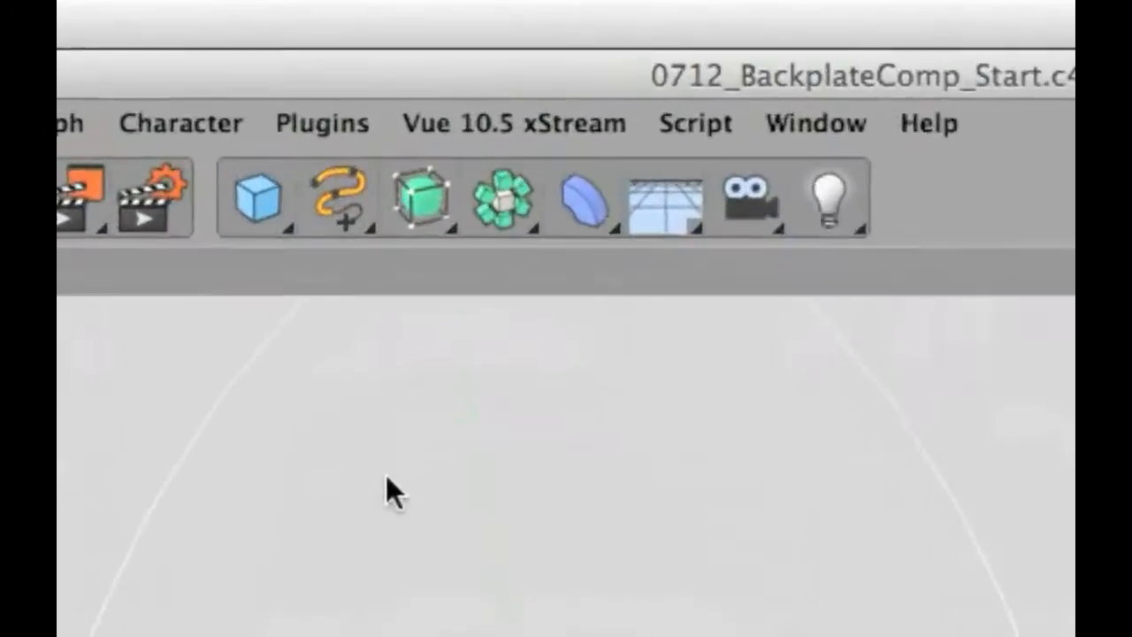
Create a Plane primitive from the Cube flyout to serve as the floor.
left_click(252, 196)
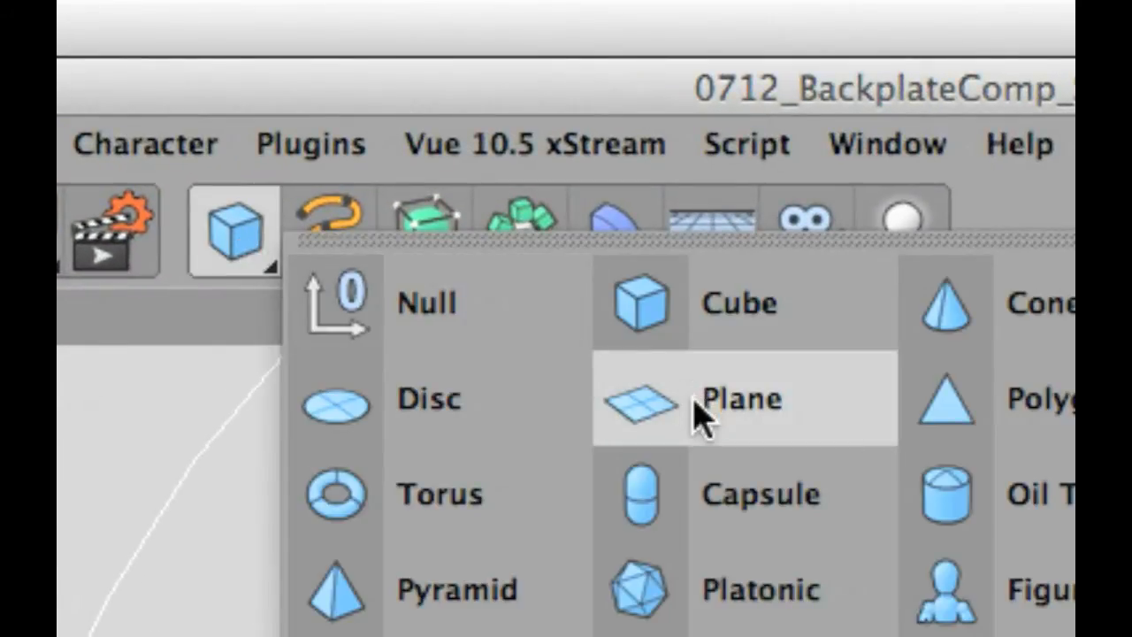
left_click(743, 399)
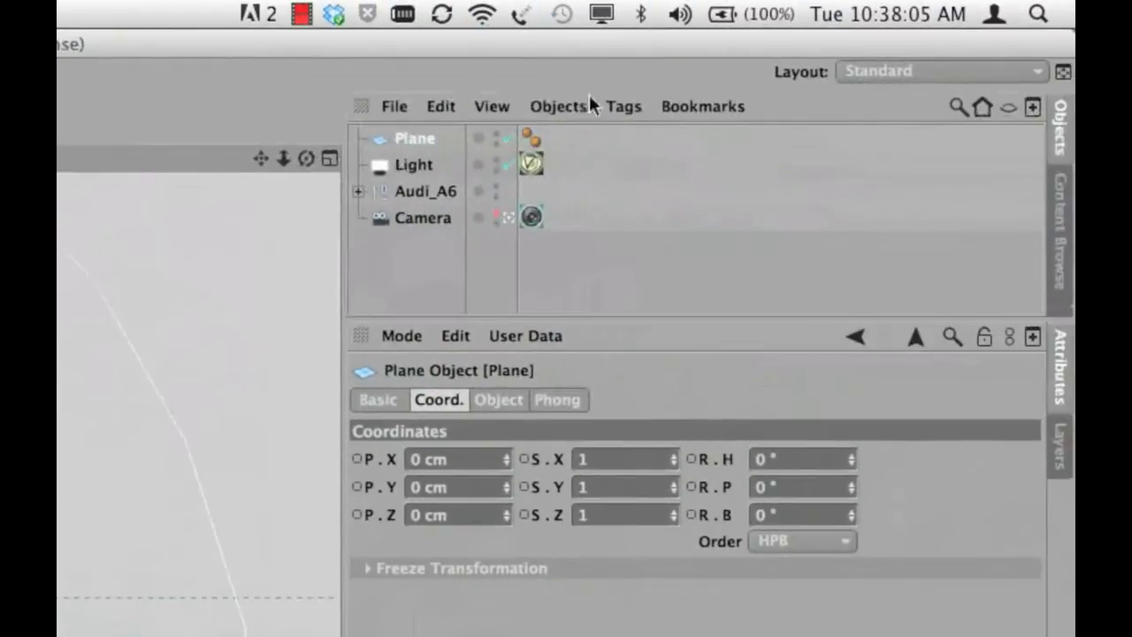
left_click(941, 71)
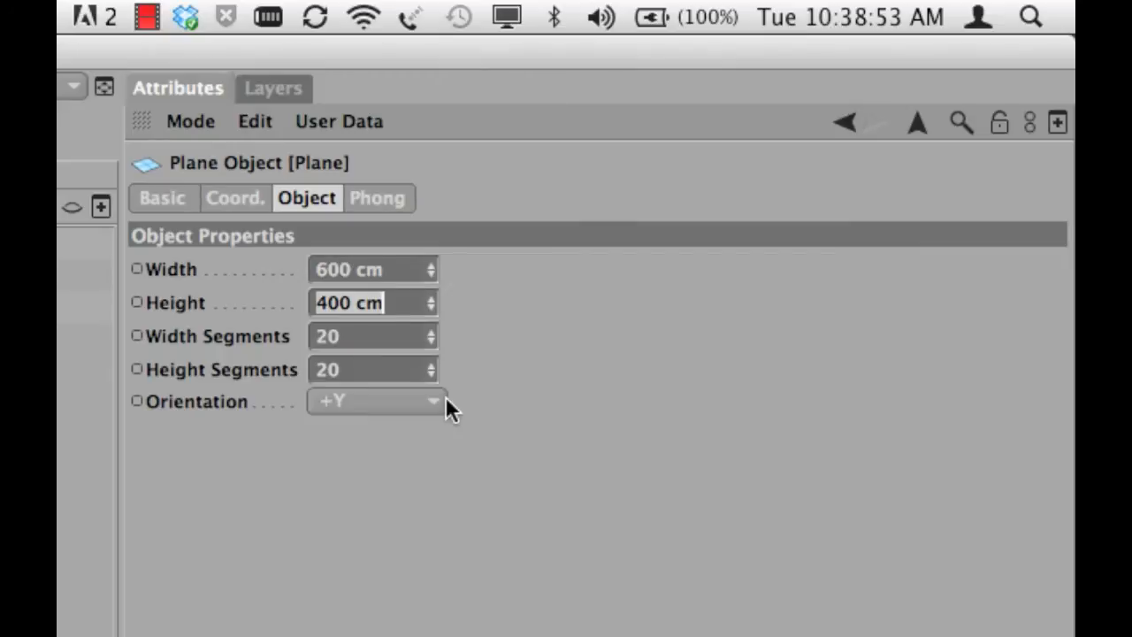
Enter 600 cm as the Plane's Height.
type("6")
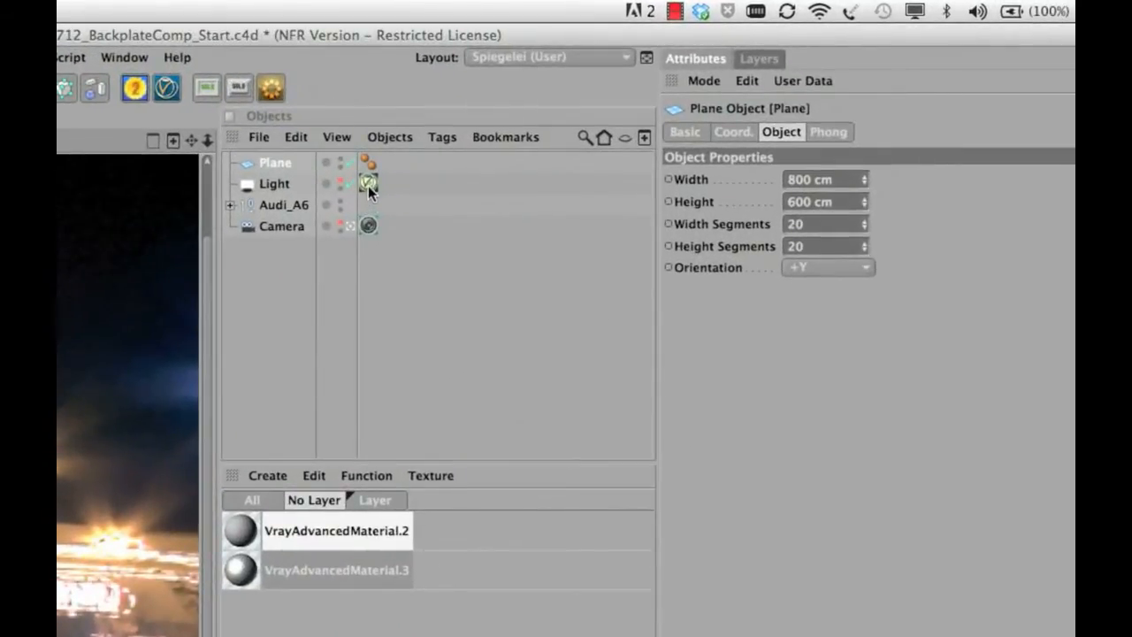
Wrap the VrayLight's HDR bitmap texture in a Filter shader via the Area light tab.
left_click(368, 183)
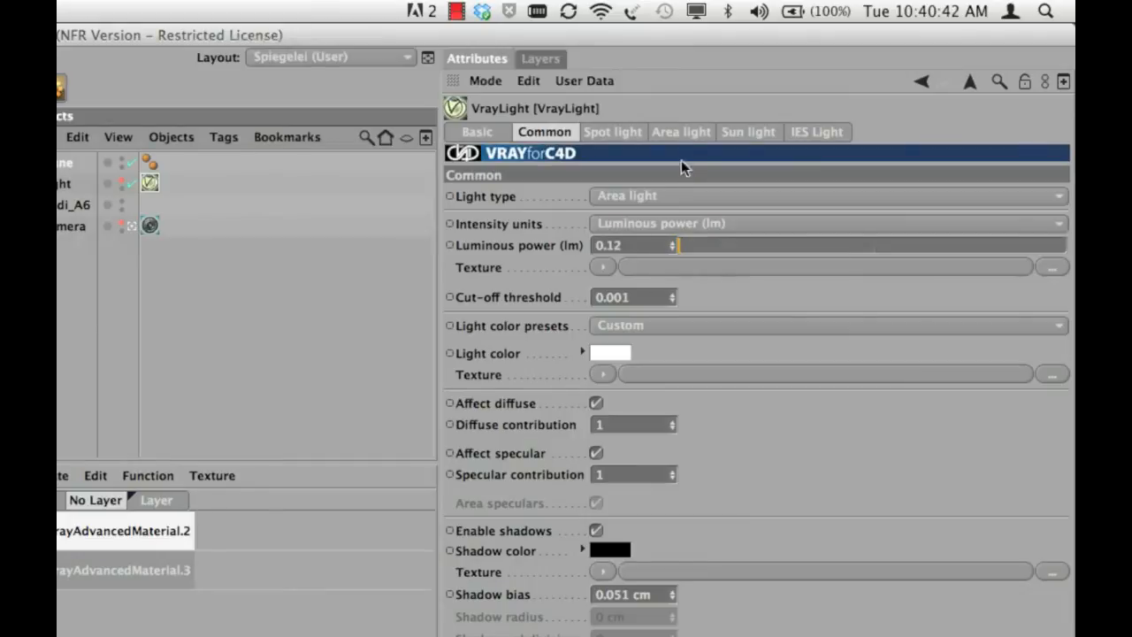
left_click(680, 130)
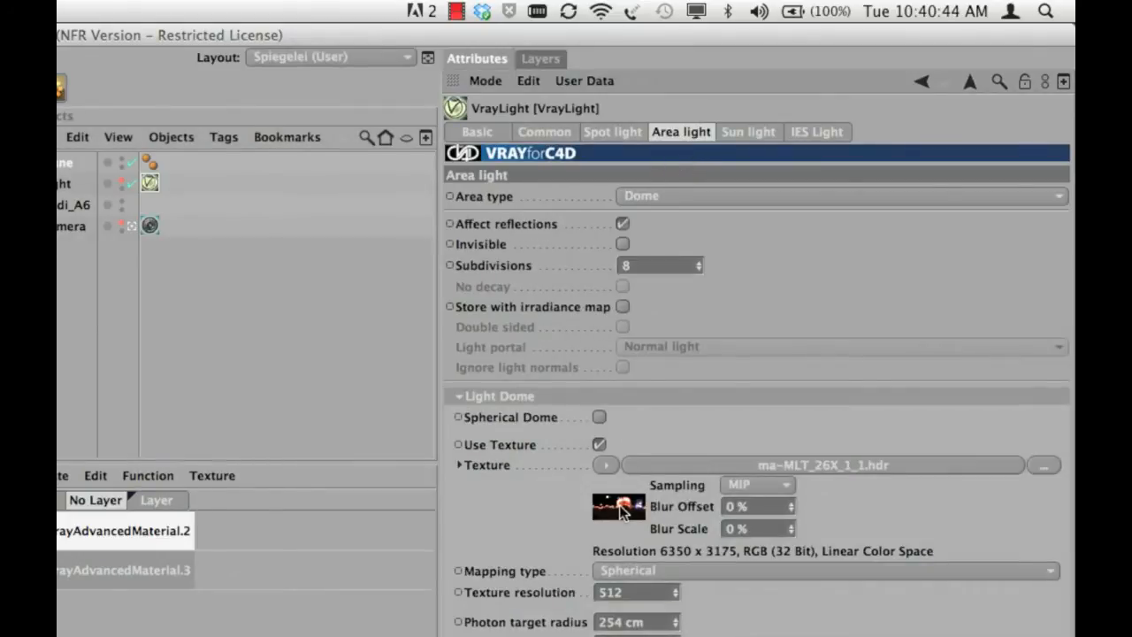
left_click(618, 506)
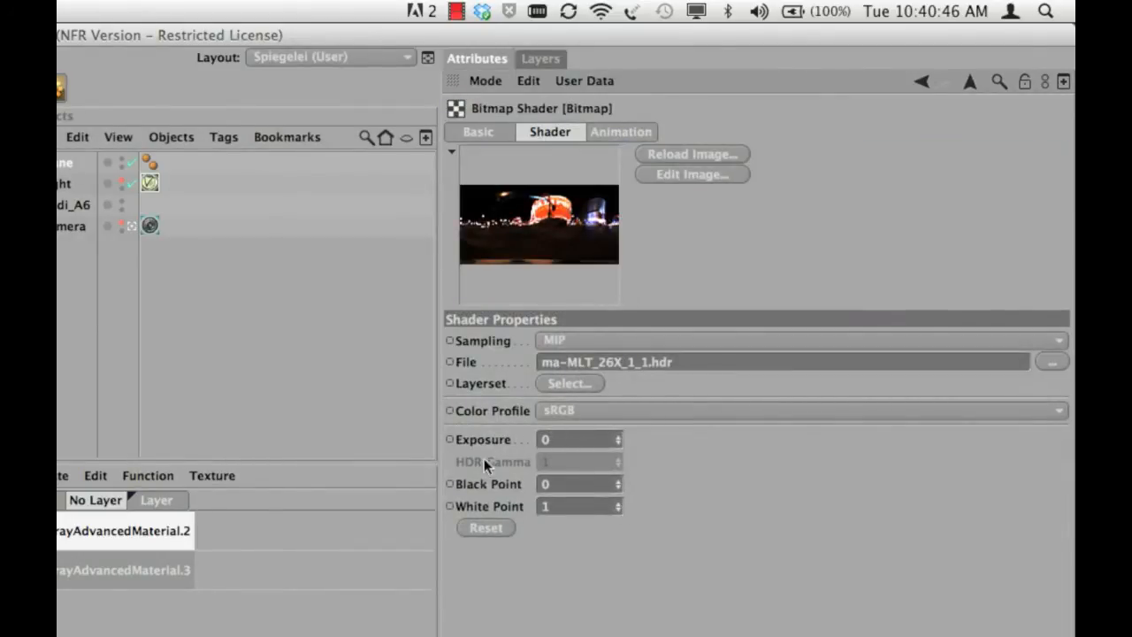
mouse_move(905, 129)
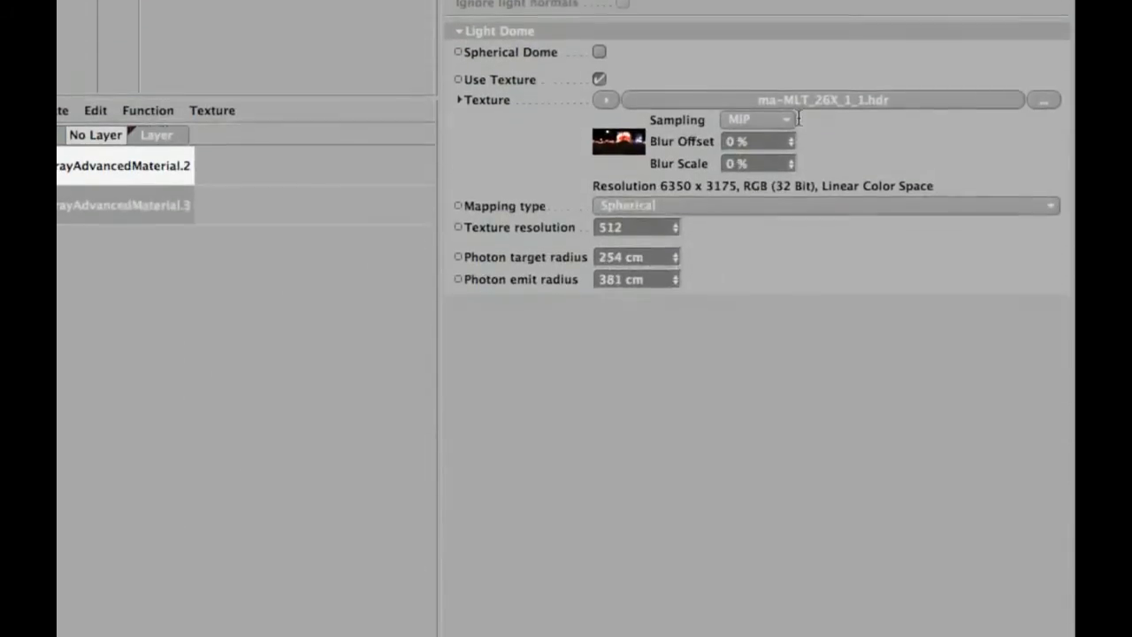
scroll("down", 3)
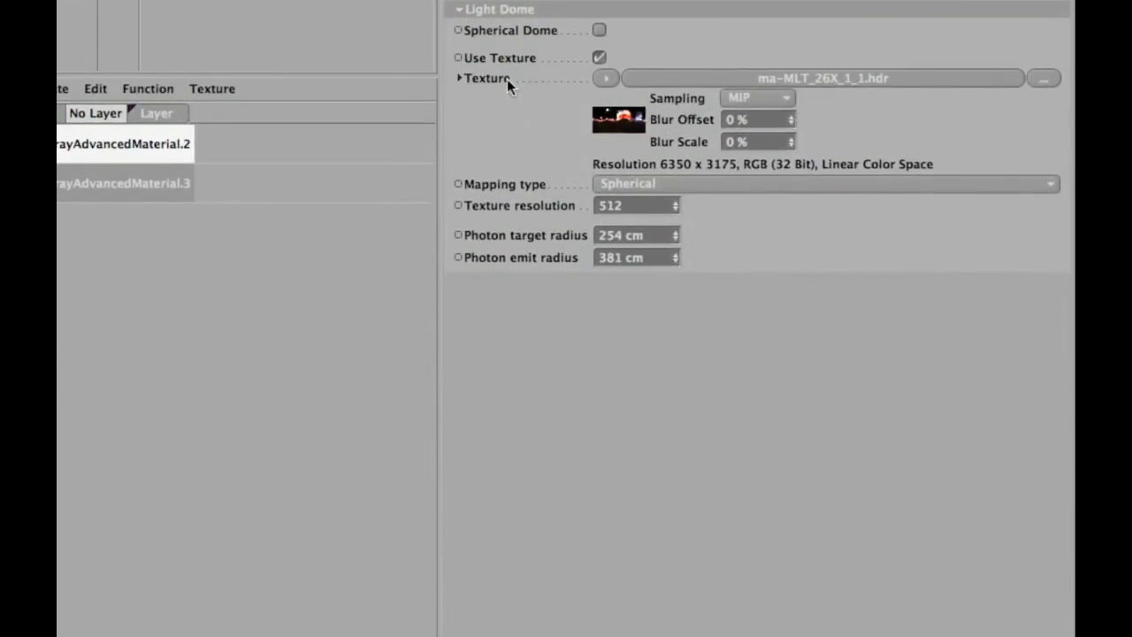
left_click(604, 78)
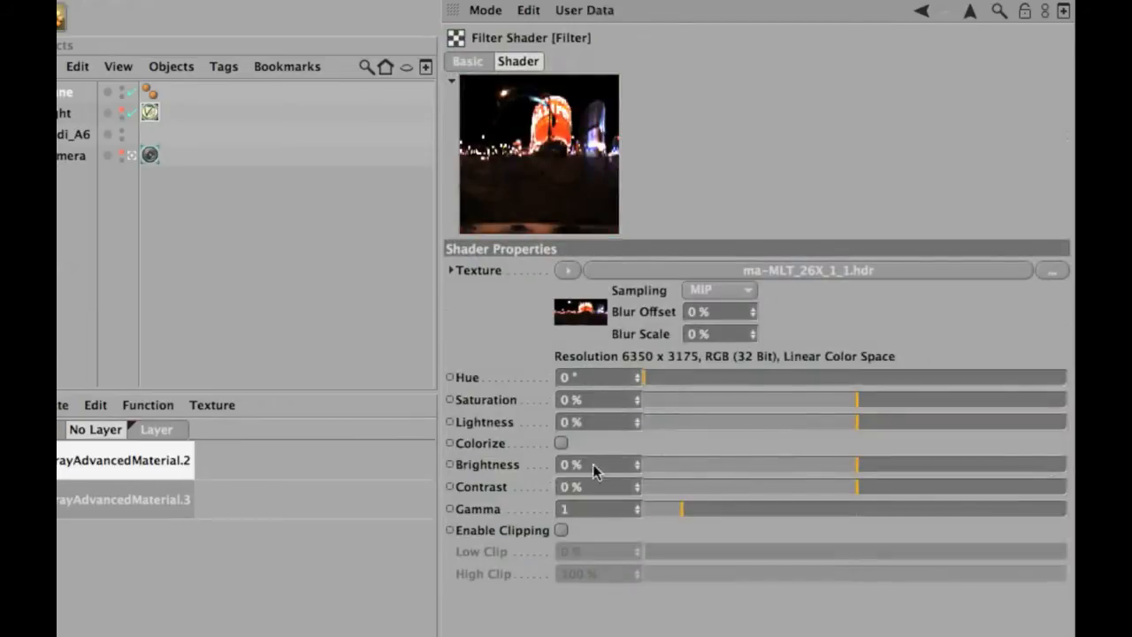
Enter .5 in the Filter shader's Gamma field.
left_click(593, 508)
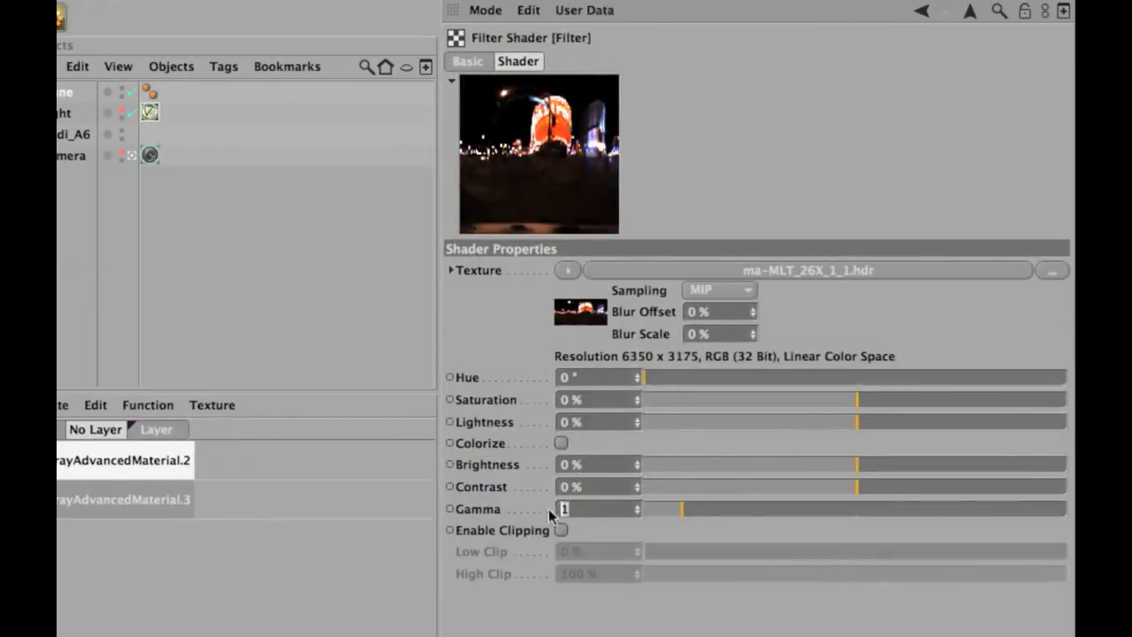
type(".5")
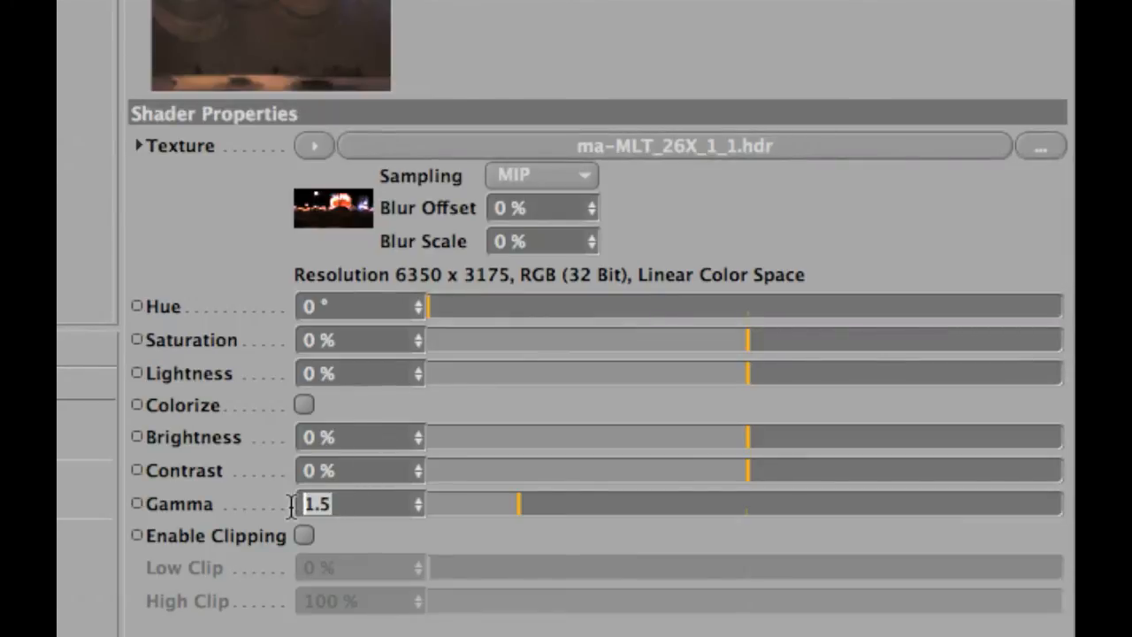
Return from the gamma Filter shader to the VrayLight tag's dome area light settings.
left_click_drag(517, 503, 500, 503)
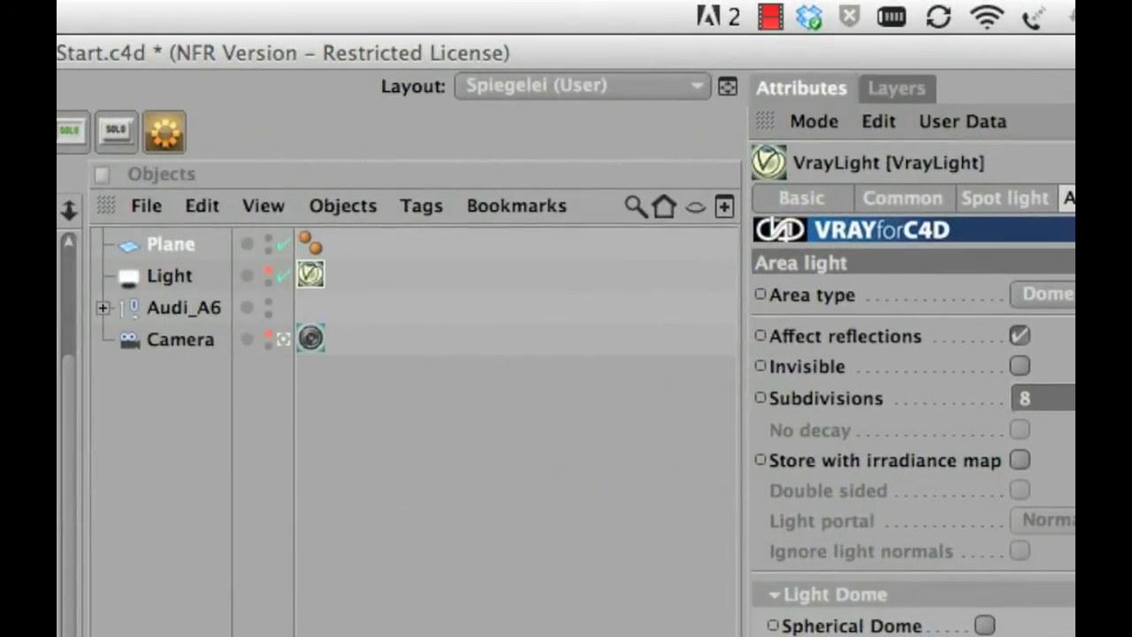
Select the Light object to show its coordinates: position 0, scale 1, rotation 0°.
left_click(168, 275)
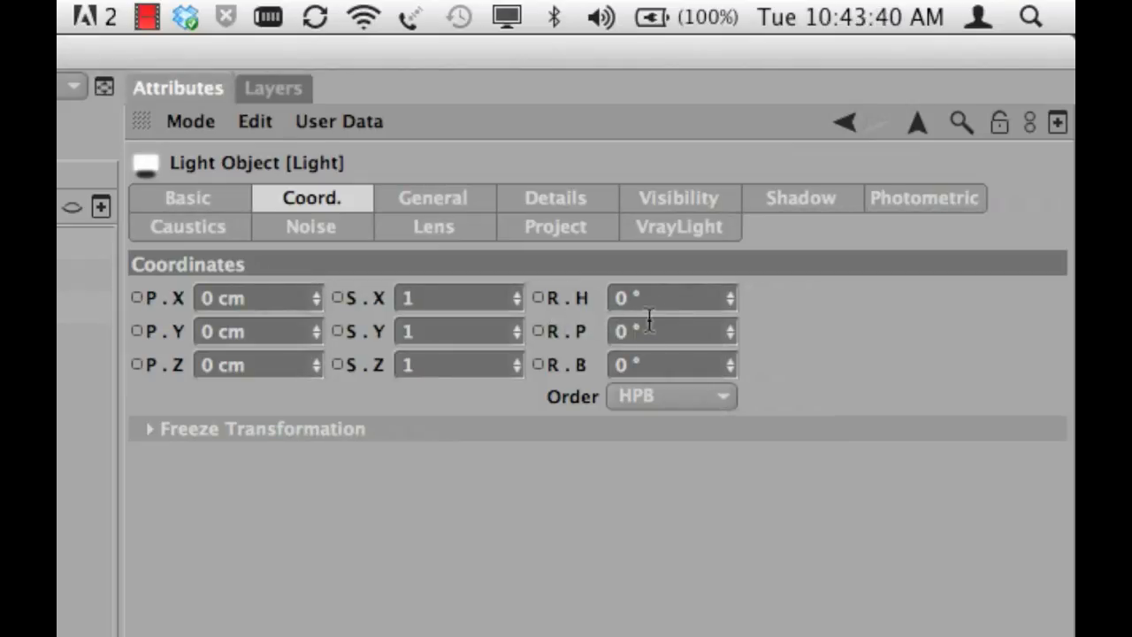
mouse_move(606, 328)
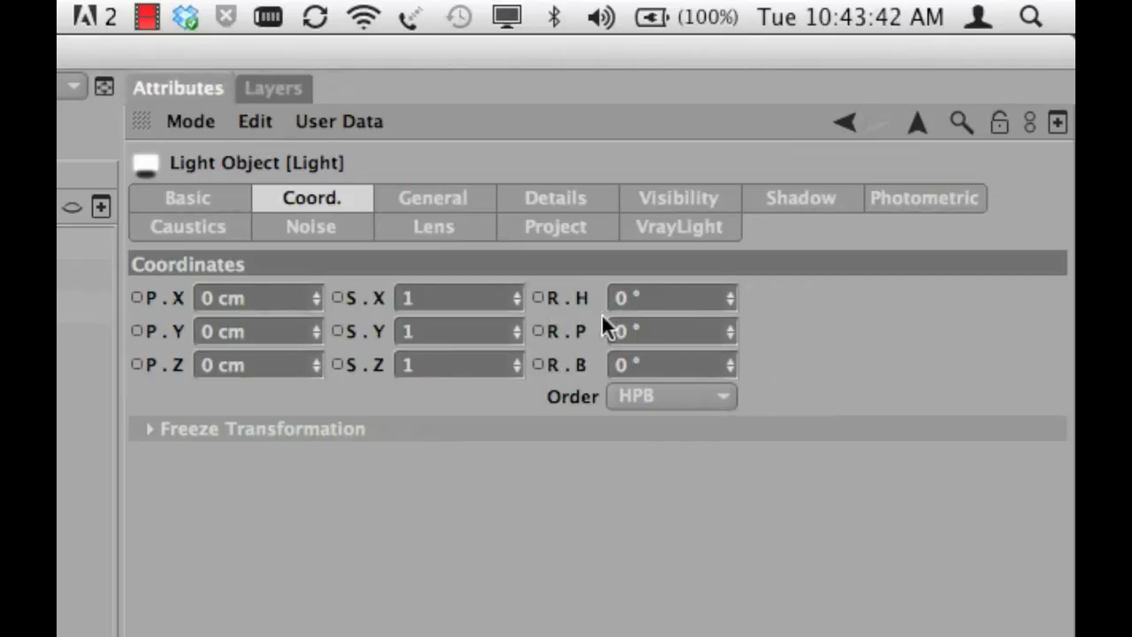